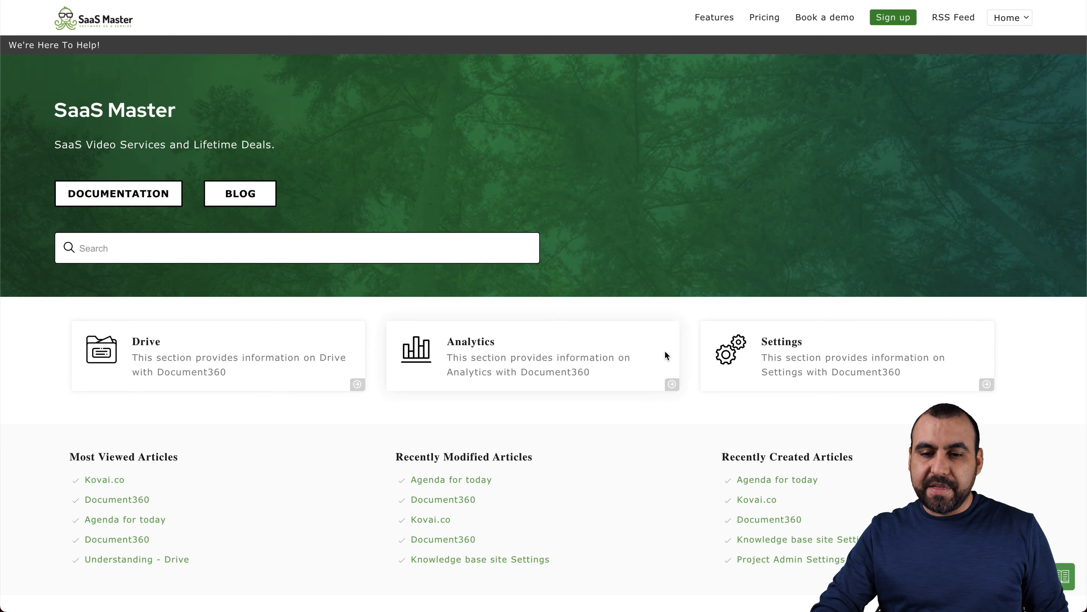
mouse_move(670, 449)
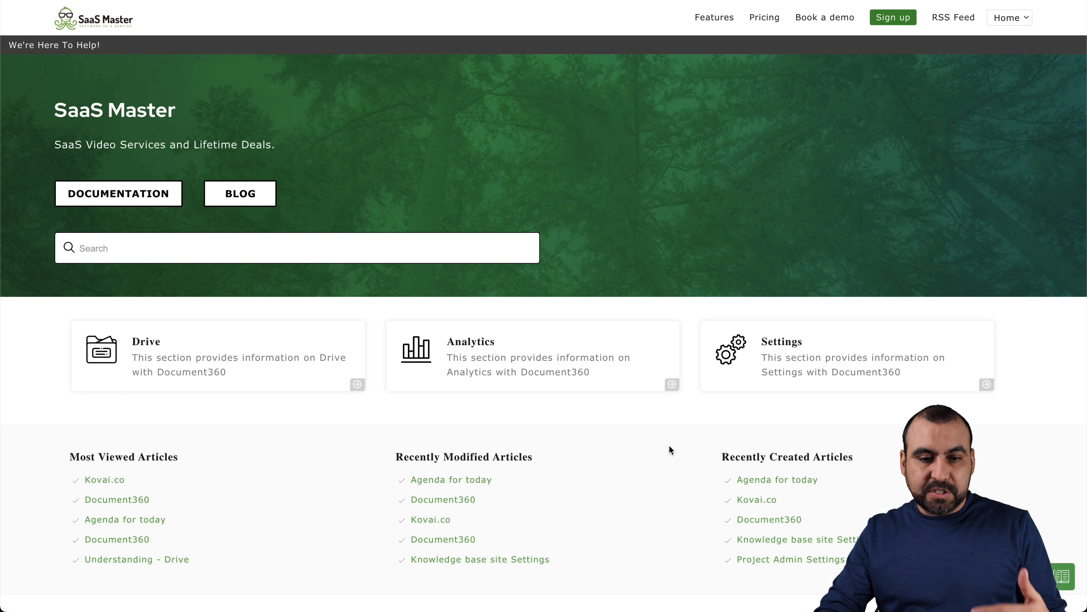
mouse_move(193, 357)
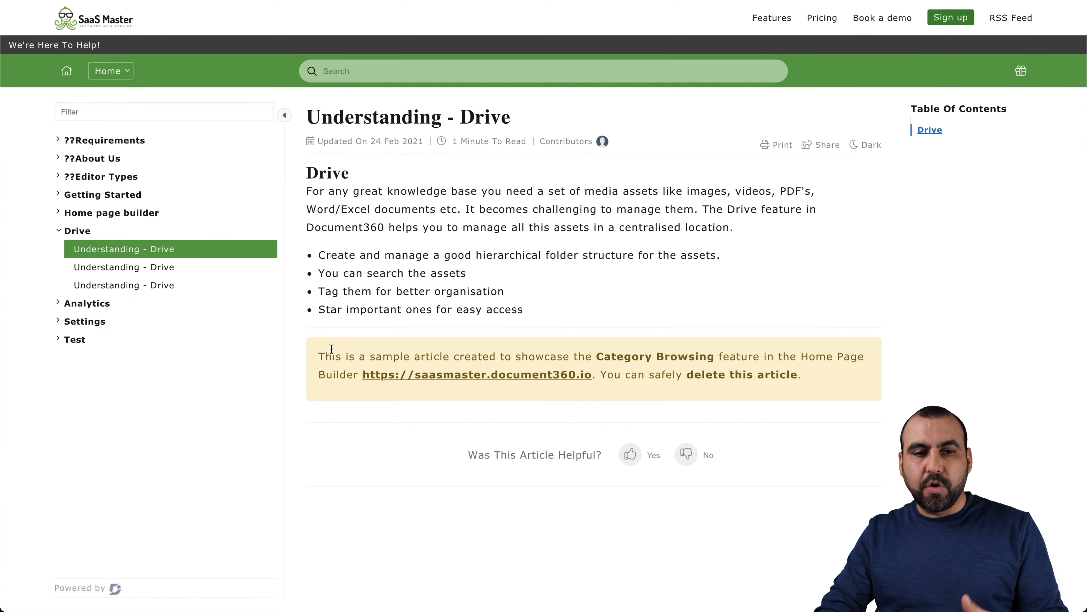
Step: Return to the live knowledge base home page and scroll through its sections down to the footer and back
click(66, 70)
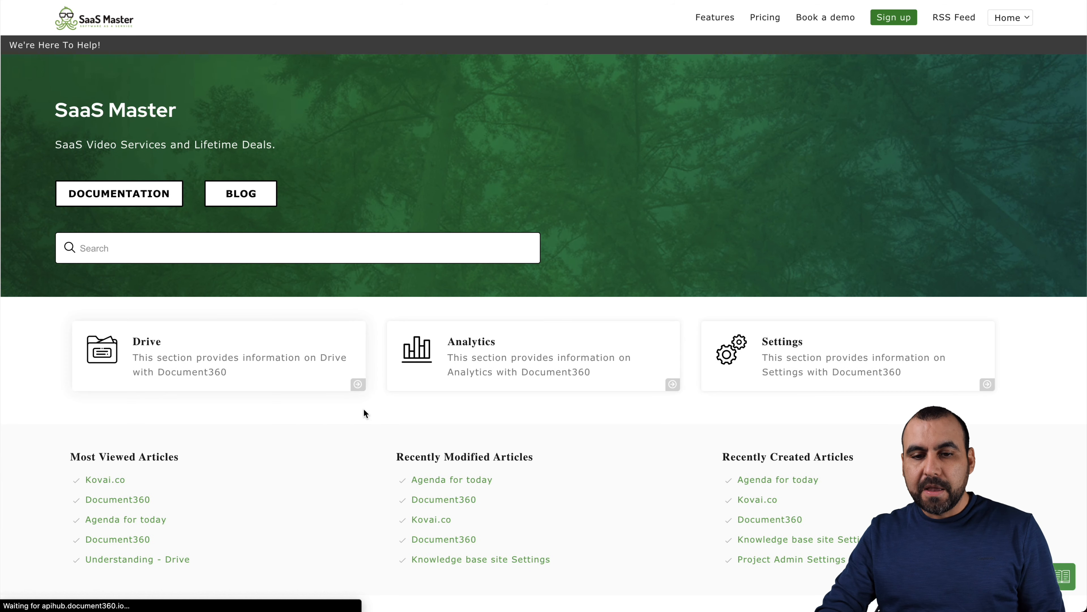
scroll(down, 3)
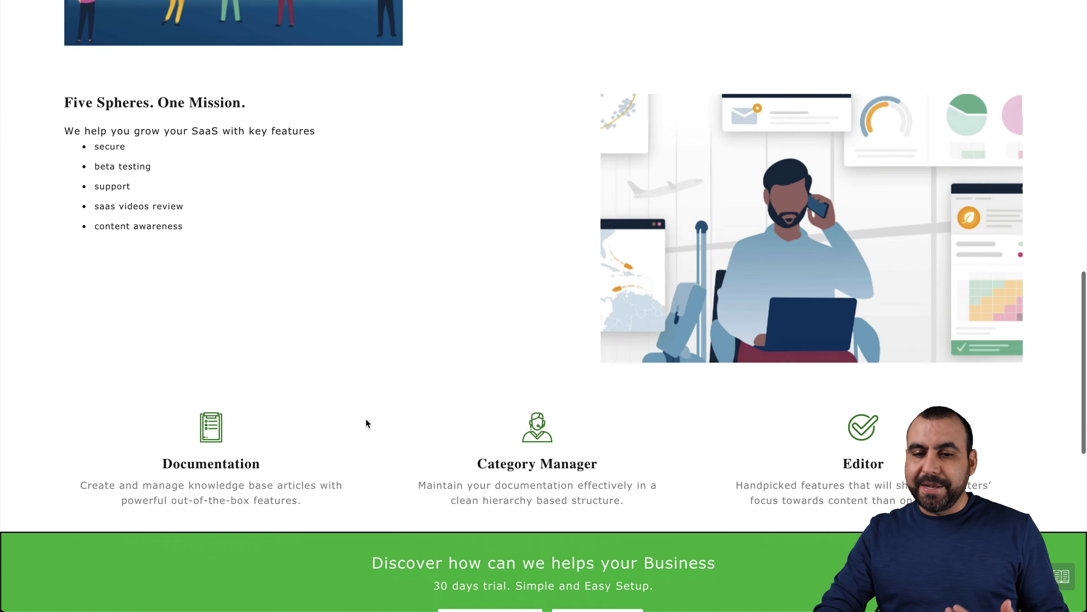
scroll(down, 3)
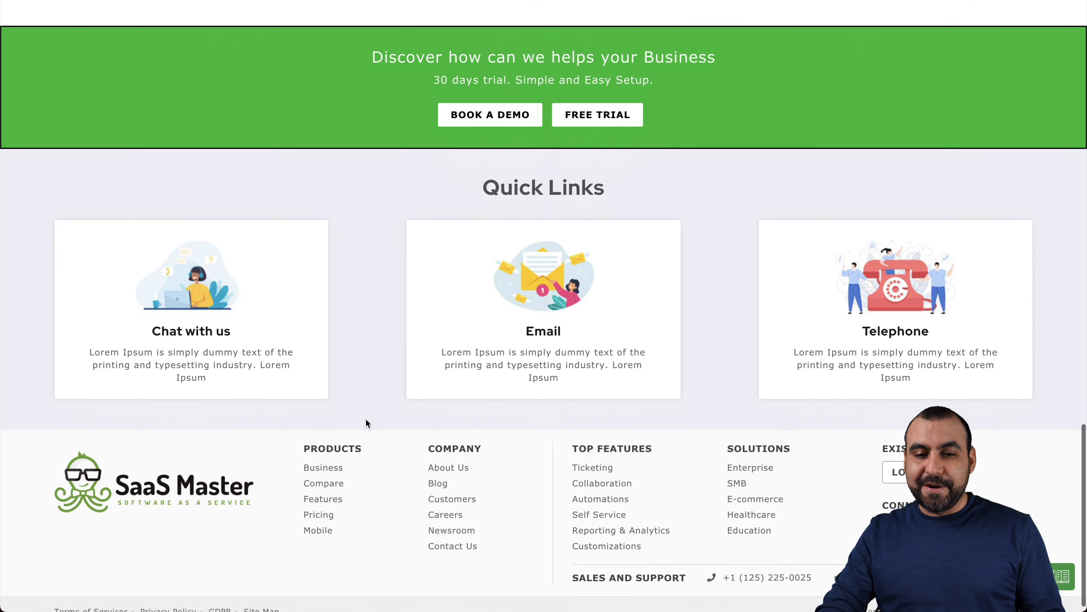
scroll(down, 3)
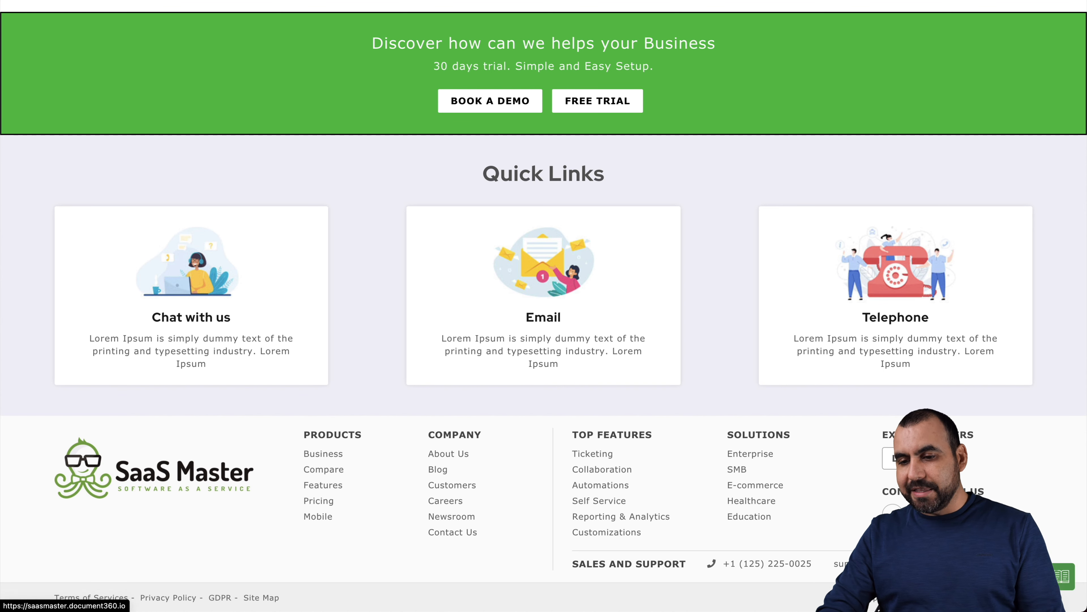
click(1066, 590)
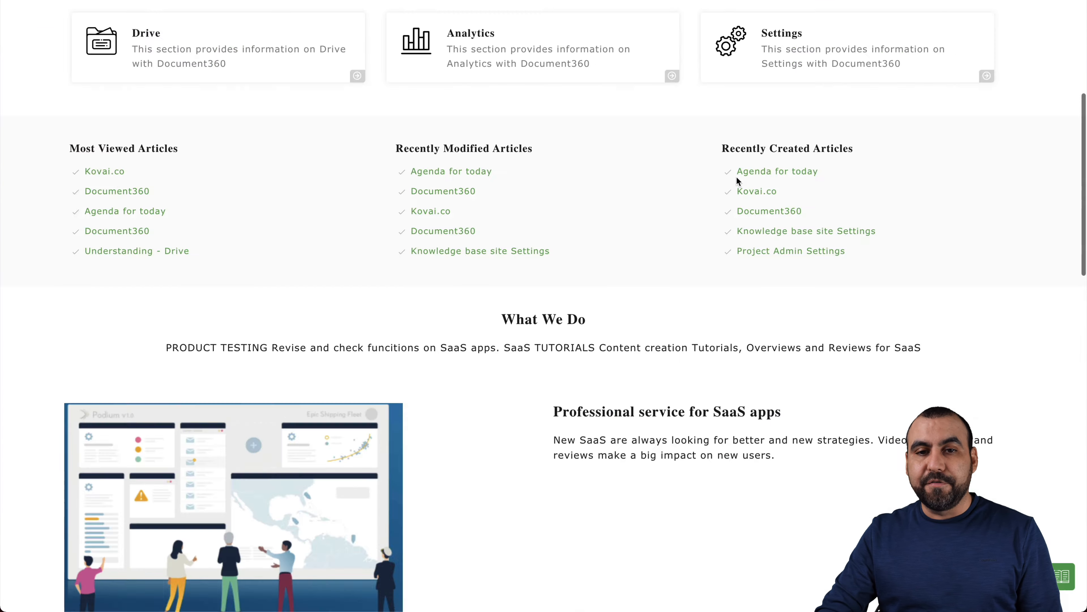
scroll(up, 3)
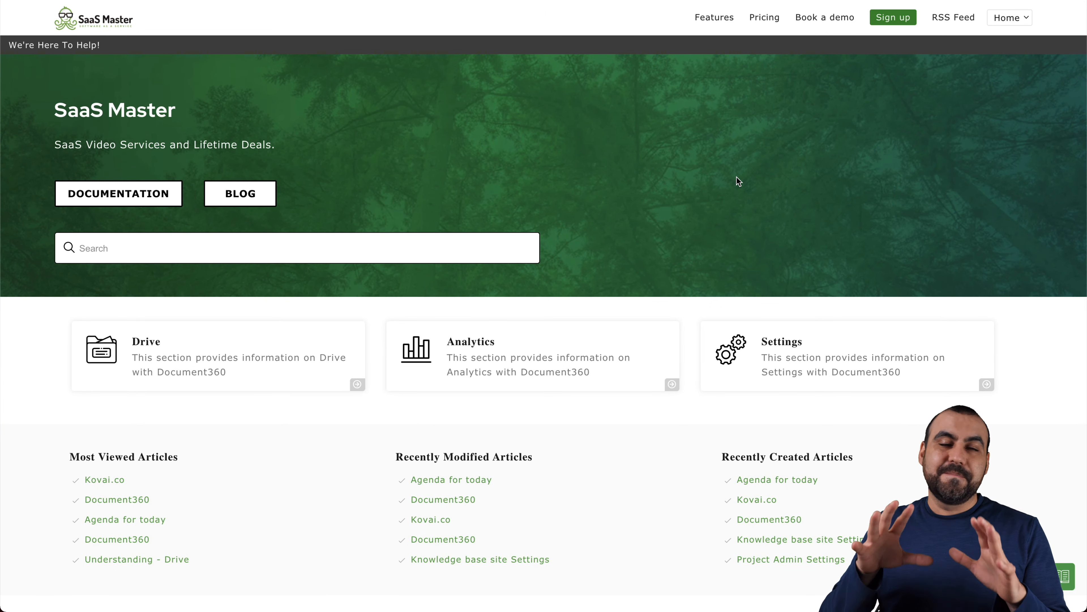
mouse_move(680, 140)
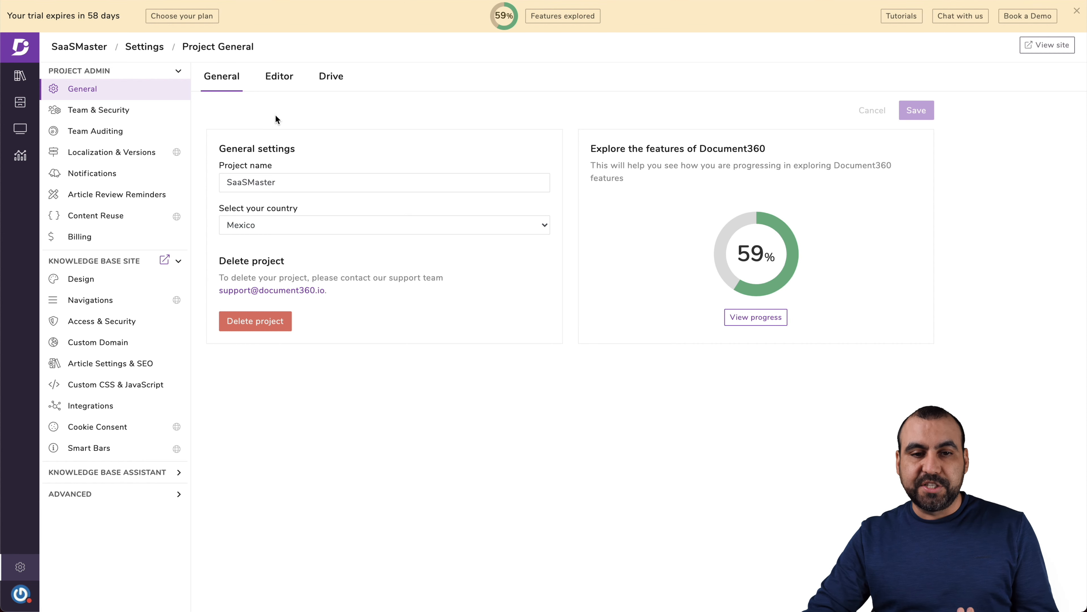
Step: Show the project's Editor settings, where Markdown is the default editor
click(279, 76)
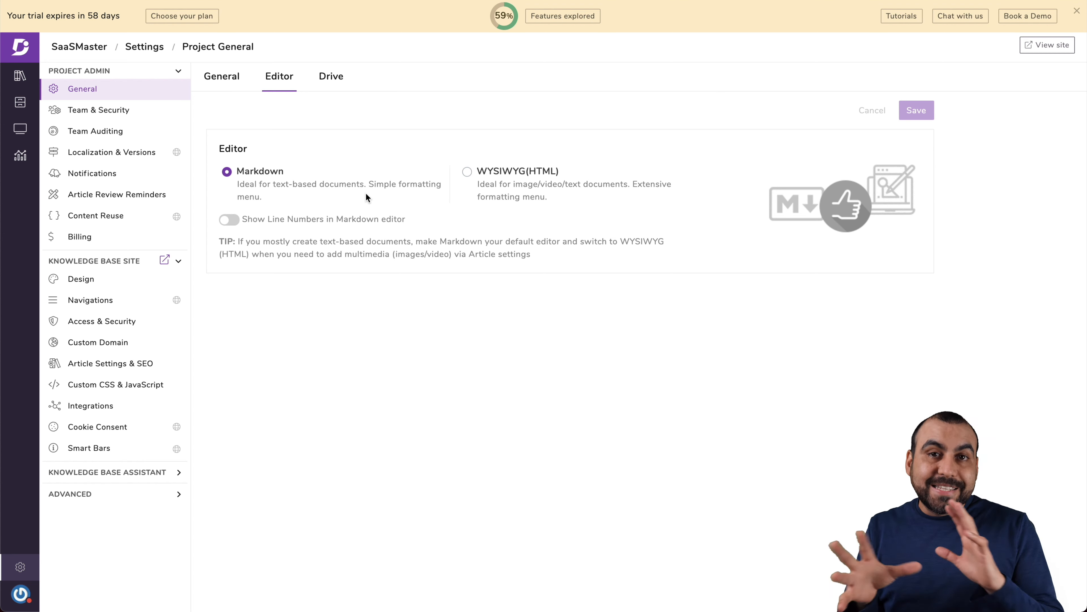
mouse_move(559, 167)
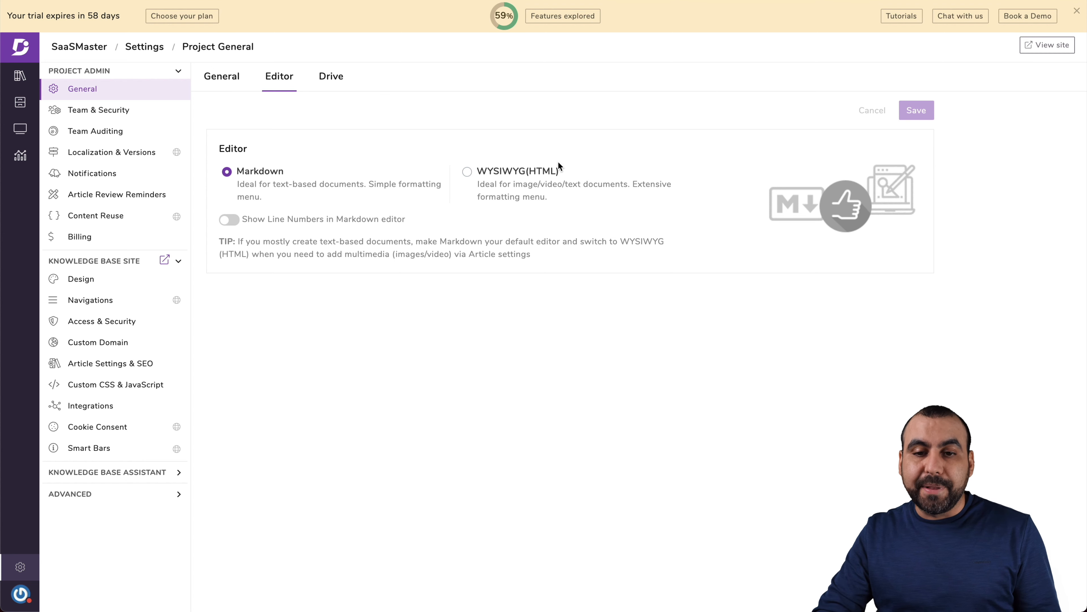
mouse_move(494, 175)
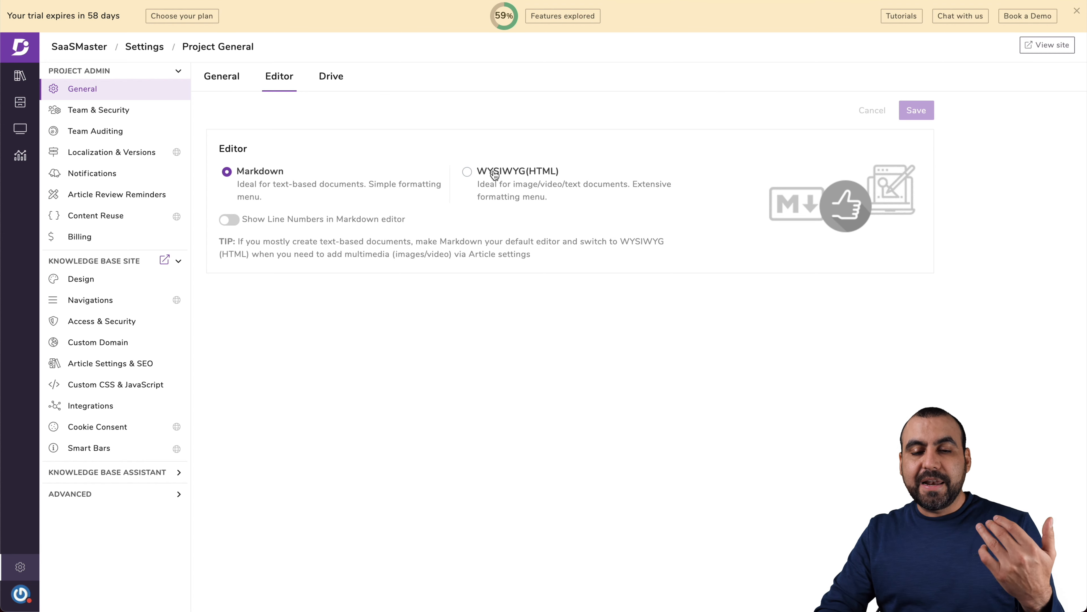
mouse_move(549, 205)
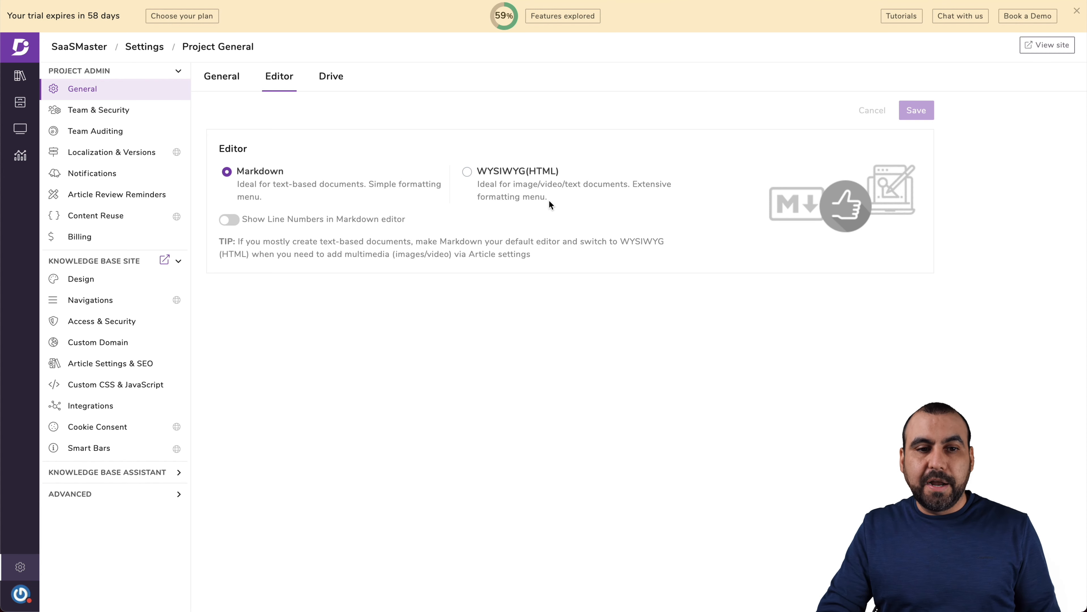
Step: Review team members, roles and audit configuration, ending on the Team Auditing activity log
click(98, 109)
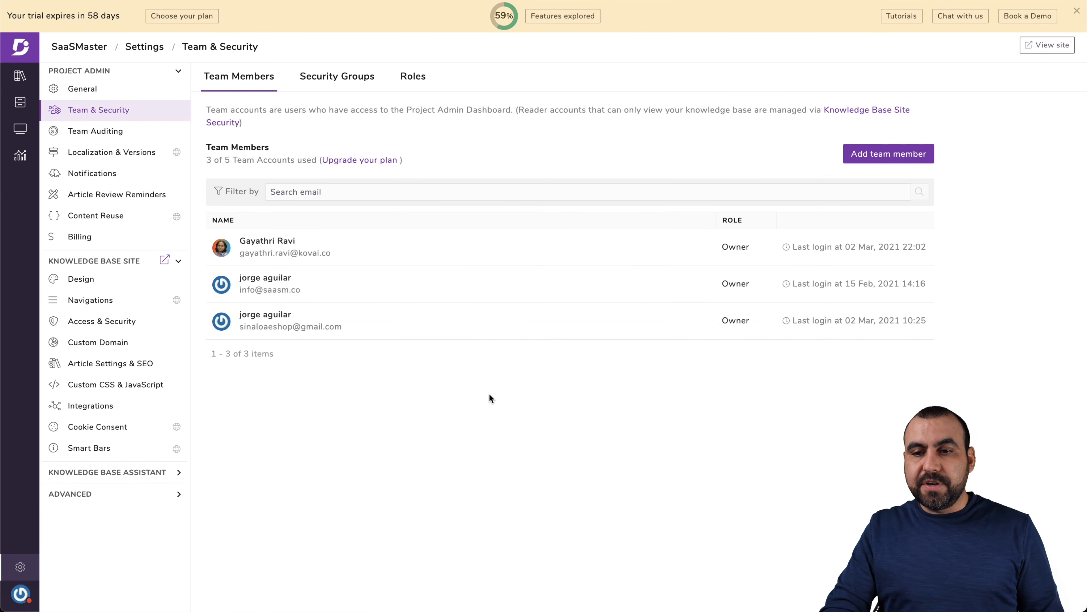
mouse_move(368, 104)
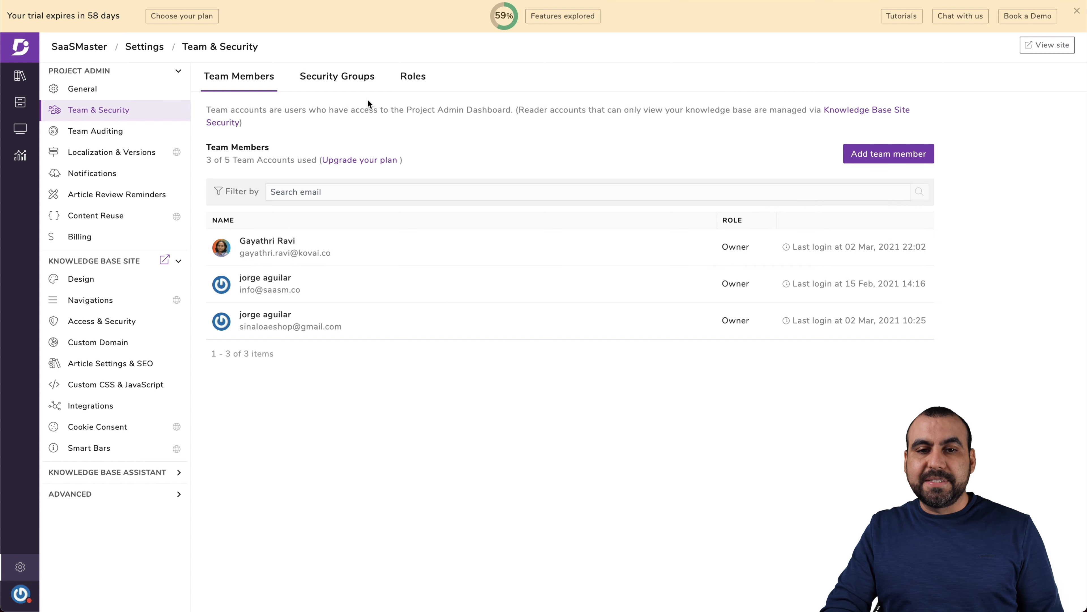
click(412, 77)
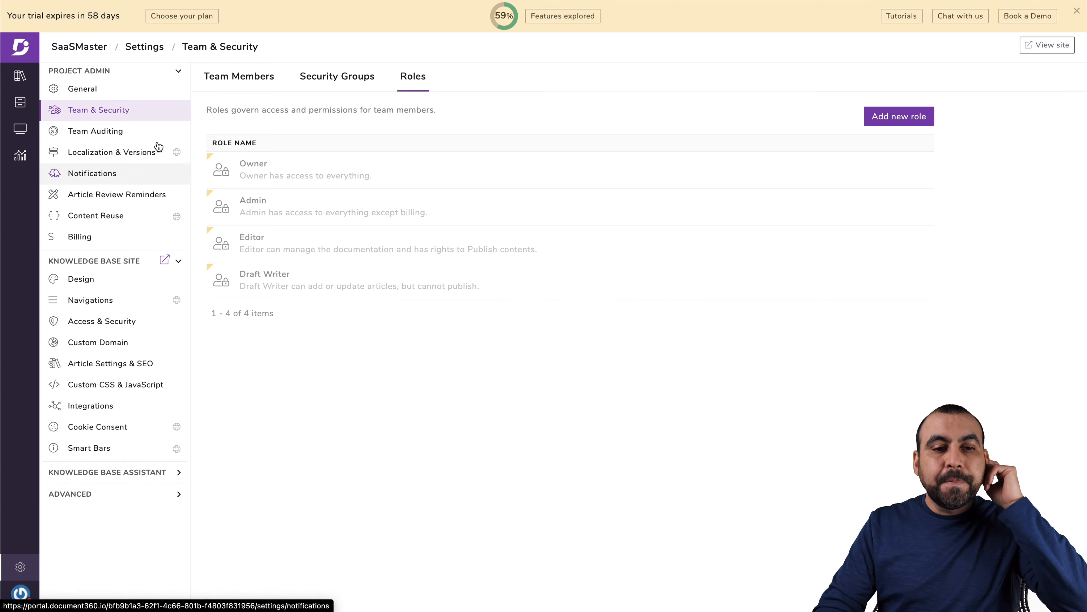
click(94, 131)
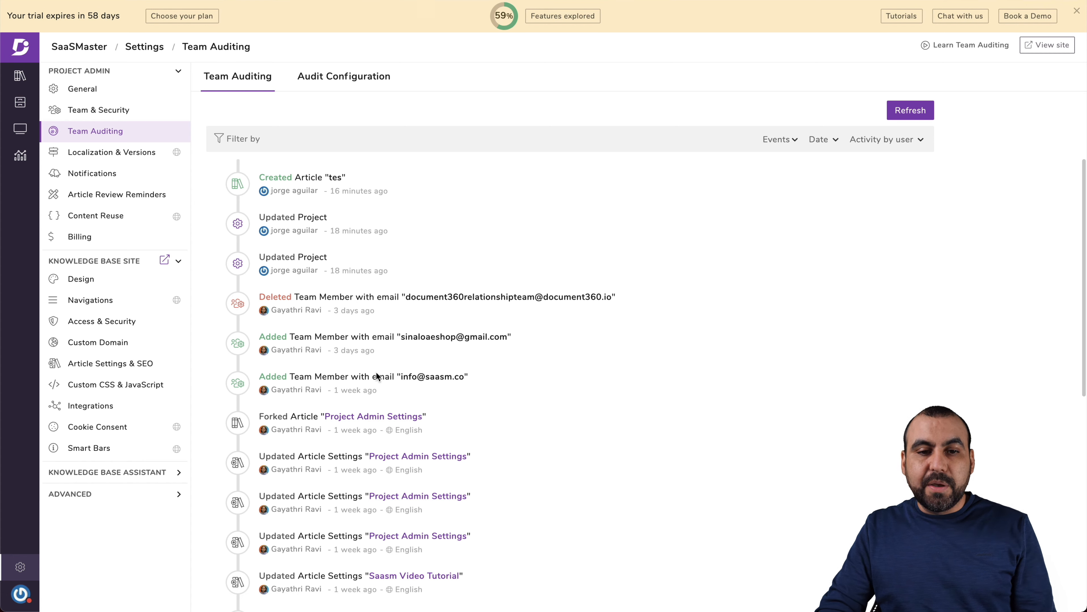
mouse_move(521, 479)
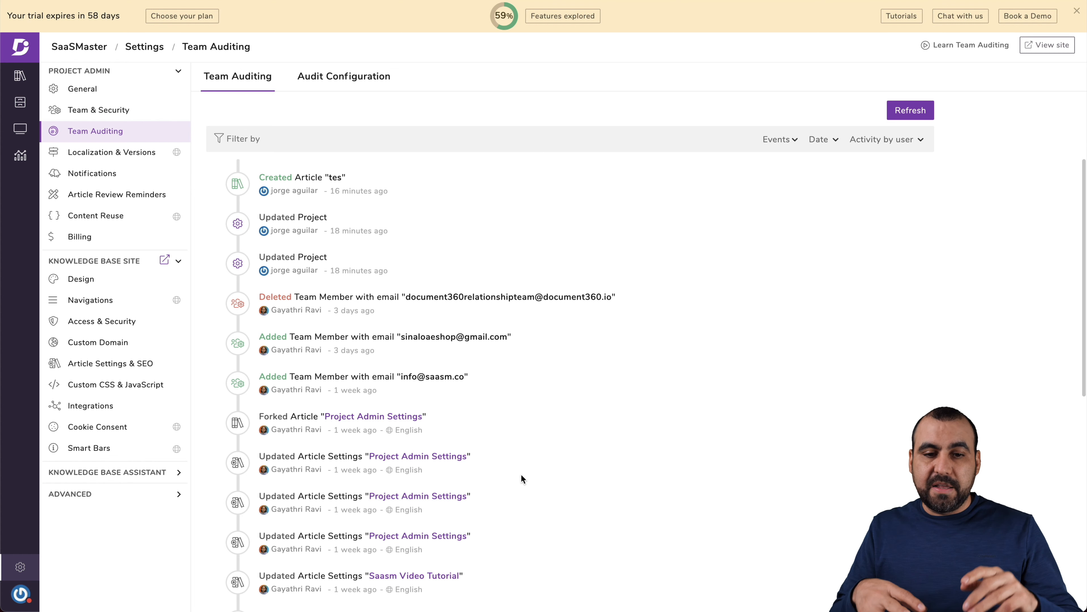
mouse_move(332, 316)
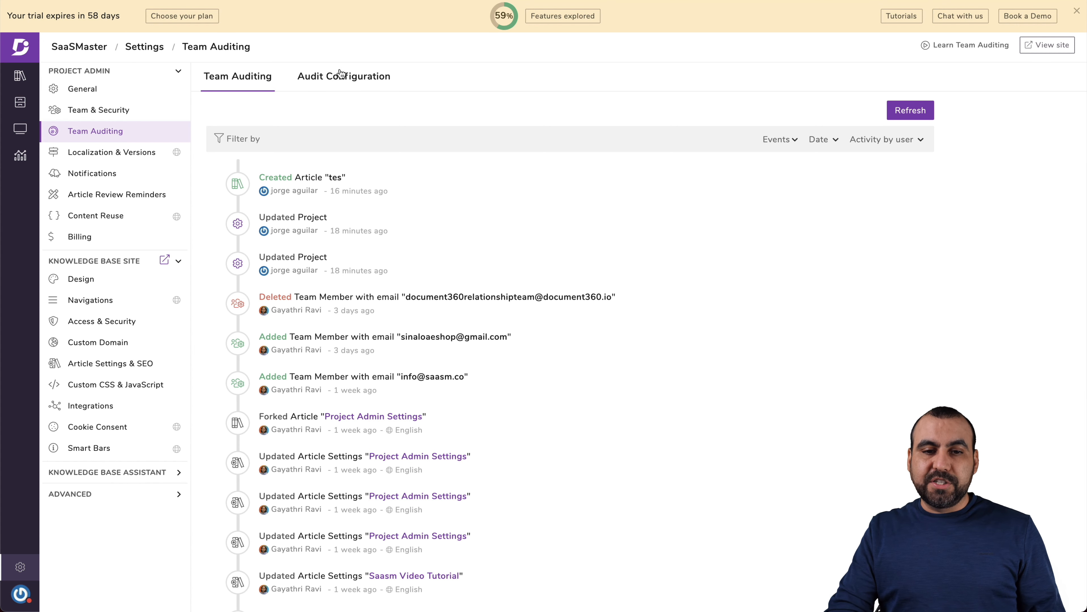
click(344, 76)
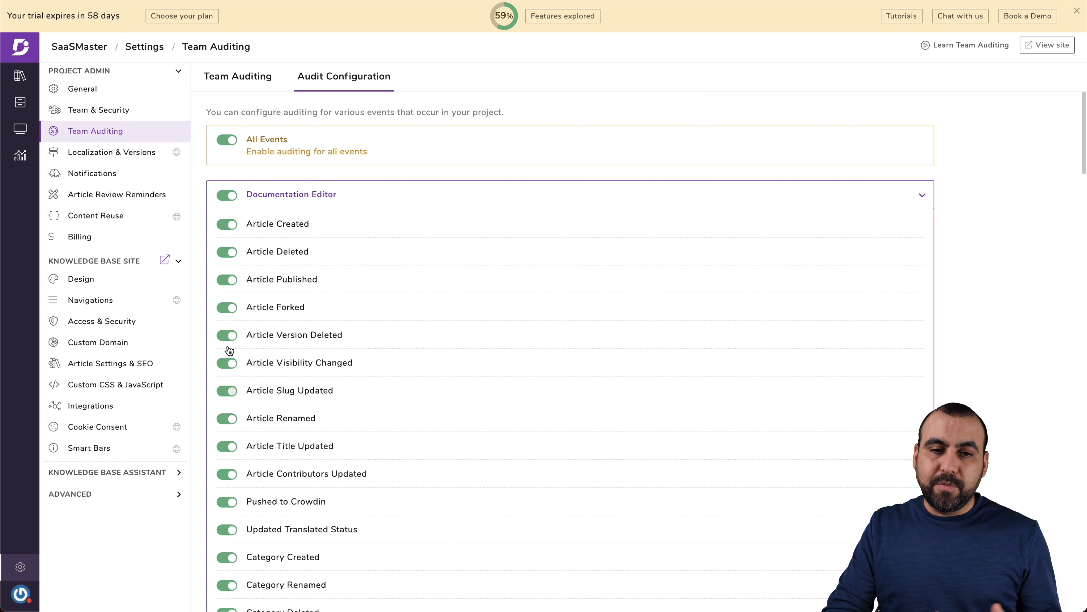
click(238, 77)
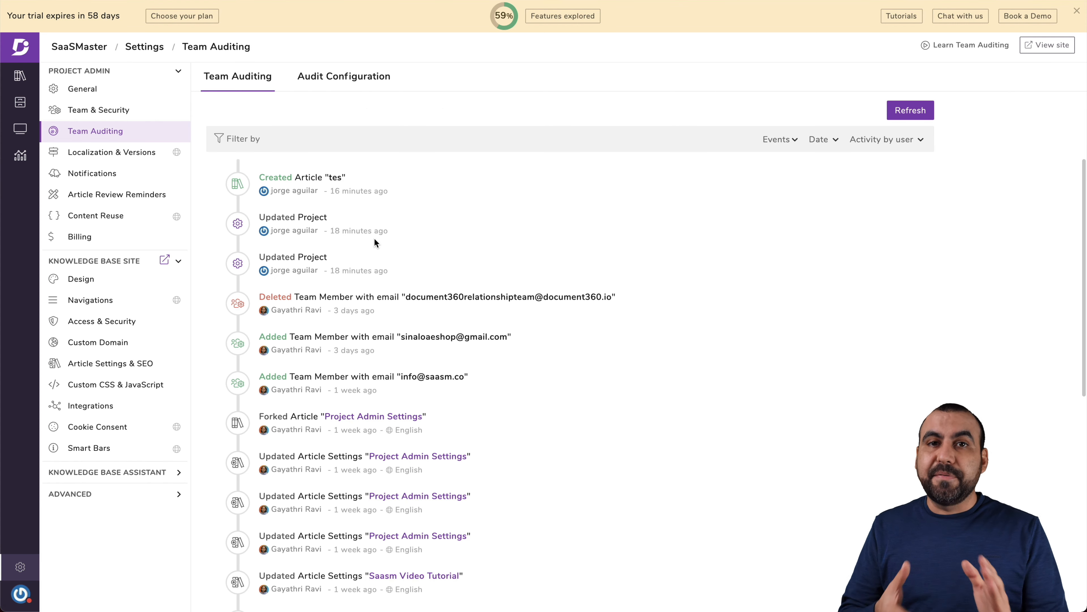
mouse_move(96, 215)
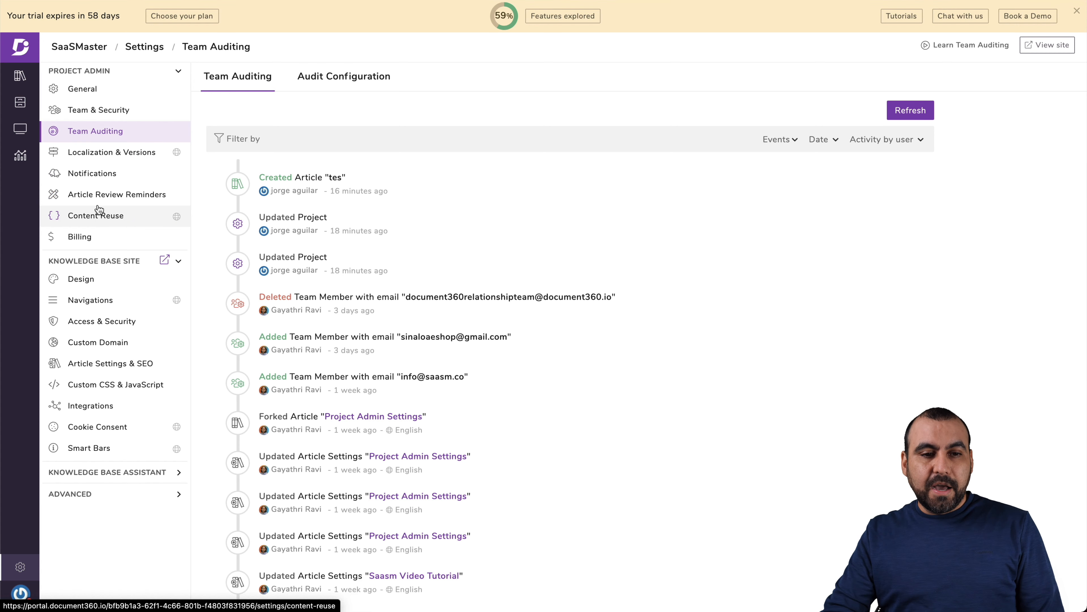
mouse_move(80, 278)
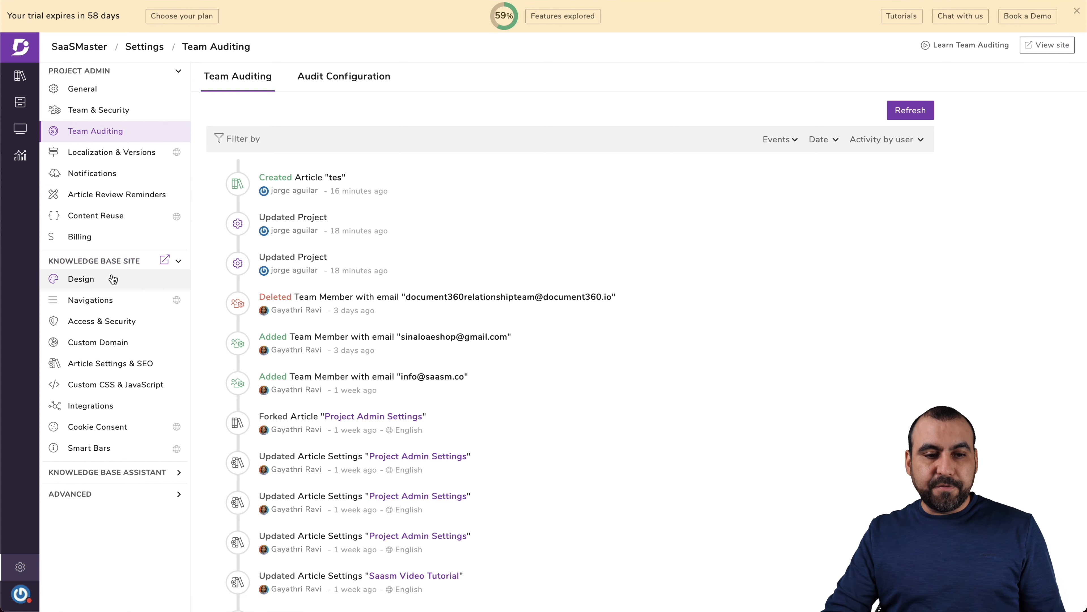
Step: View the knowledge base site Design settings, then its header Navigations links
click(80, 279)
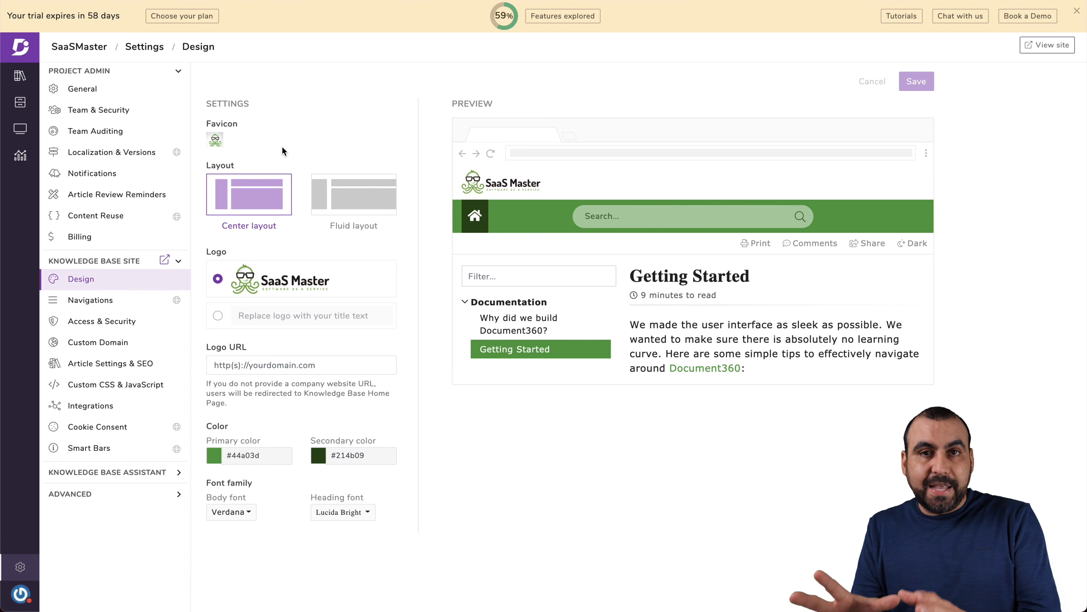
mouse_move(20, 130)
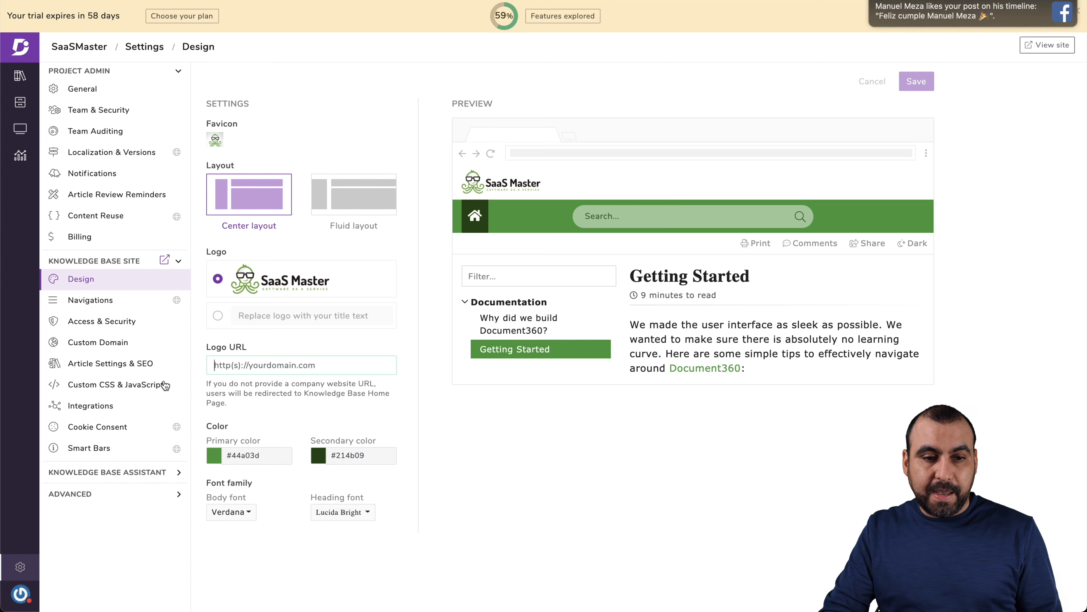
click(90, 300)
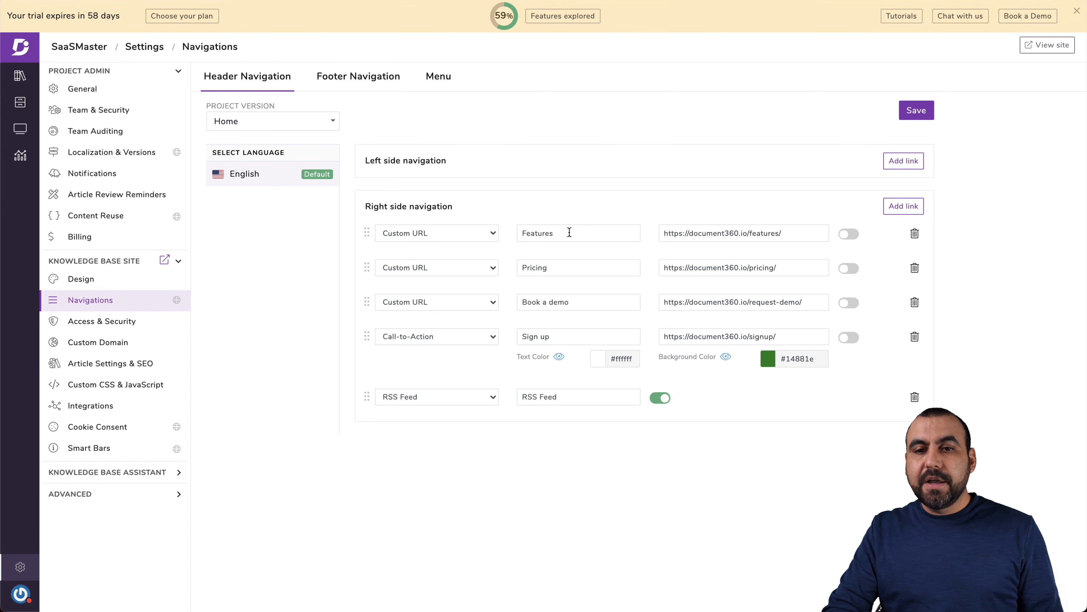
Step: Go from Navigations to Access & Security, then bring up the Custom Domain configuration
click(1047, 45)
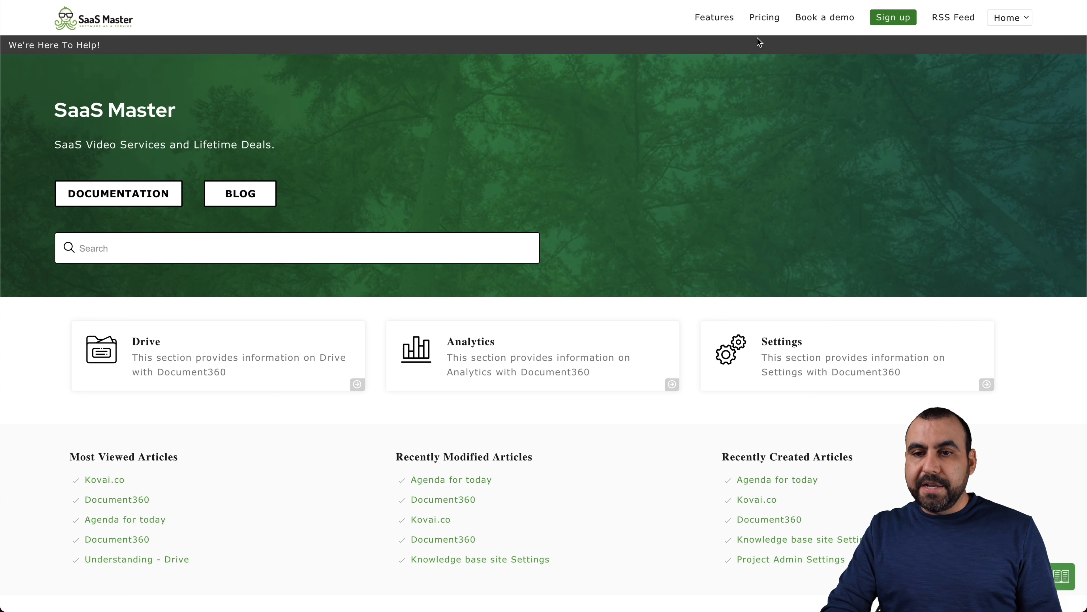
mouse_move(938, 21)
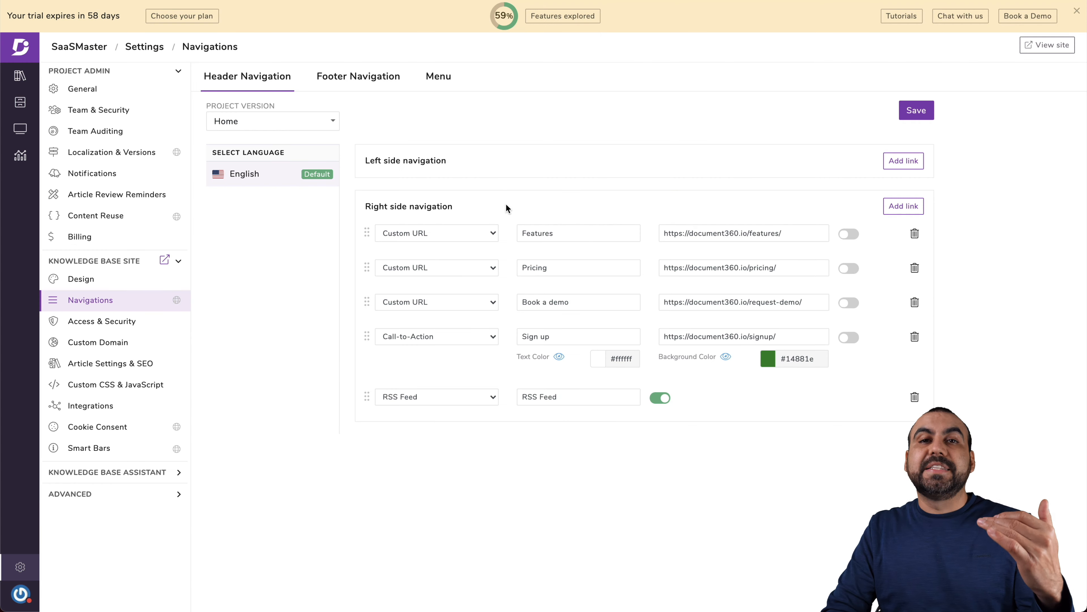
mouse_move(514, 493)
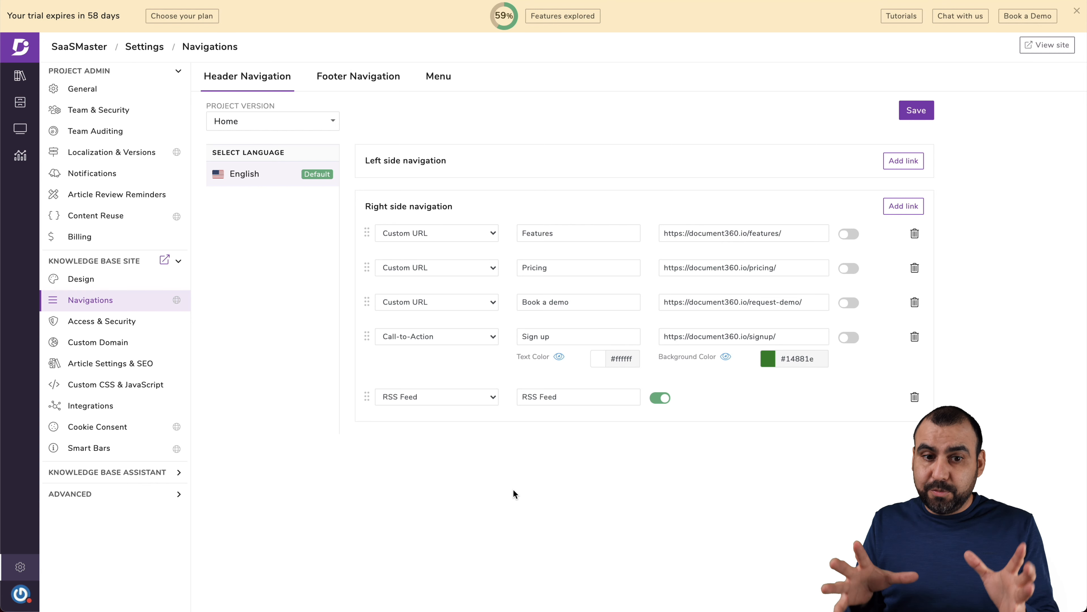
click(101, 322)
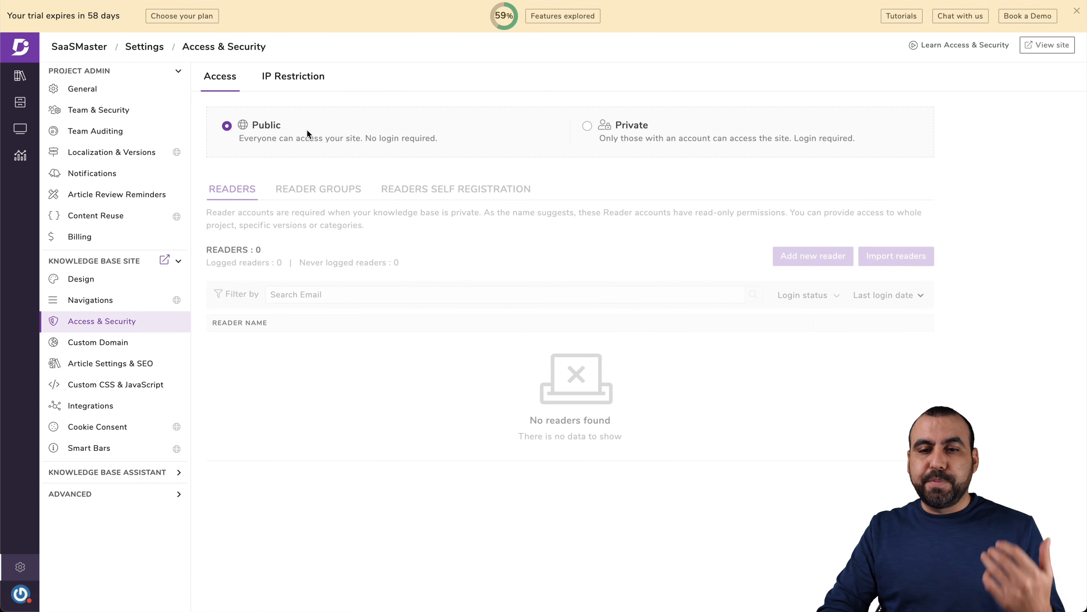
mouse_move(95, 342)
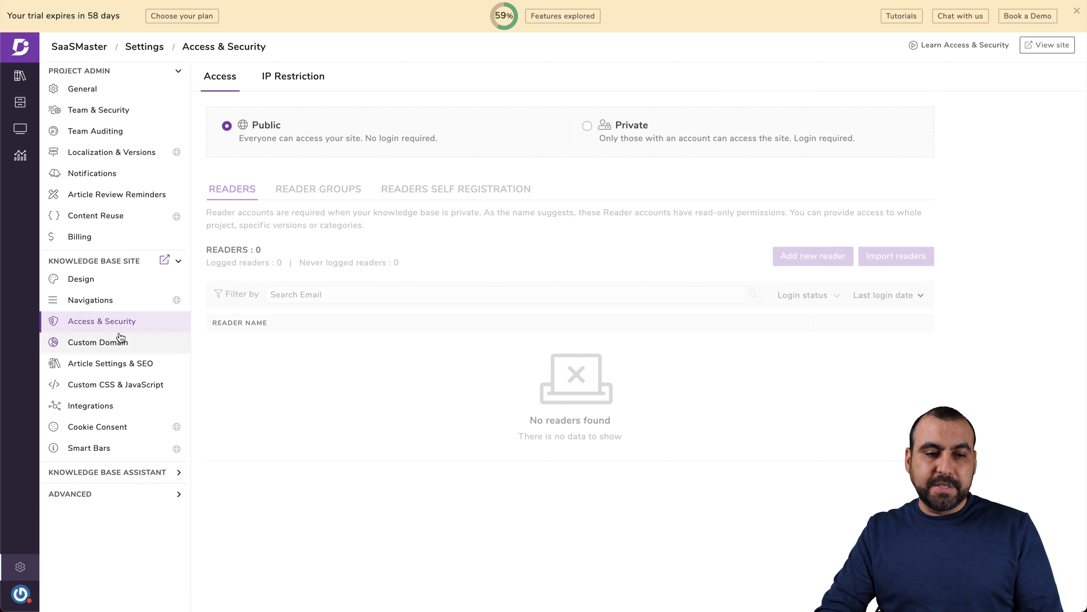
click(98, 342)
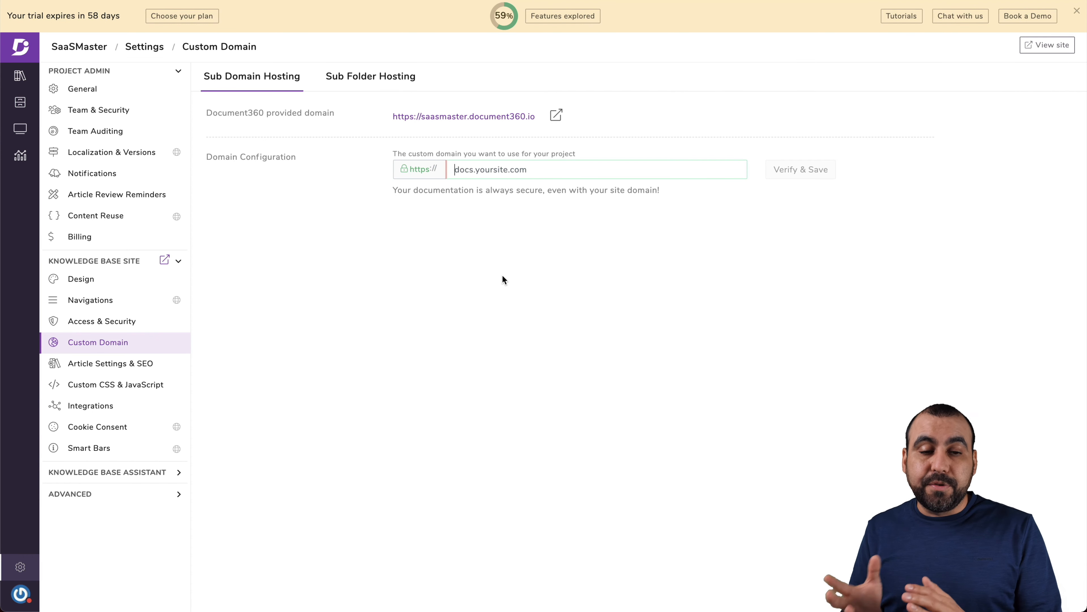
mouse_move(188, 349)
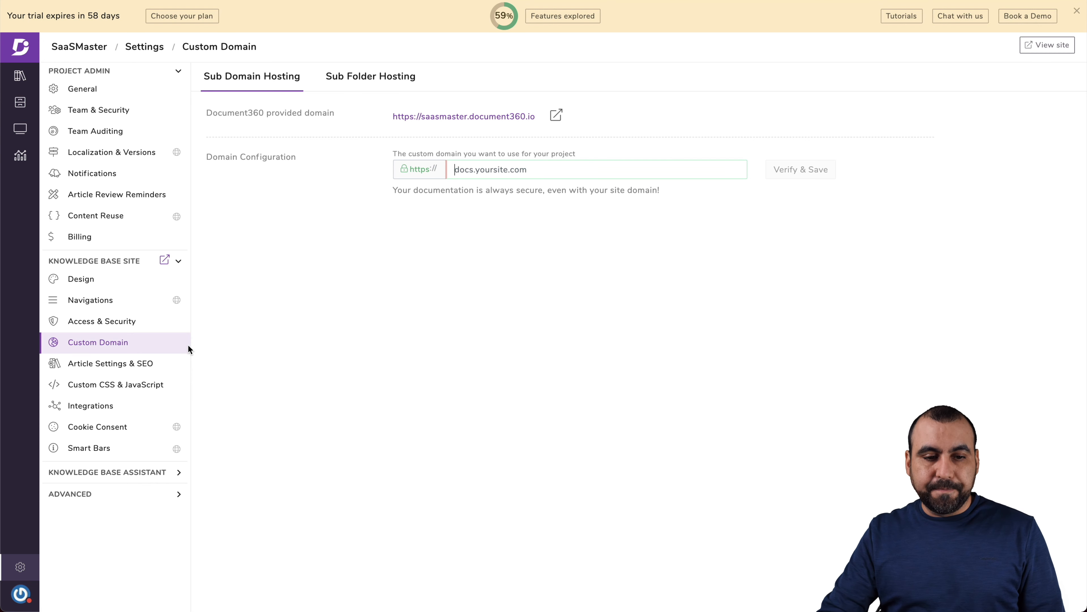
Step: Review Article Settings & SEO, Custom CSS & JavaScript, and the Integrations list with its Add new integration panel
click(111, 363)
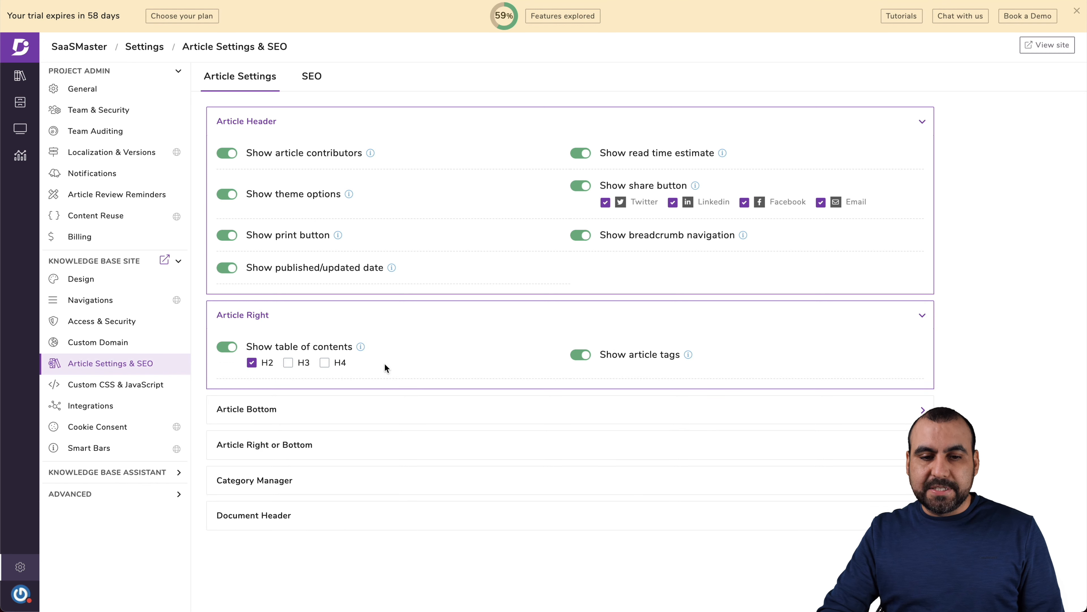
mouse_move(287, 293)
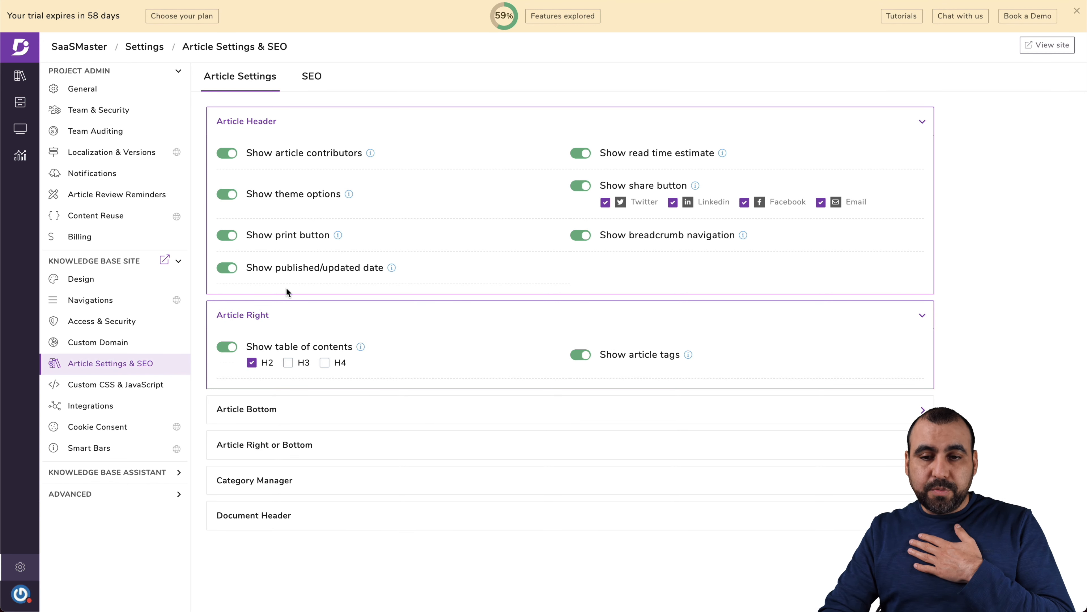
mouse_move(626, 195)
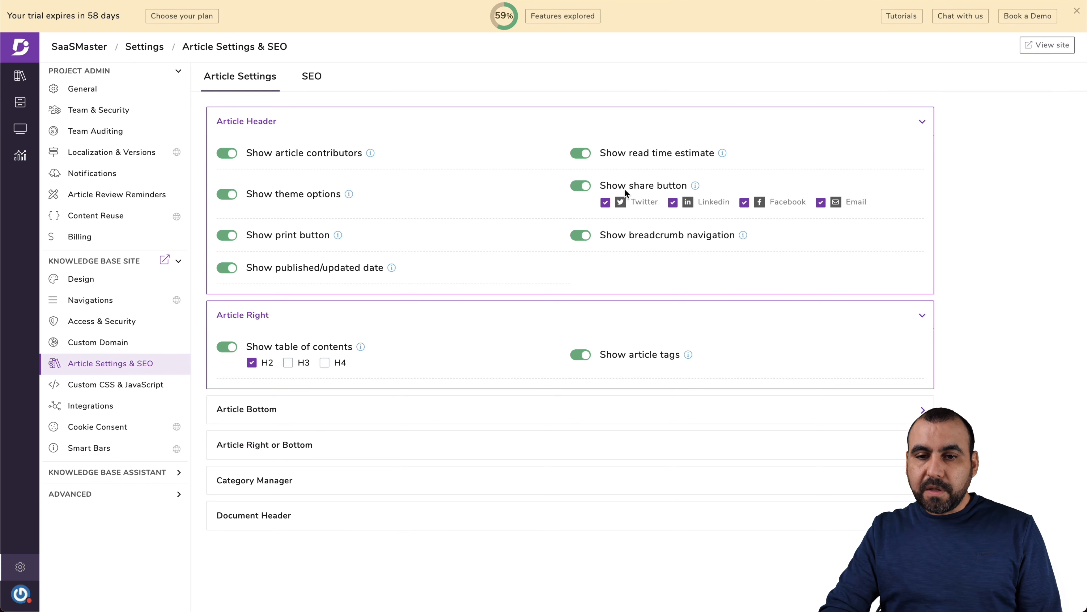
mouse_move(330, 213)
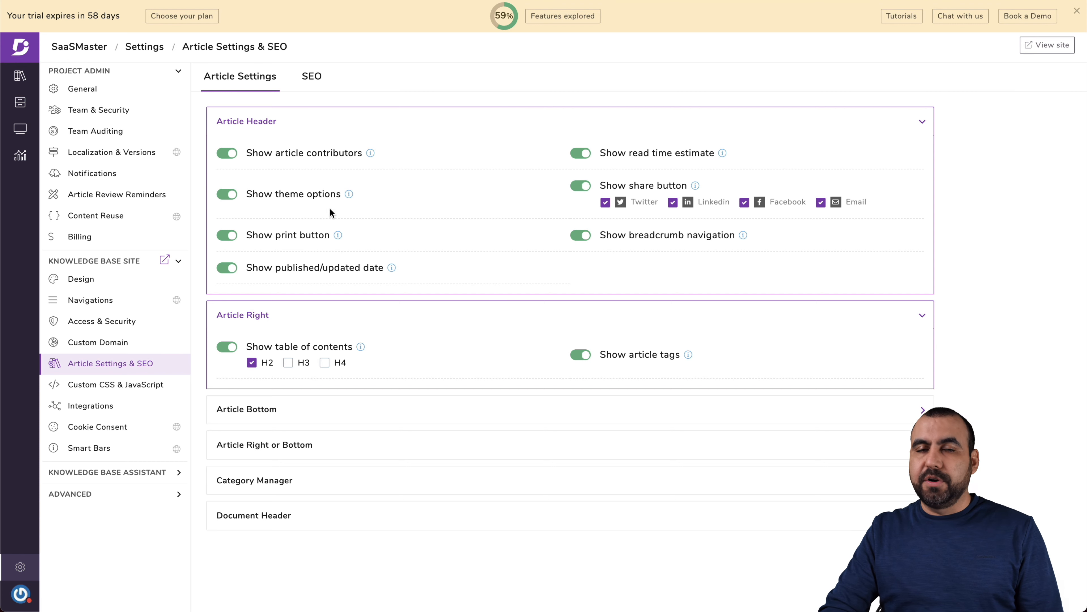
click(116, 383)
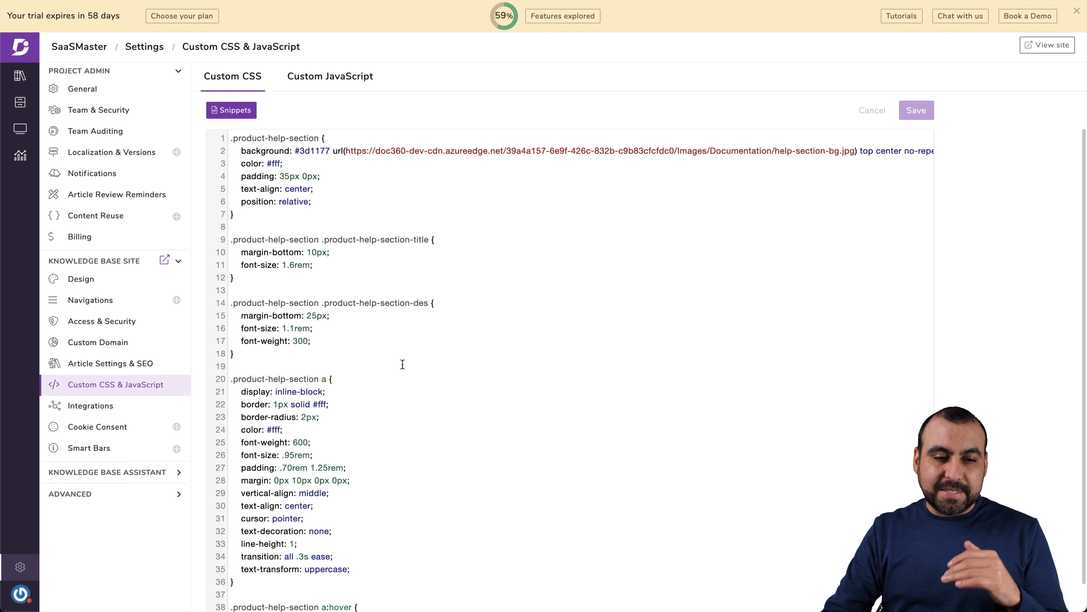
click(89, 405)
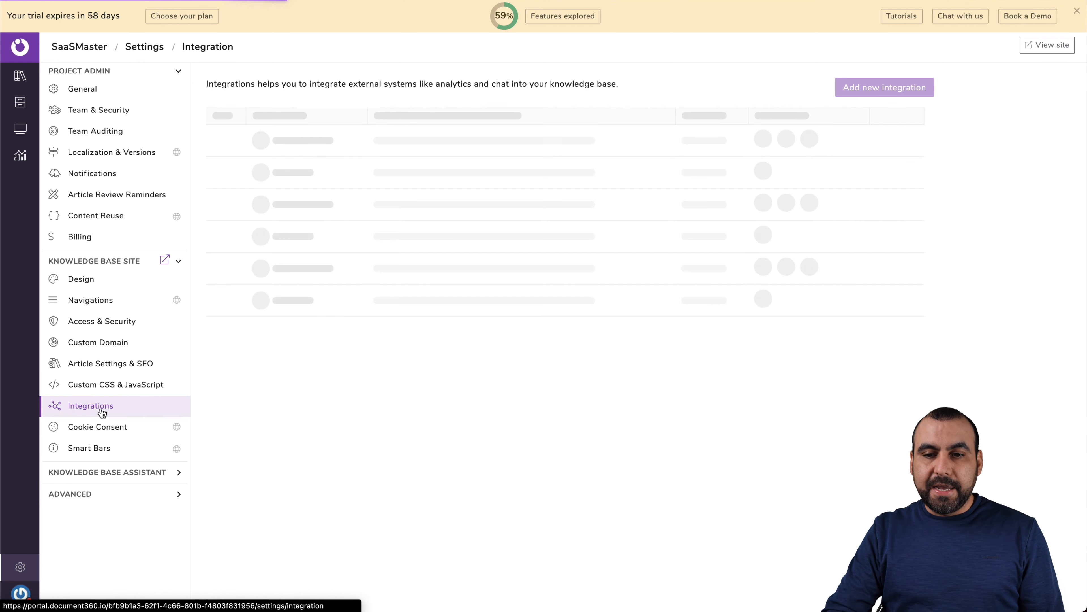
click(884, 87)
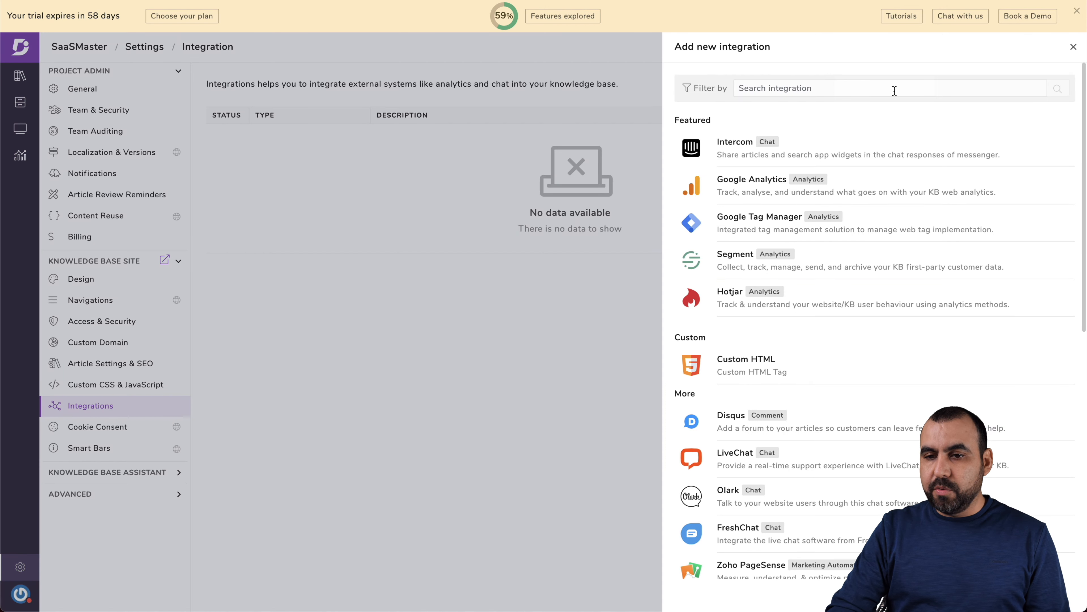
mouse_move(779, 108)
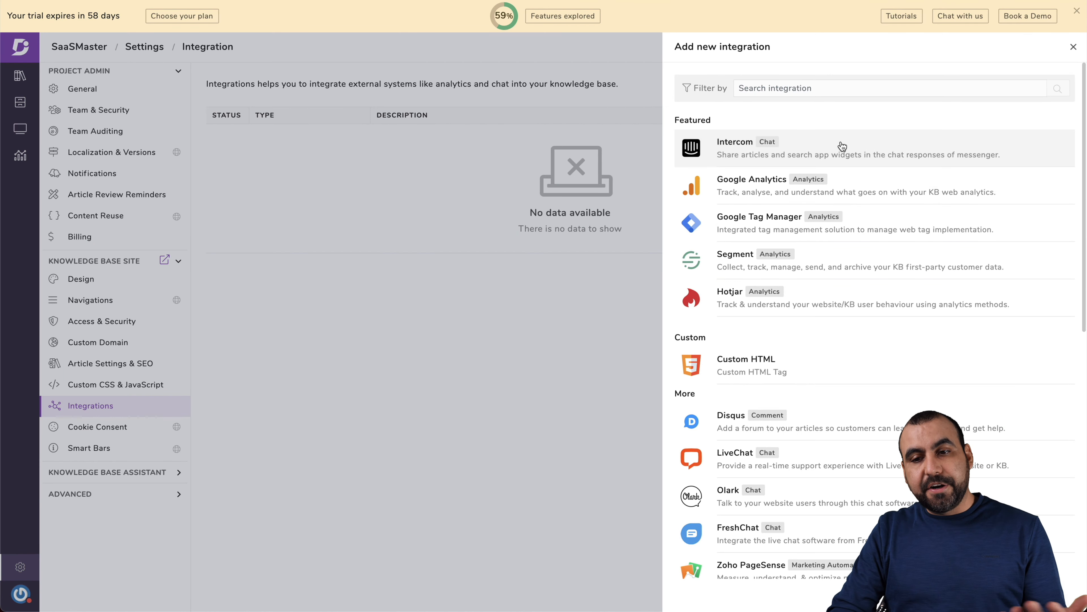
mouse_move(867, 222)
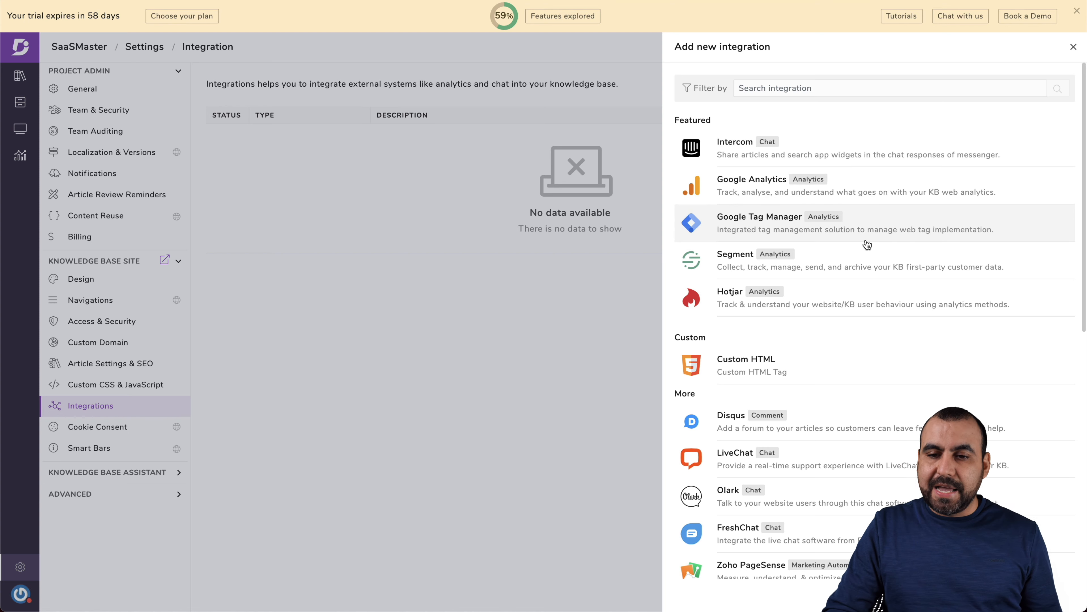
scroll(down, 3)
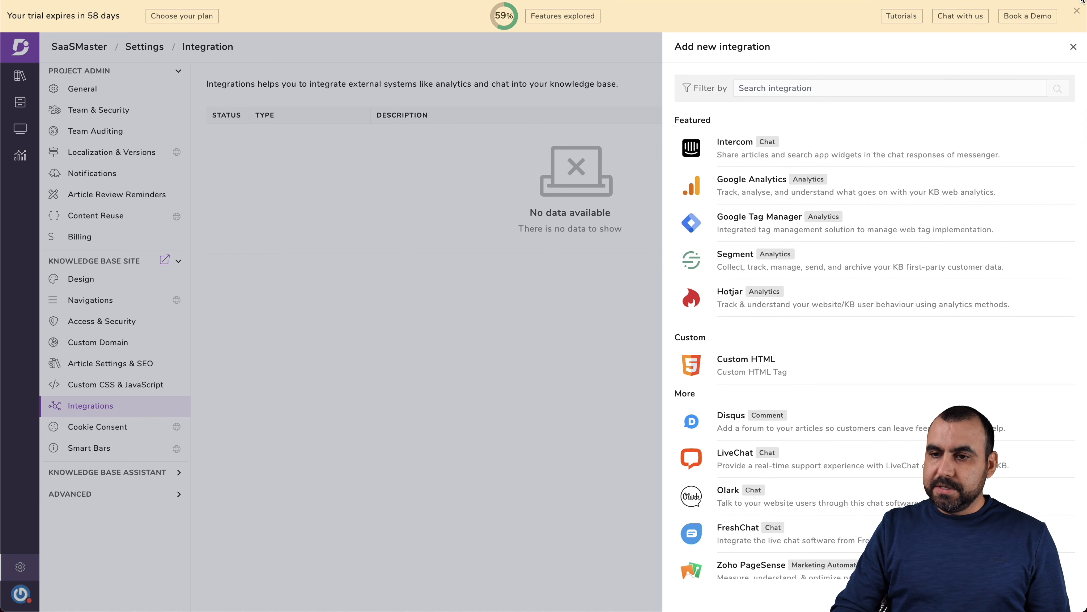
Step: Review Cookie Consent, Smart Bars and the Knowledge Base Assistant group, then return to the documentation articles
click(98, 427)
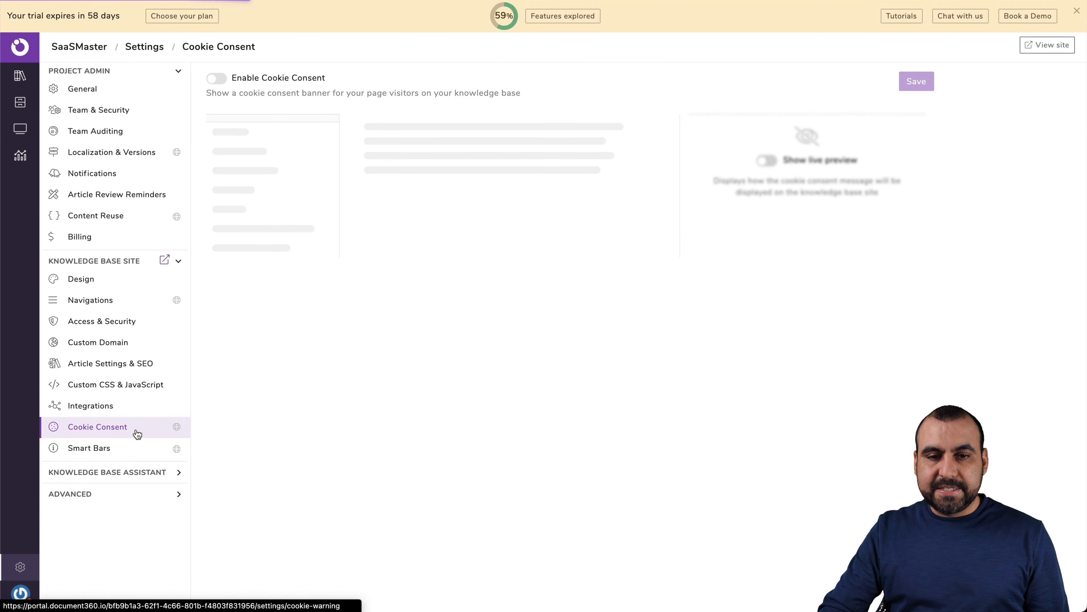
click(216, 77)
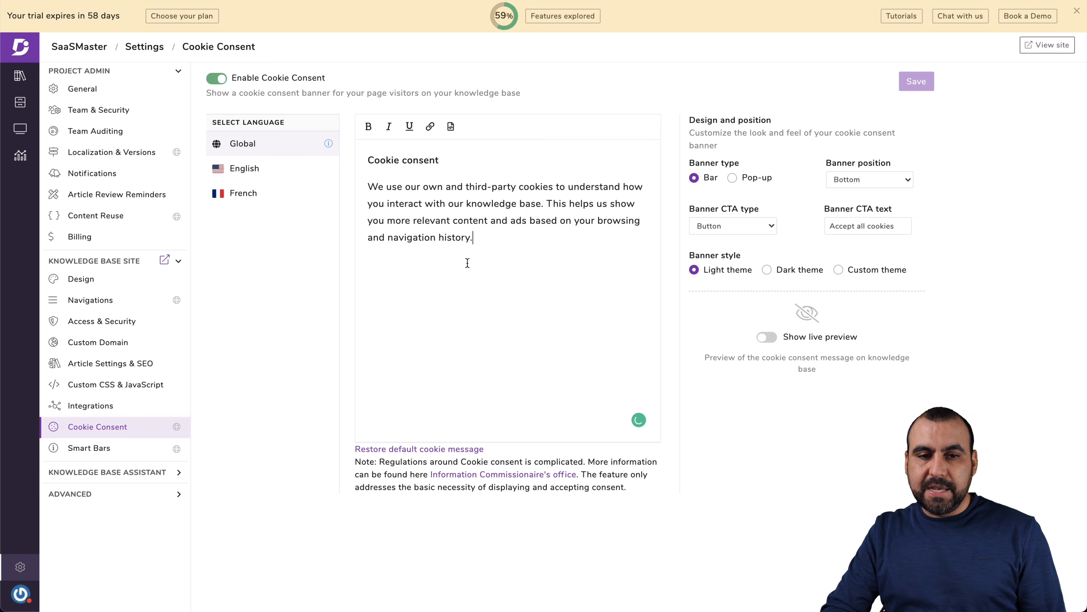
mouse_move(494, 215)
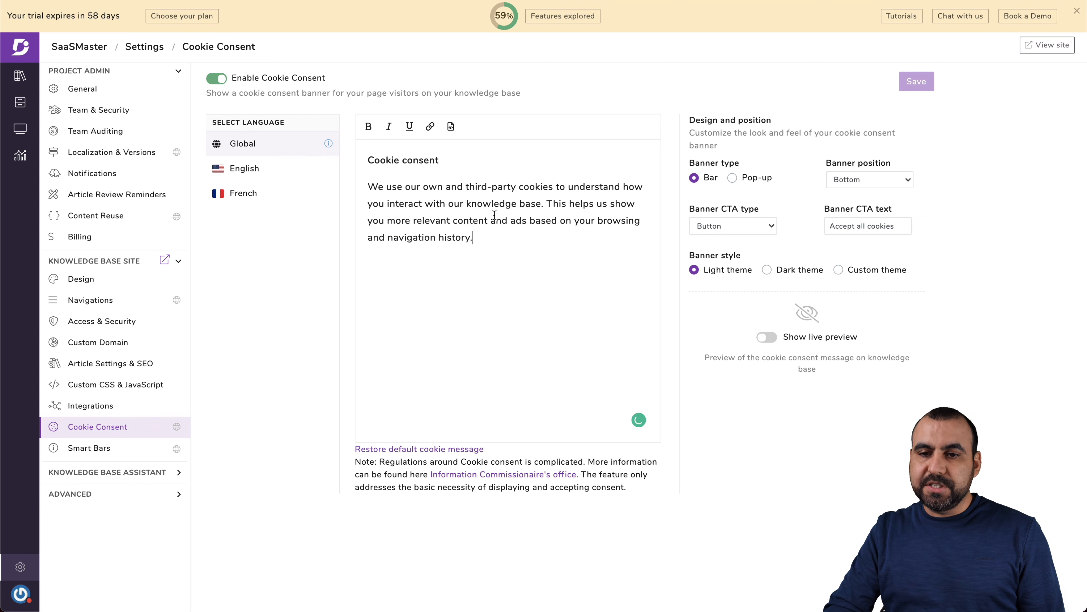
click(89, 448)
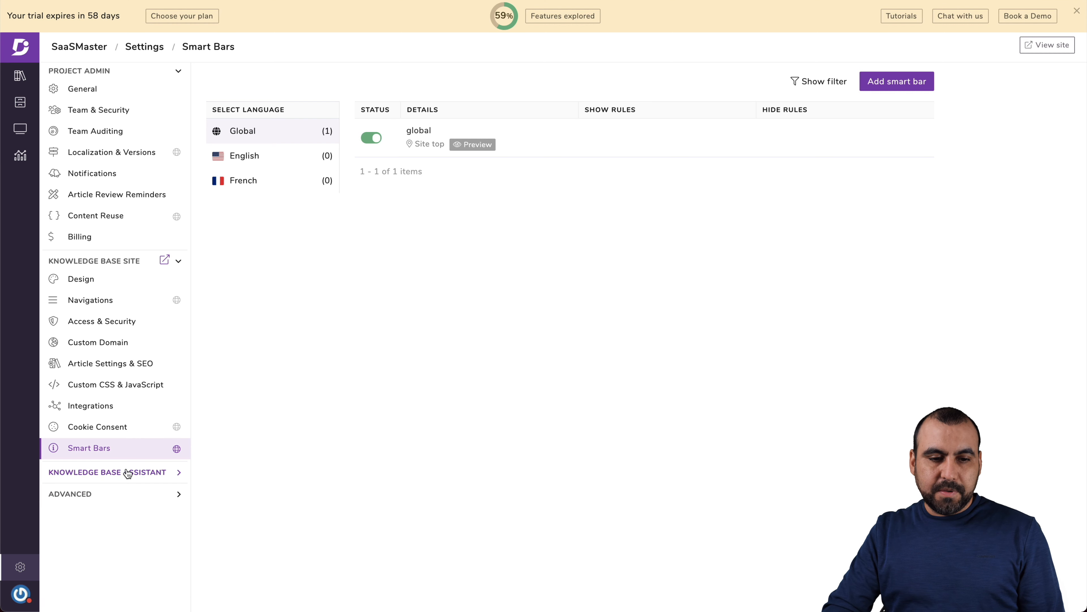
click(107, 472)
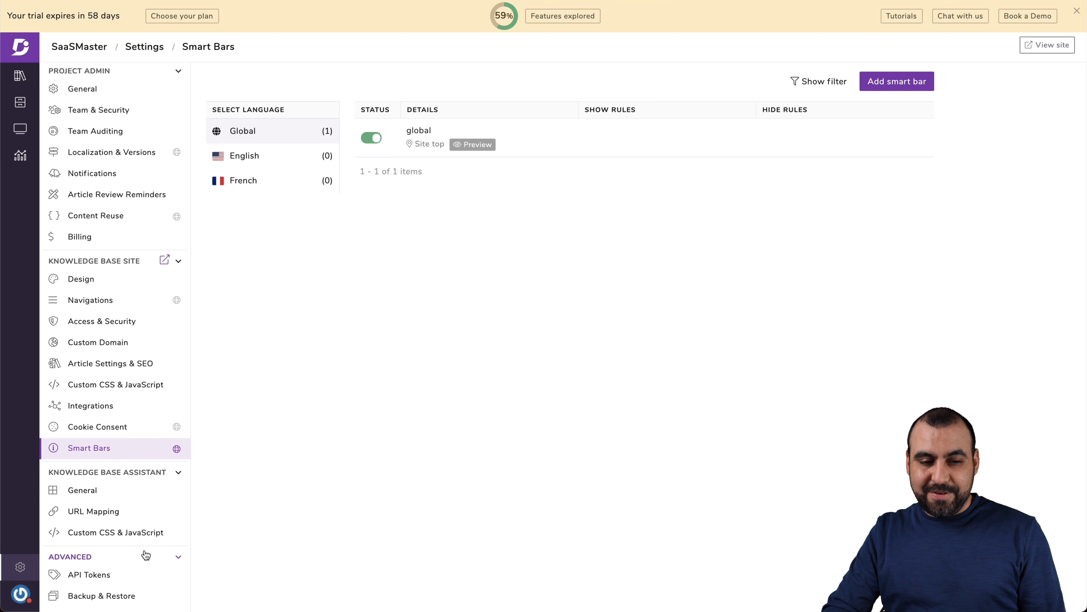
mouse_move(294, 475)
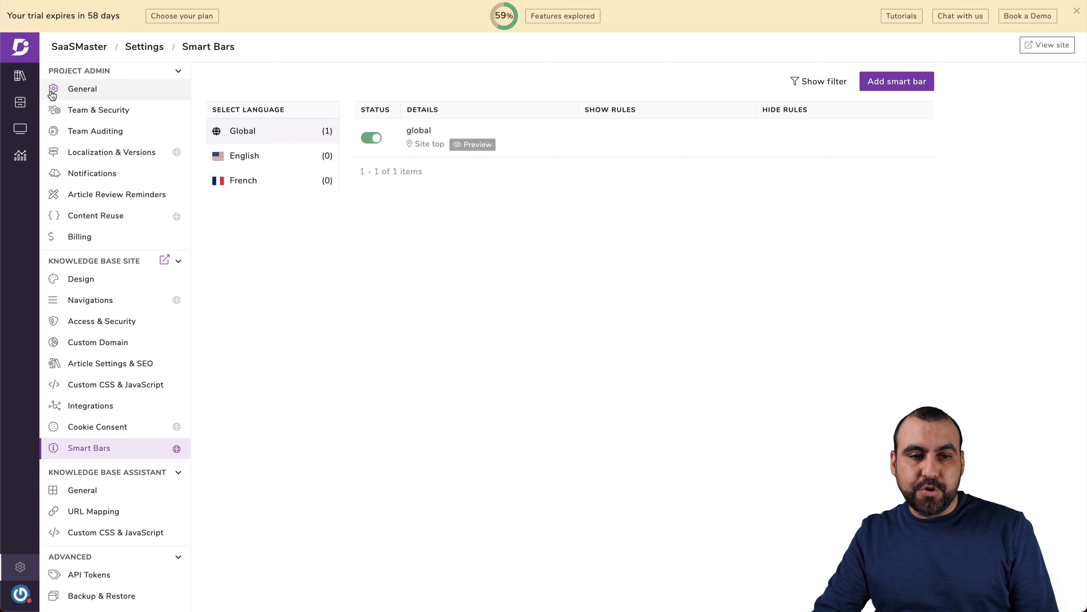
click(20, 75)
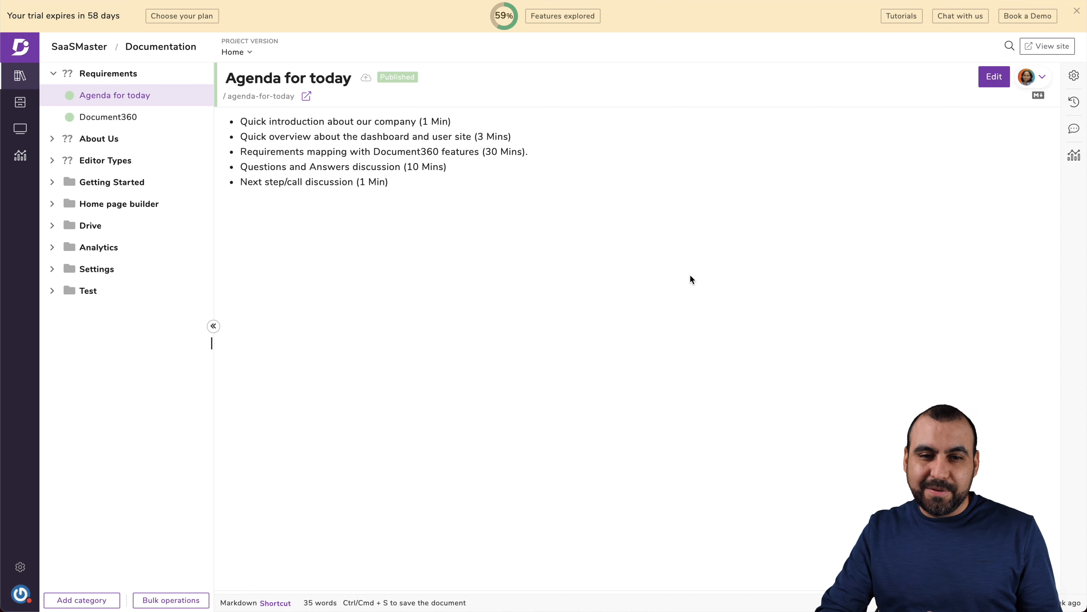
mouse_move(643, 307)
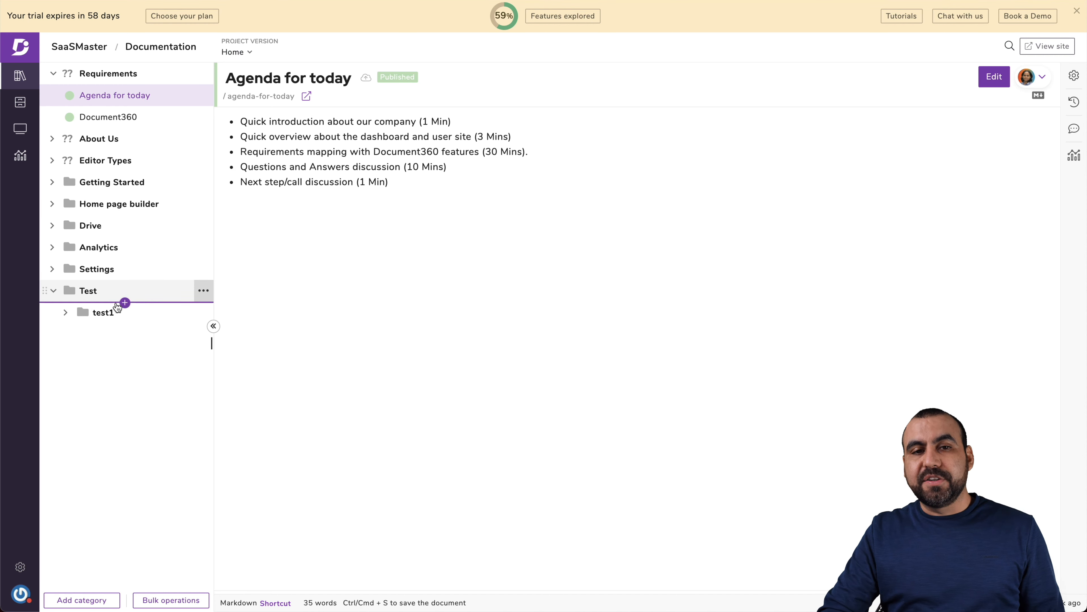
Step: Expand the test1 and Drive categories and start creating a new article in Drive
click(65, 312)
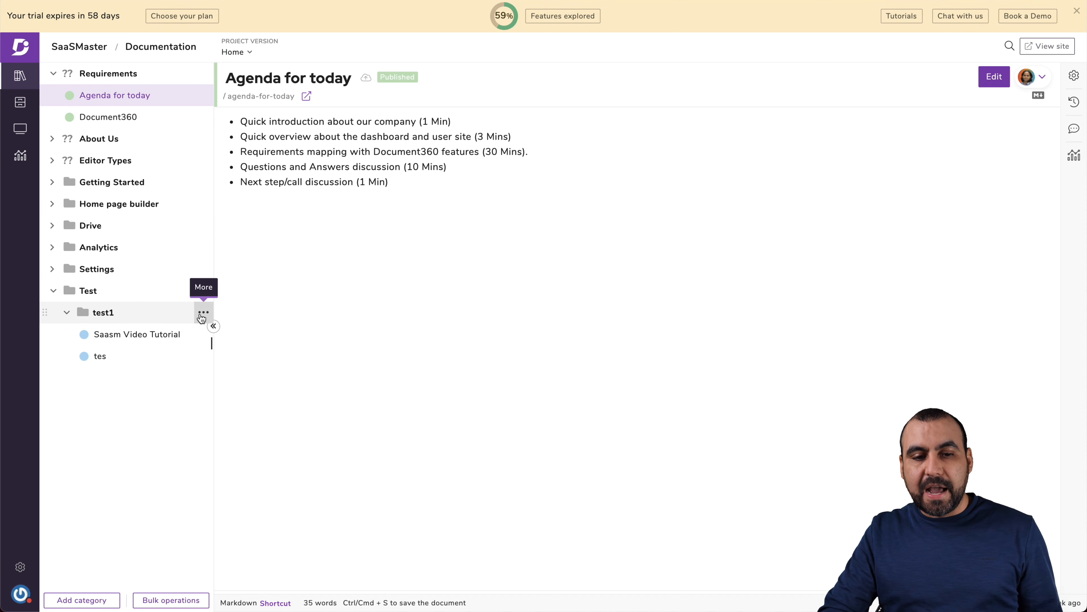
click(203, 312)
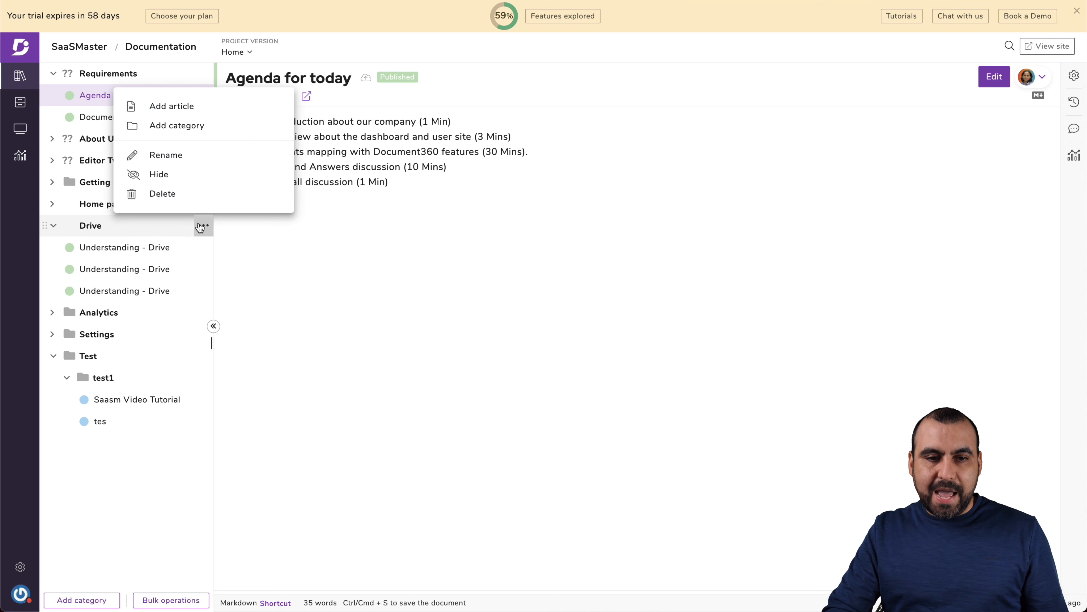
click(171, 105)
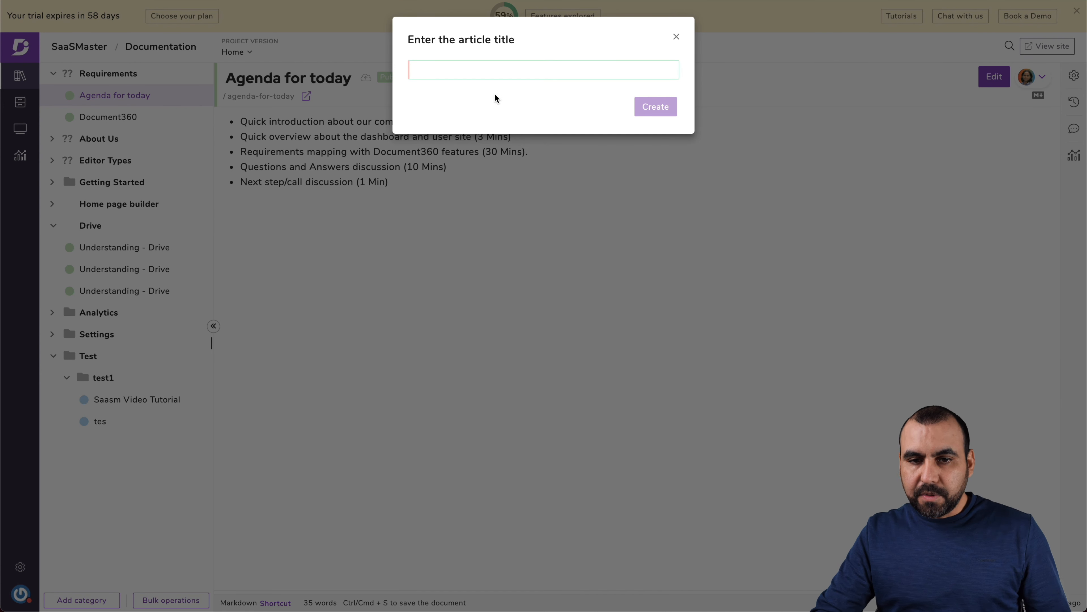
Step: Create the article 'TEST FOR VIDEO' and bring up its article settings
text(TEST)
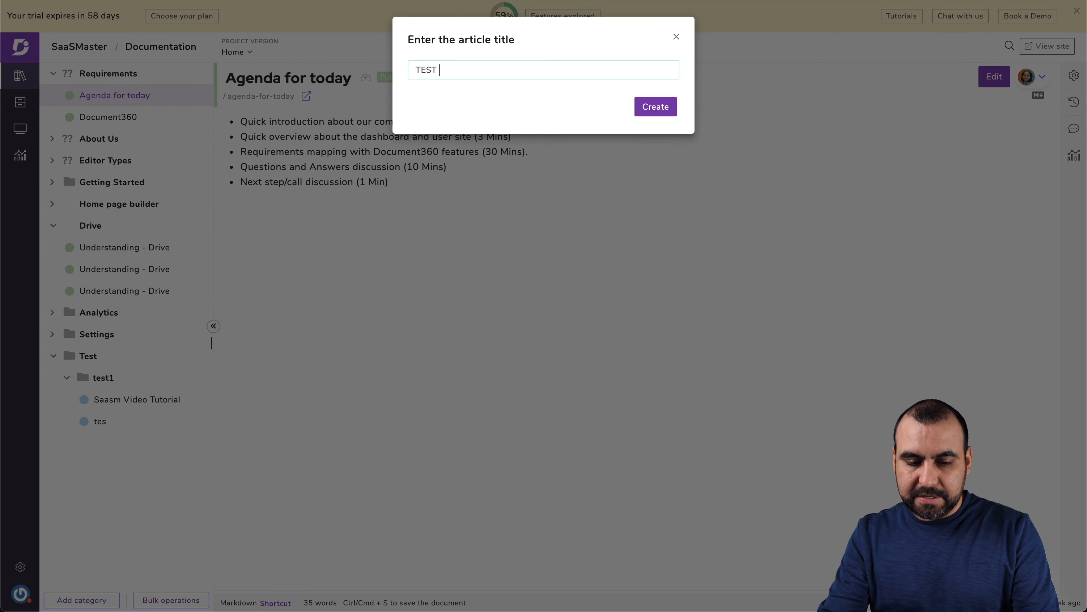
text(FOR VIDEO)
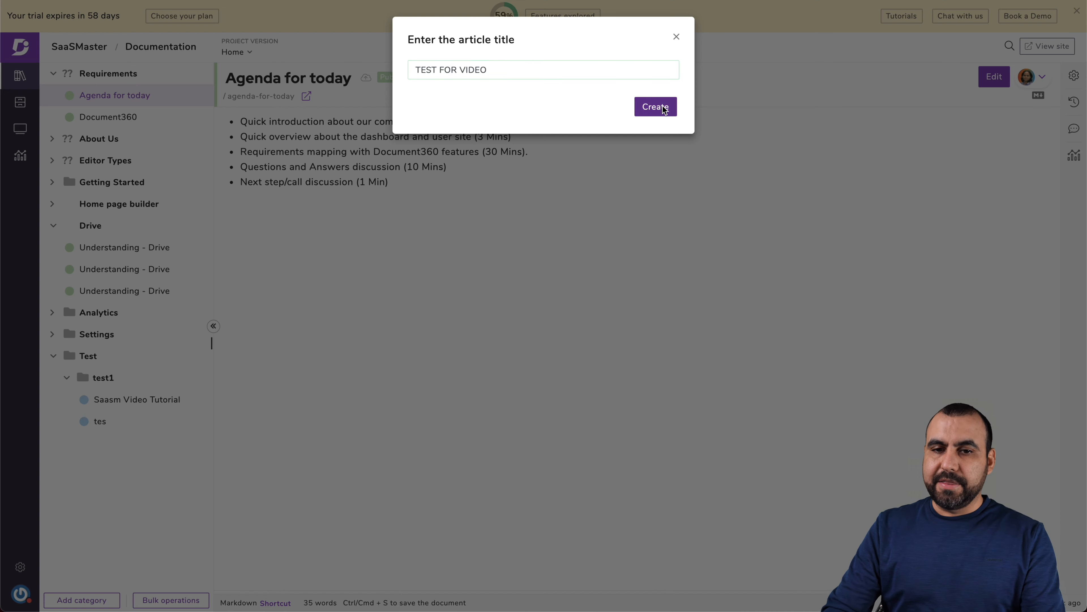
click(654, 106)
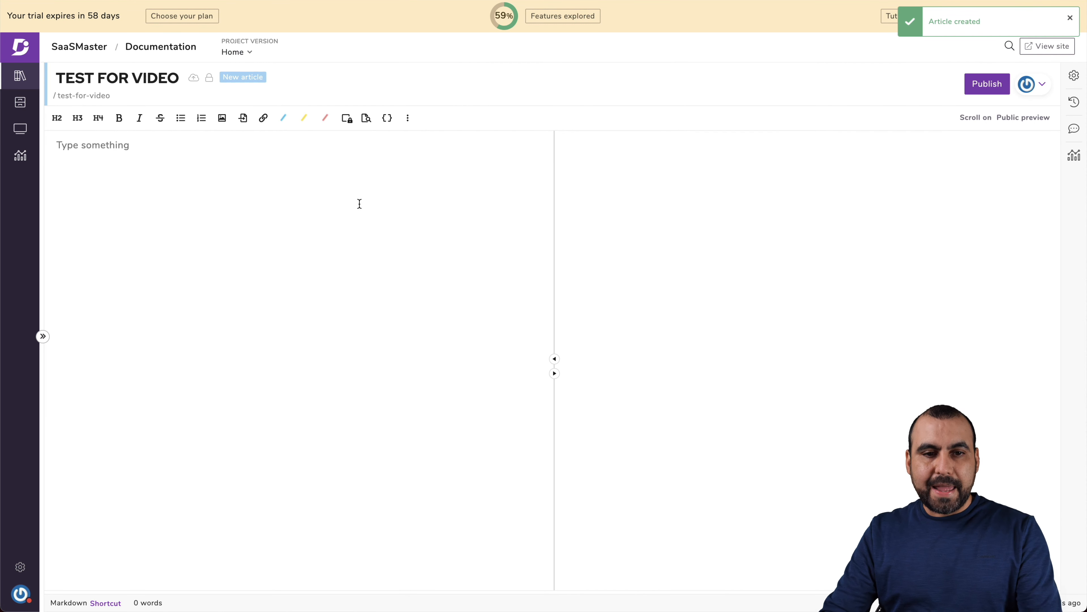
mouse_move(362, 206)
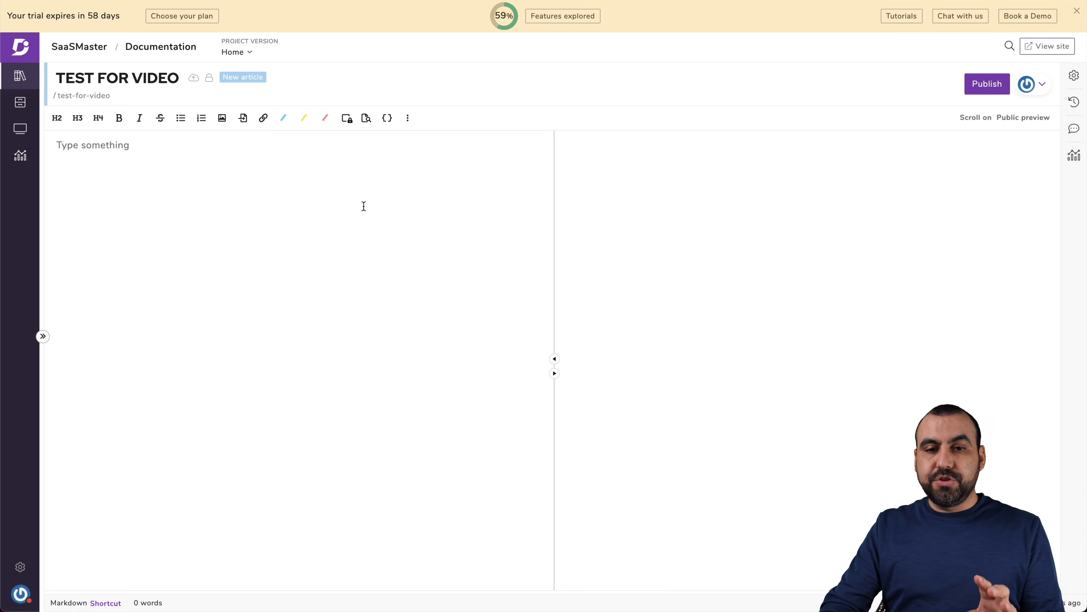
click(1074, 75)
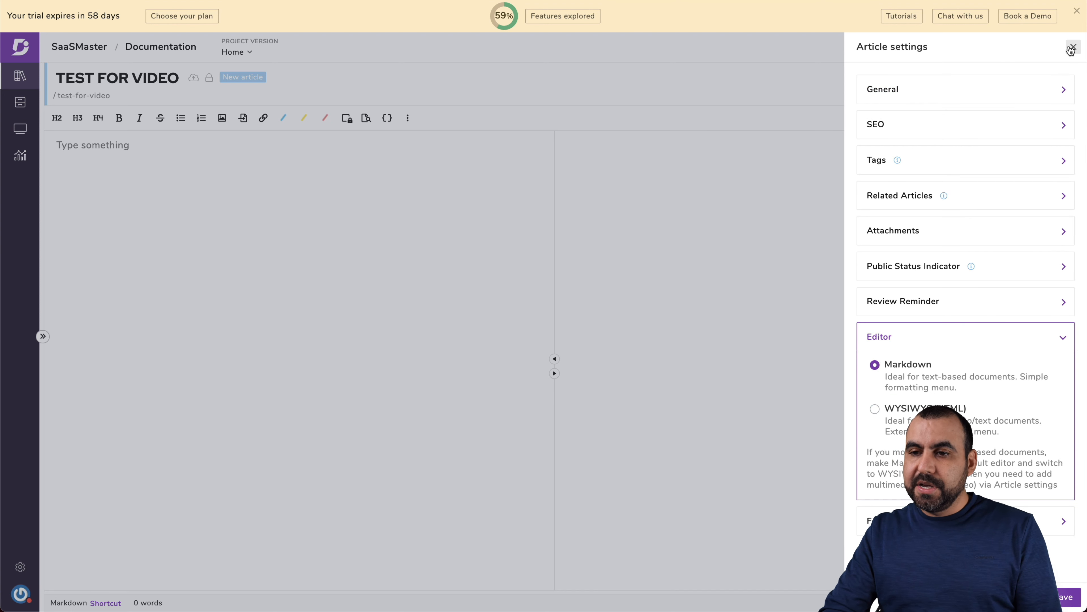
Step: Write the screenshot question and the answer line 'Hit on your keyboard comand shift 3' in the Markdown editor
click(1071, 47)
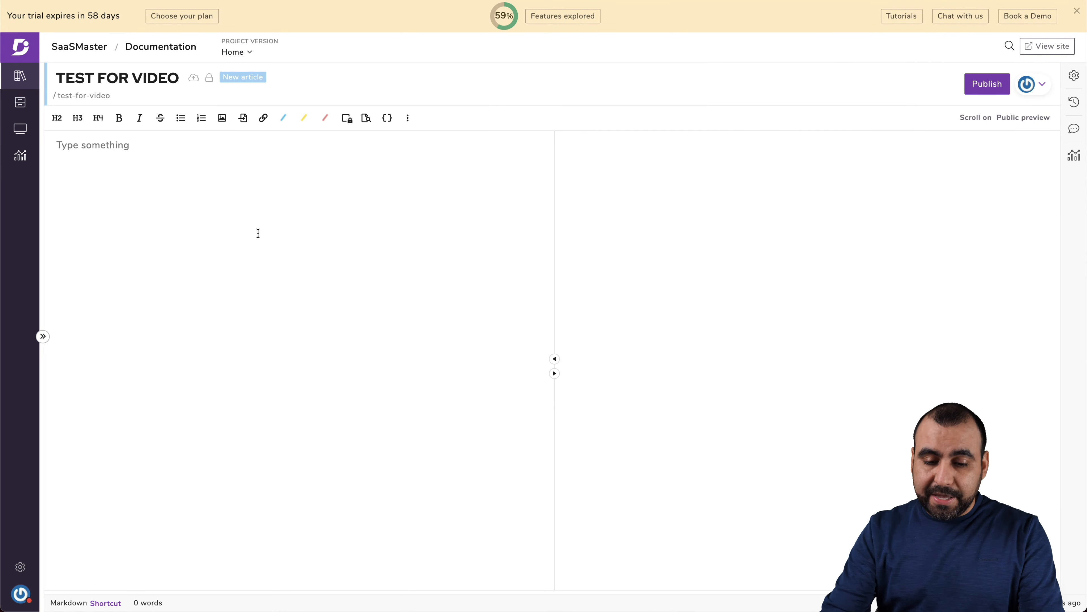
text(Hhow do you t)
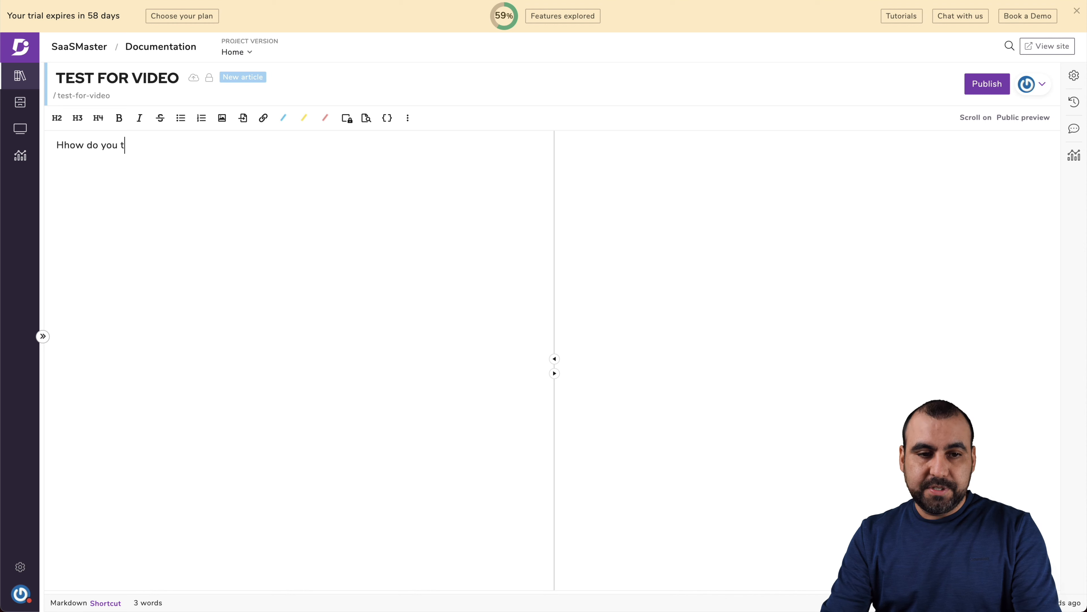
text(ake a screenshot)
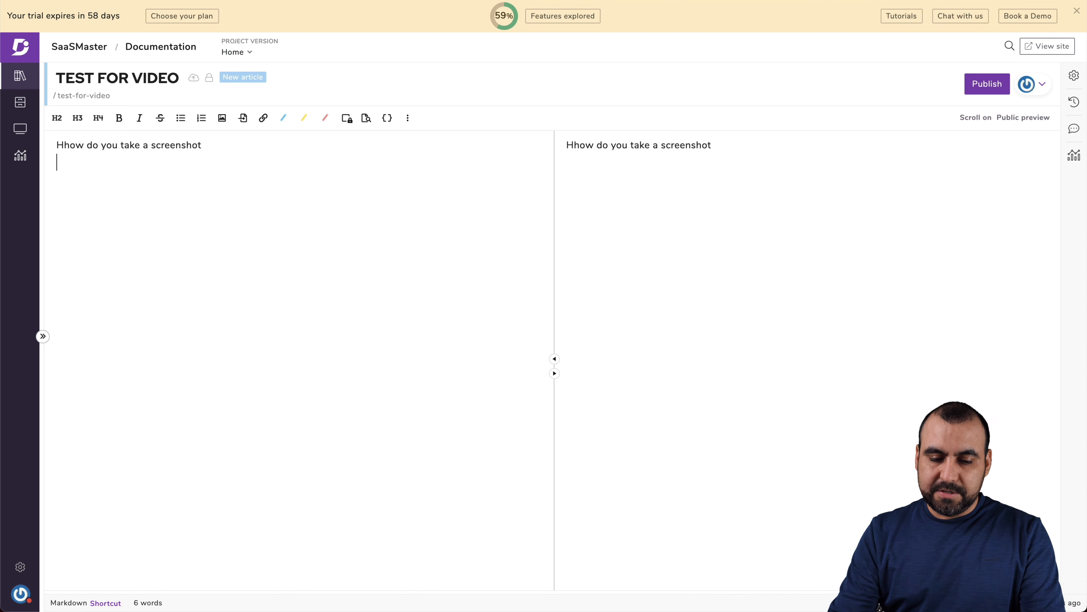
text(Hit on your ke)
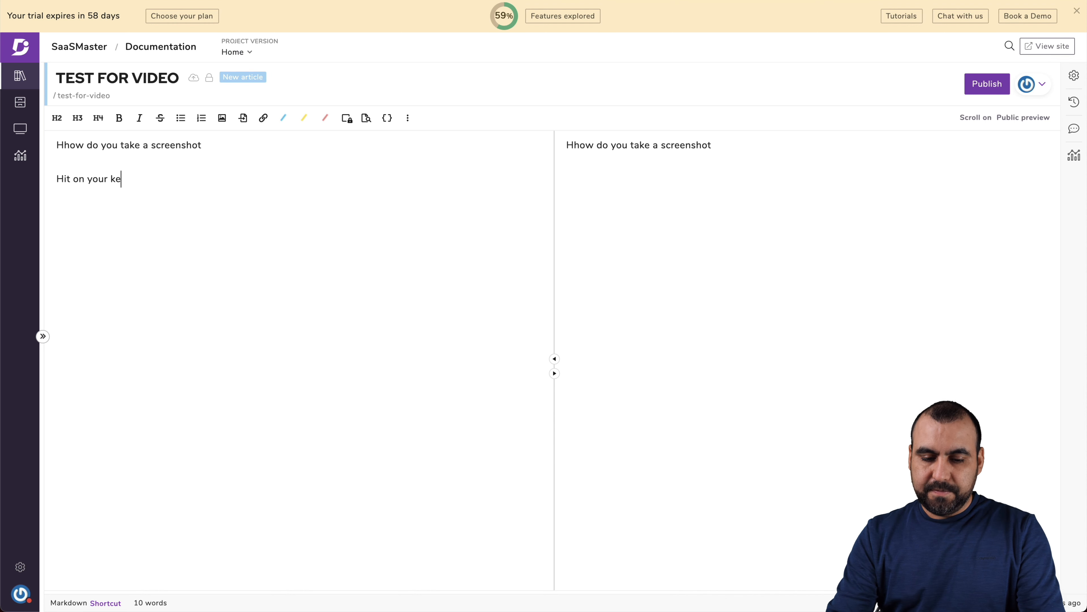
text(yboard)
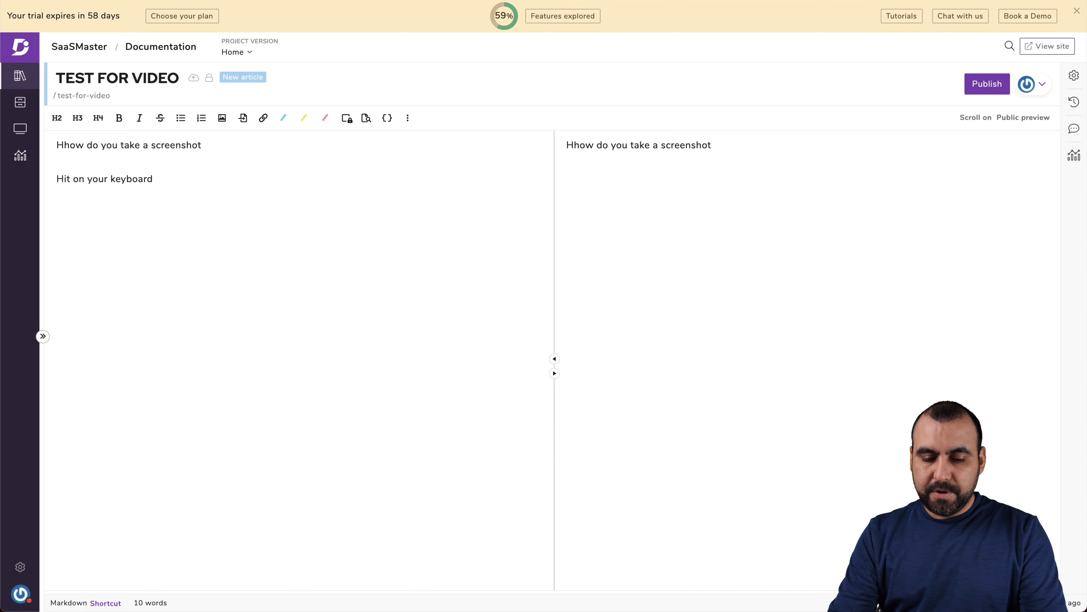
text(comand shift 3)
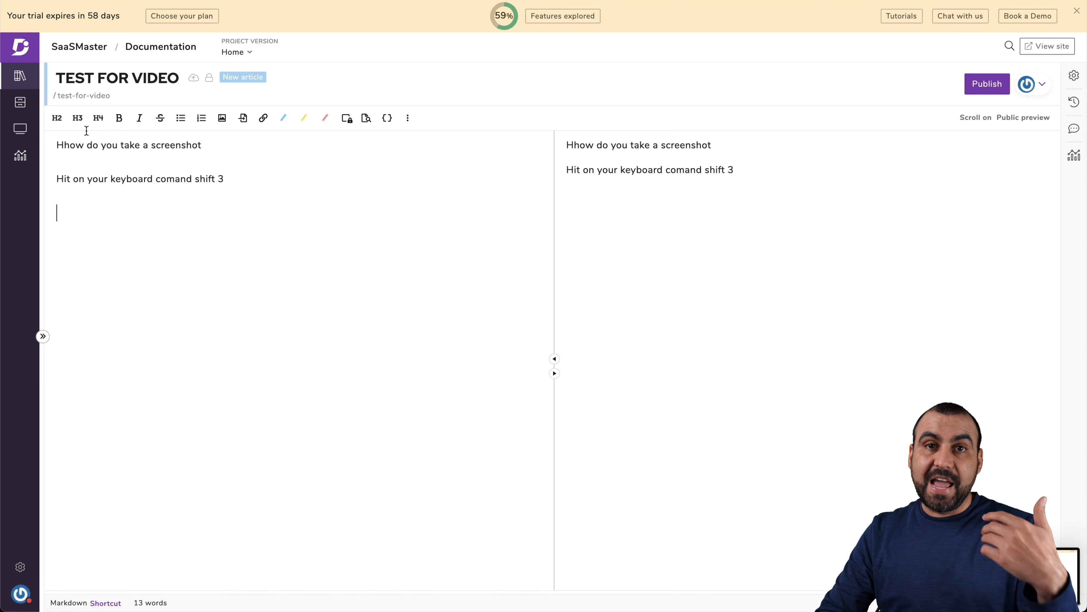
Step: Insert the image 'Screen Shot 2021-03-05 at 11.54.27 AM' from the Desktop via the file picker
click(221, 118)
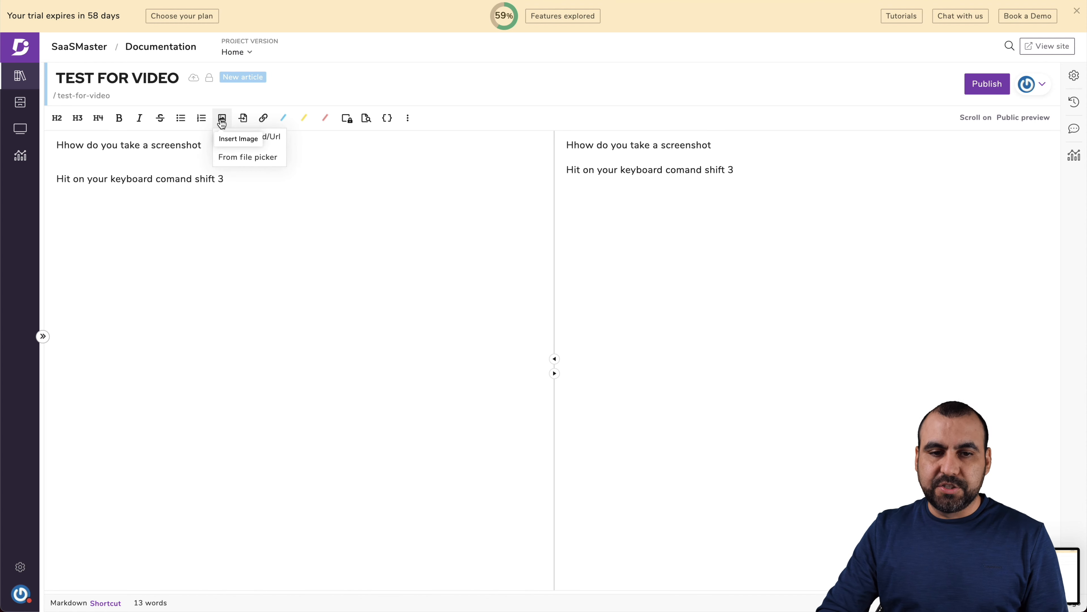
click(248, 157)
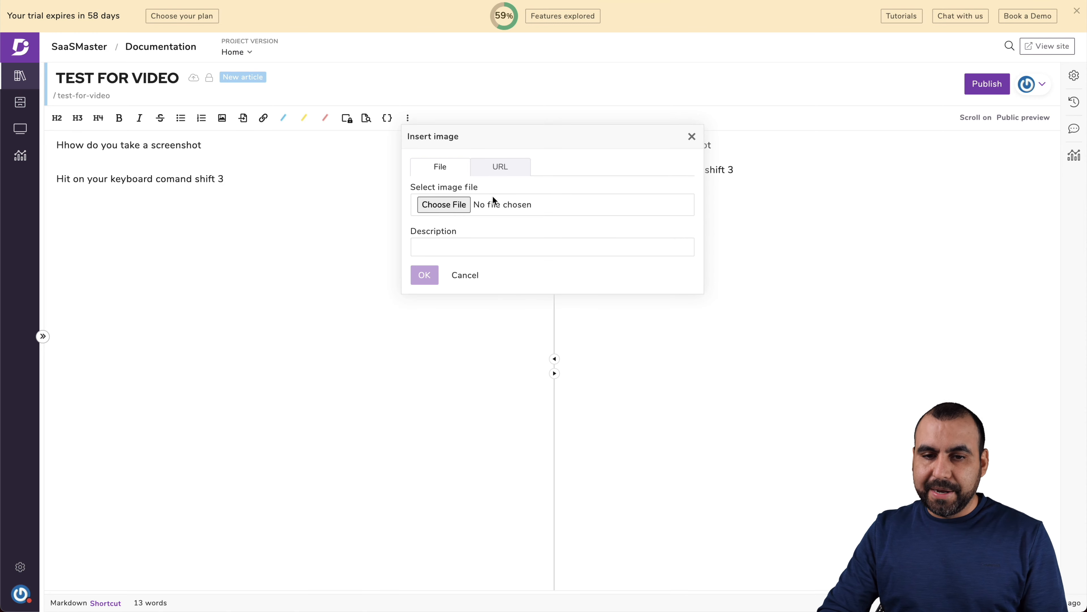
click(442, 204)
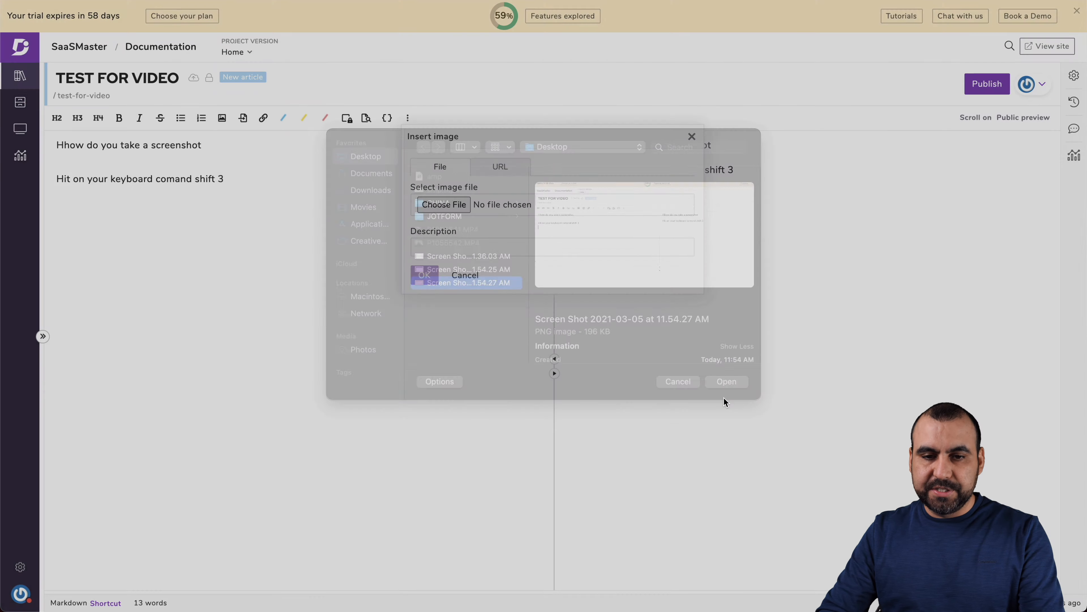
click(677, 380)
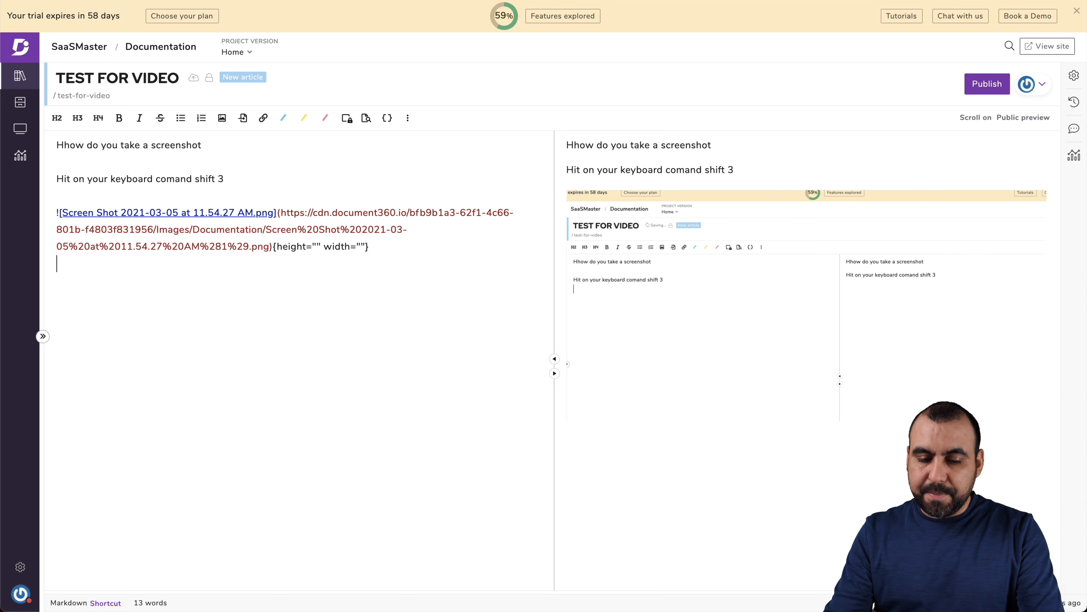
Step: Add the line 'More articles go to home' under the embedded screenshot in the article body
text(More)
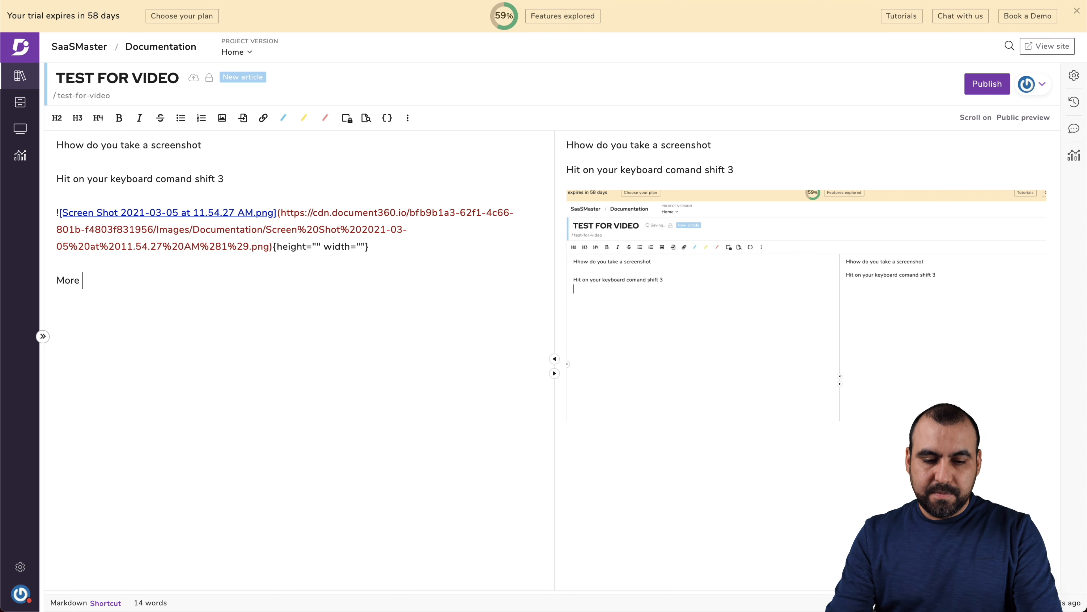
text(articles go down)
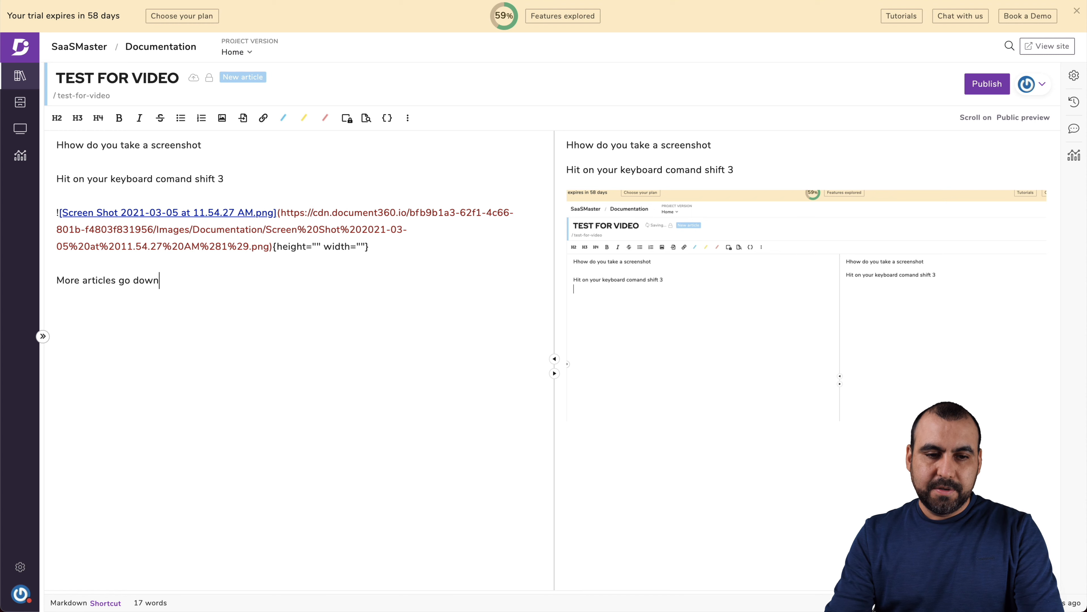
text(to home)
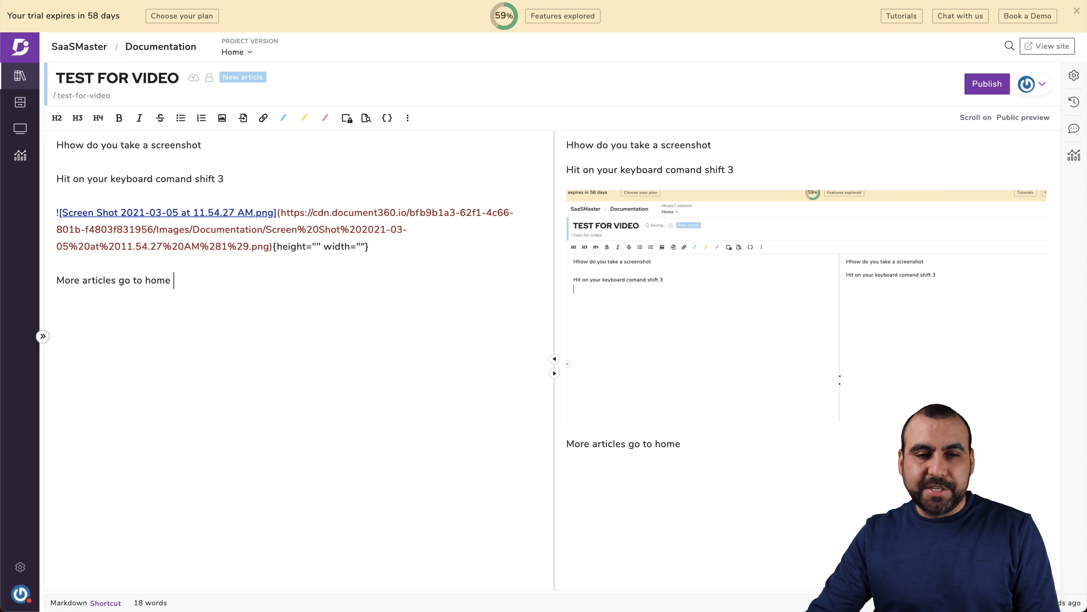
mouse_move(57, 117)
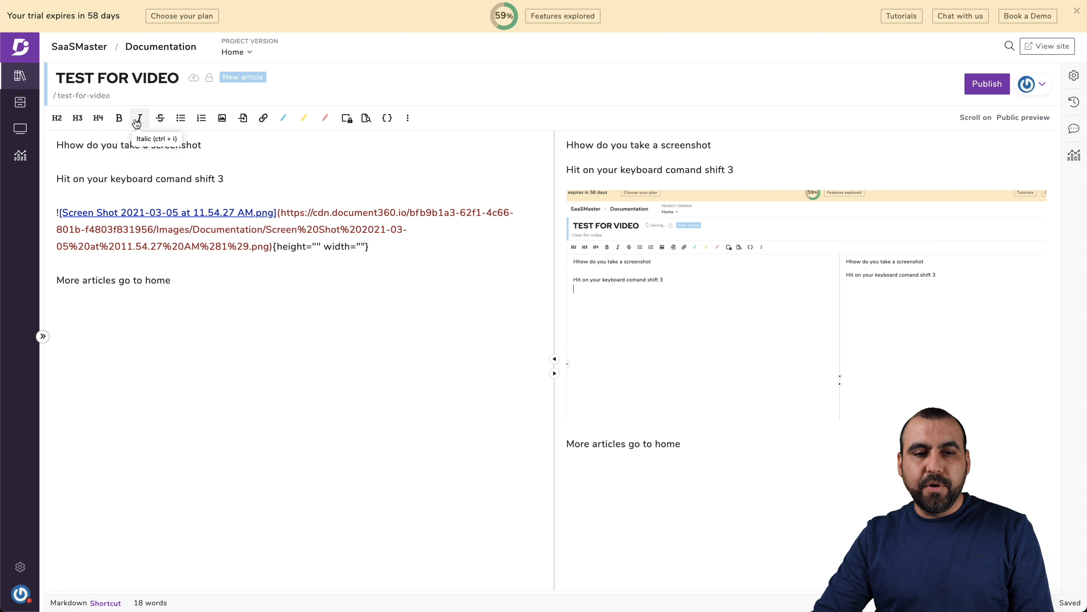
mouse_move(180, 118)
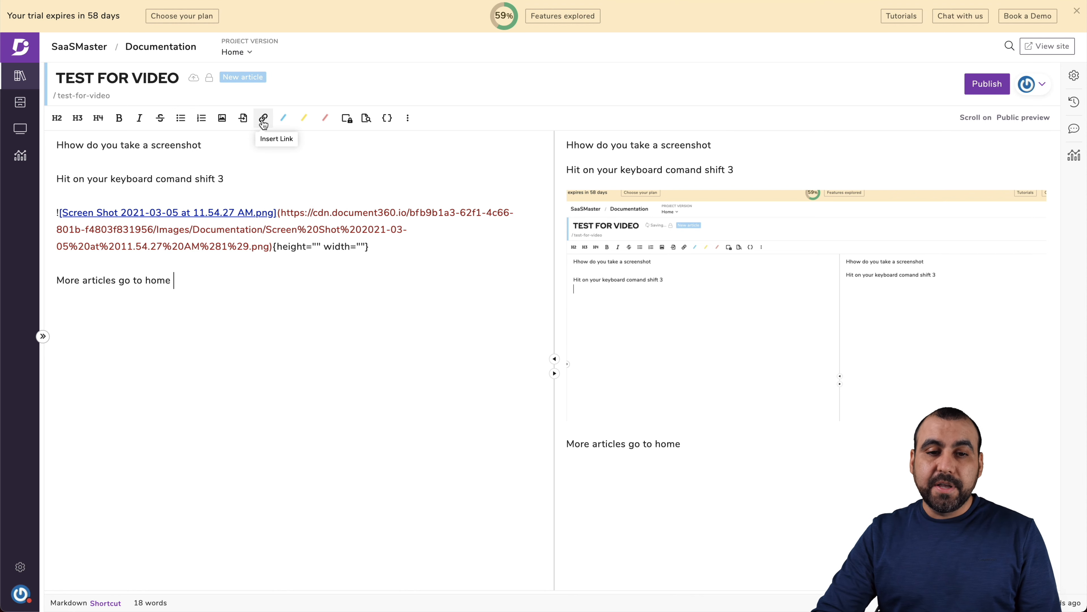
mouse_move(303, 118)
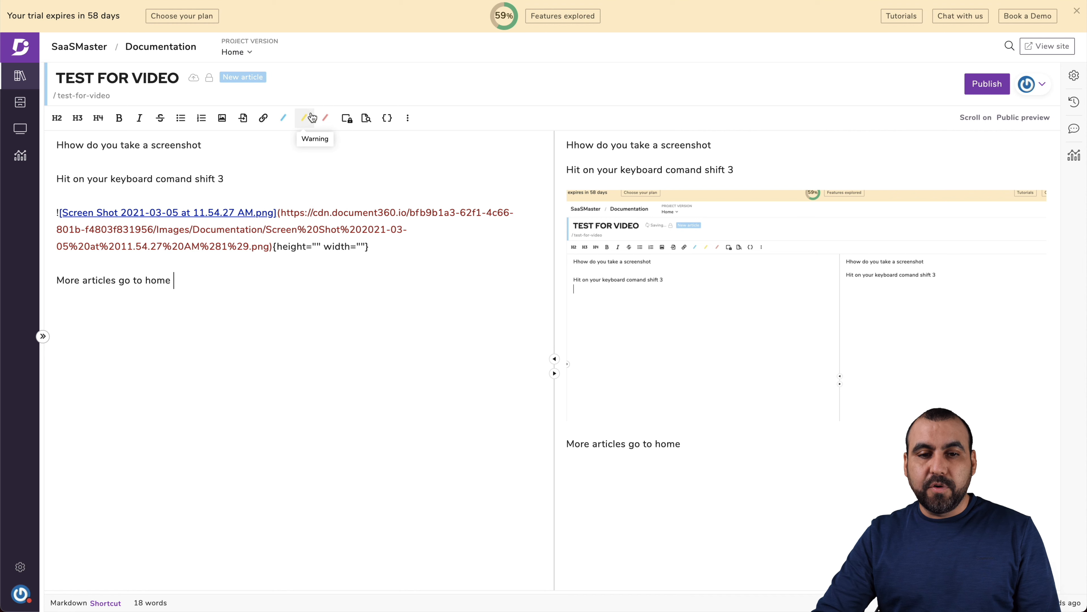
mouse_move(345, 118)
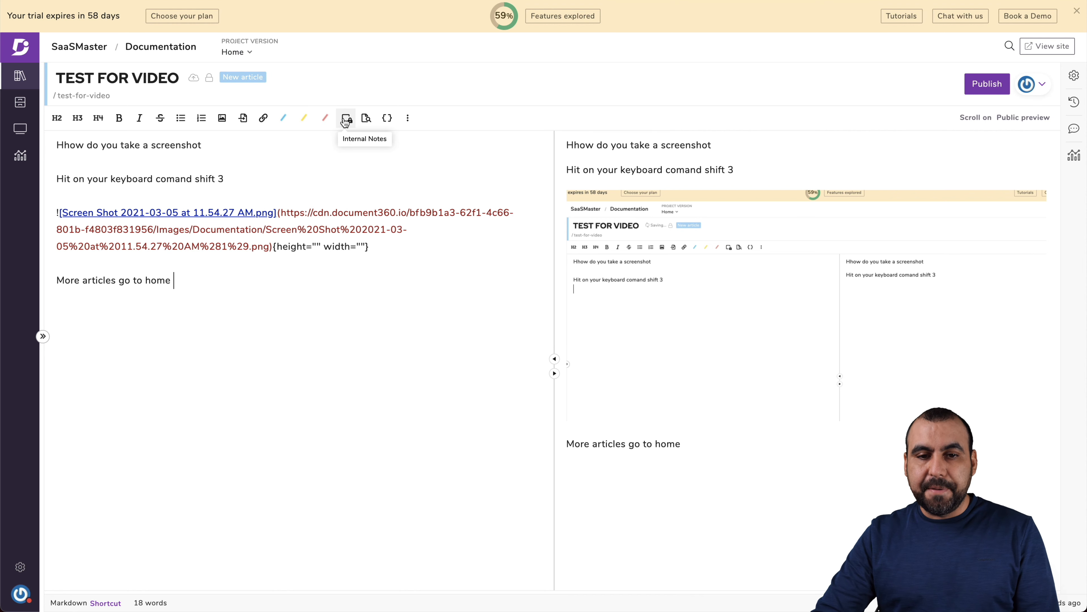
mouse_move(366, 118)
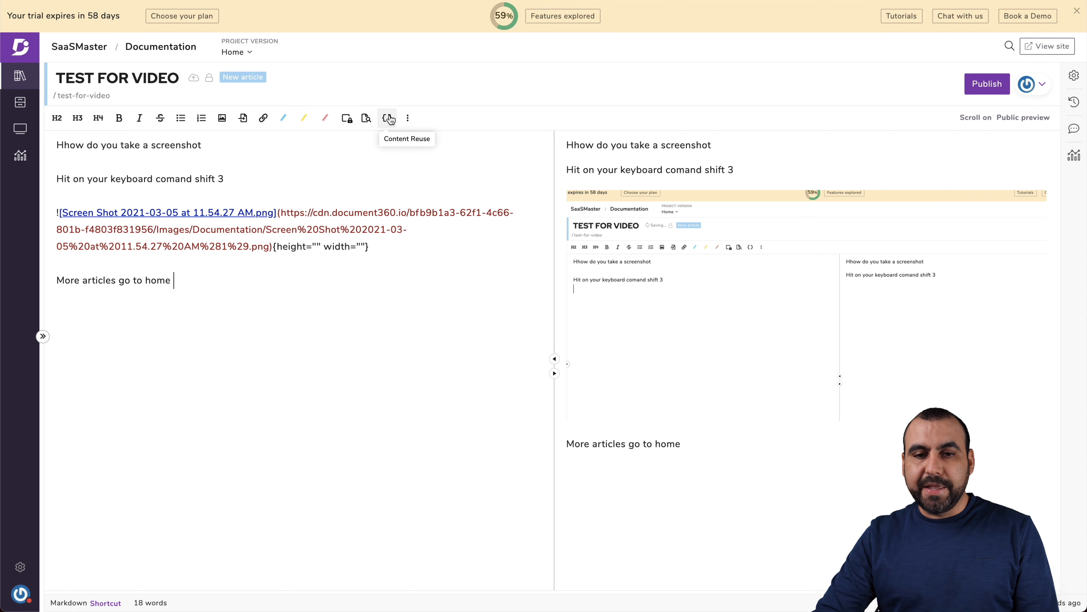
click(407, 118)
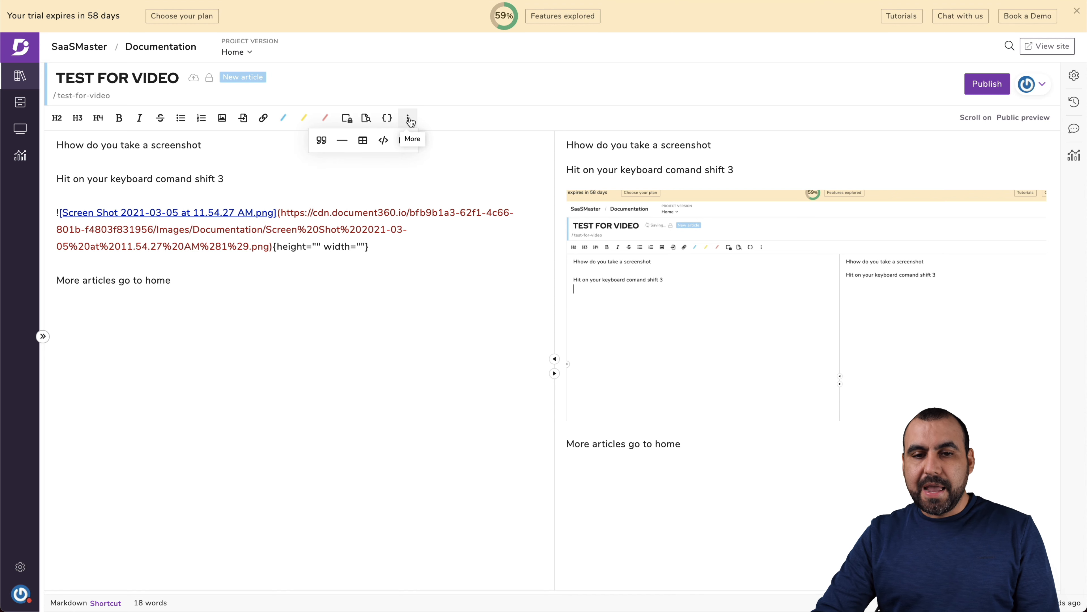
mouse_move(322, 140)
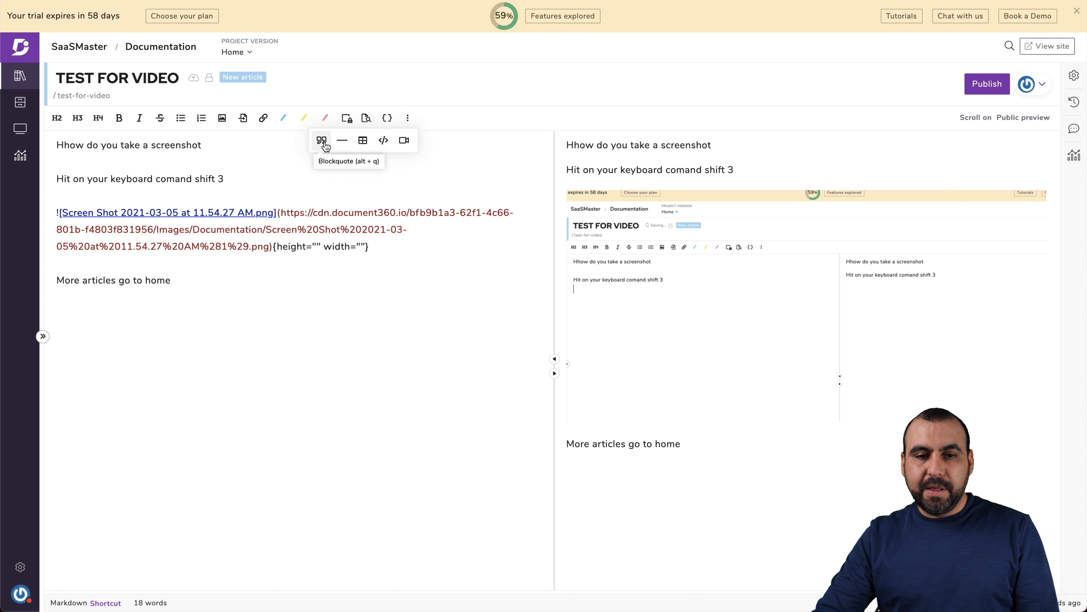
mouse_move(362, 141)
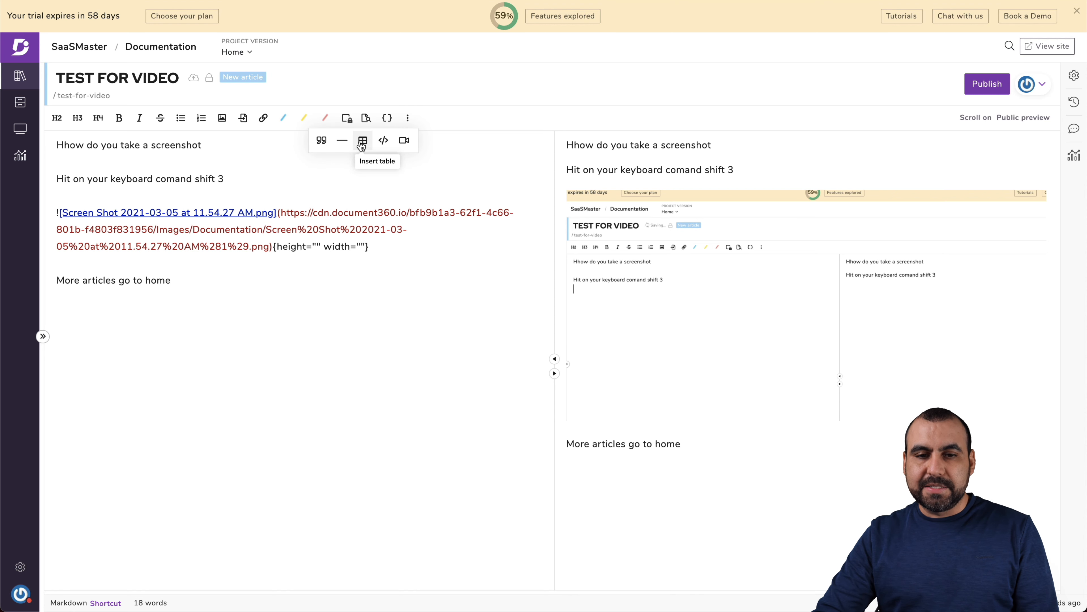
mouse_move(383, 140)
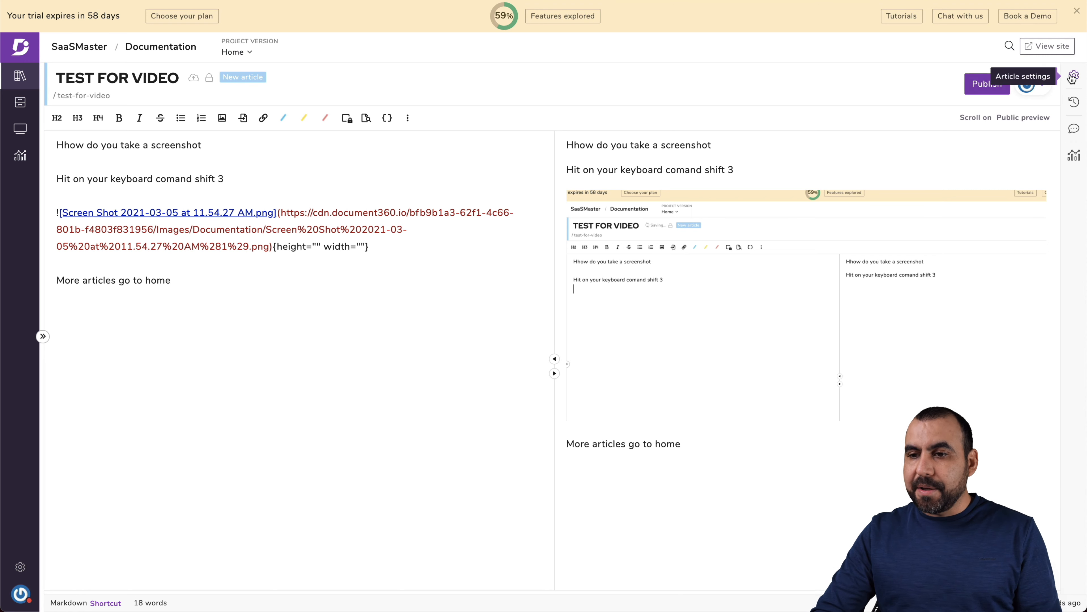
Step: Show the article's tag settings with the existing tags test, line and video
click(1073, 77)
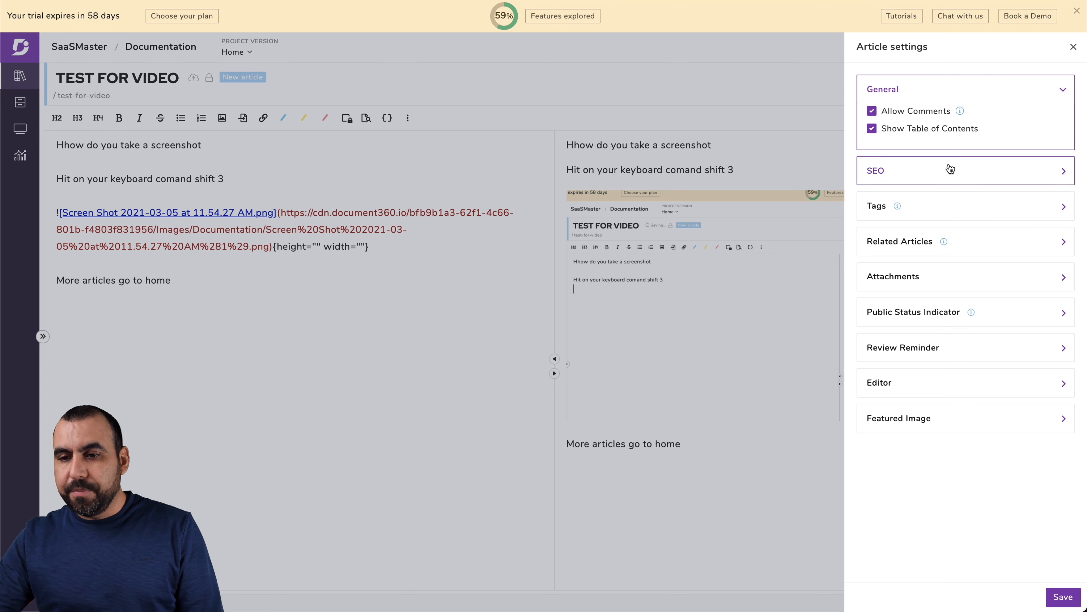
click(964, 170)
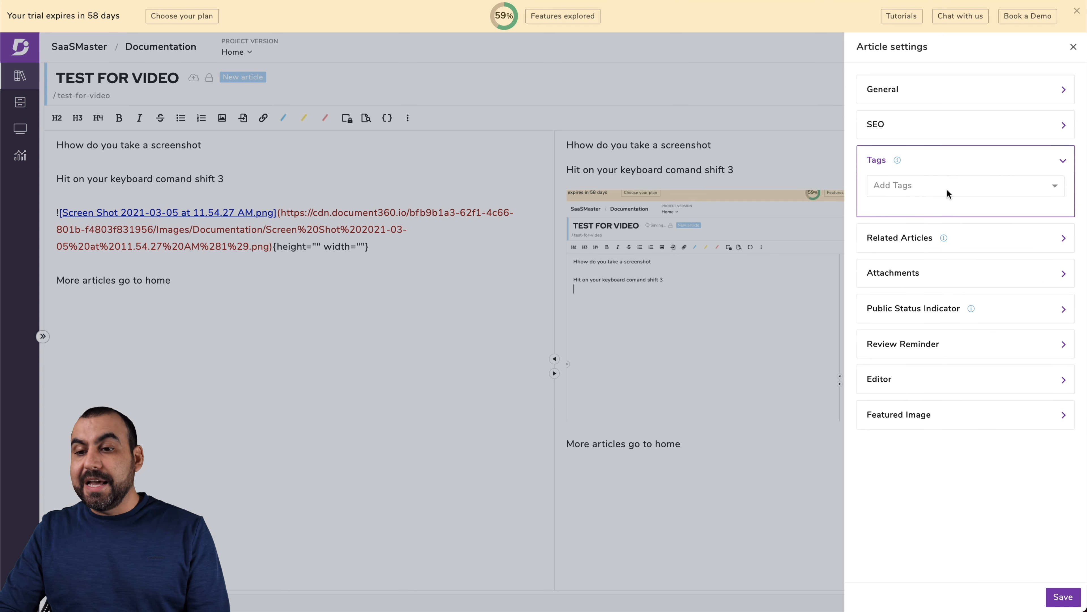
click(963, 185)
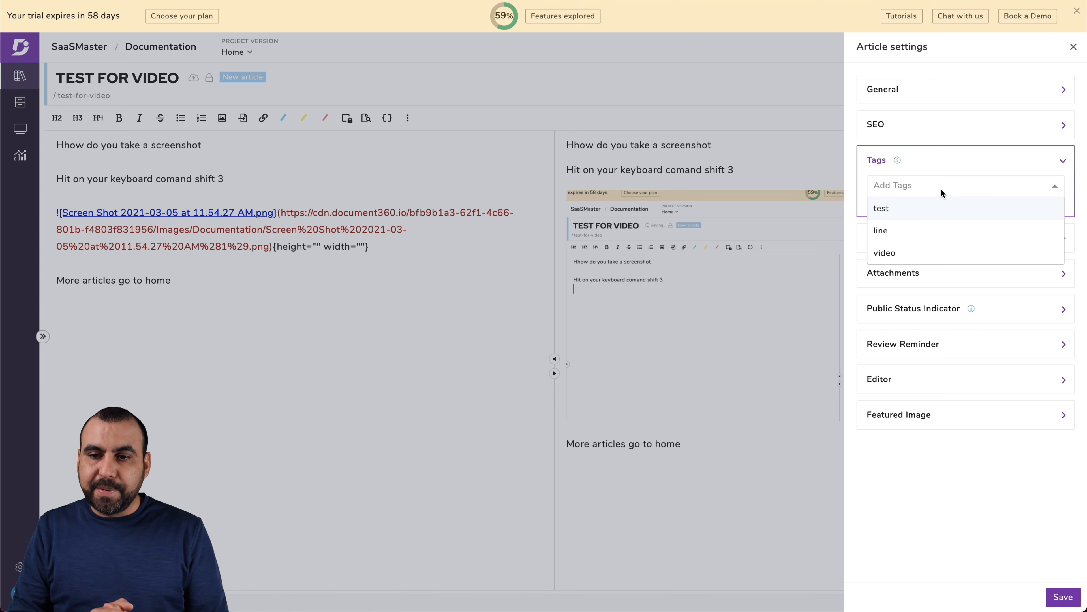
Step: Add the tags 'screenshot' and 'how to take image' to the article
text(screenshot)
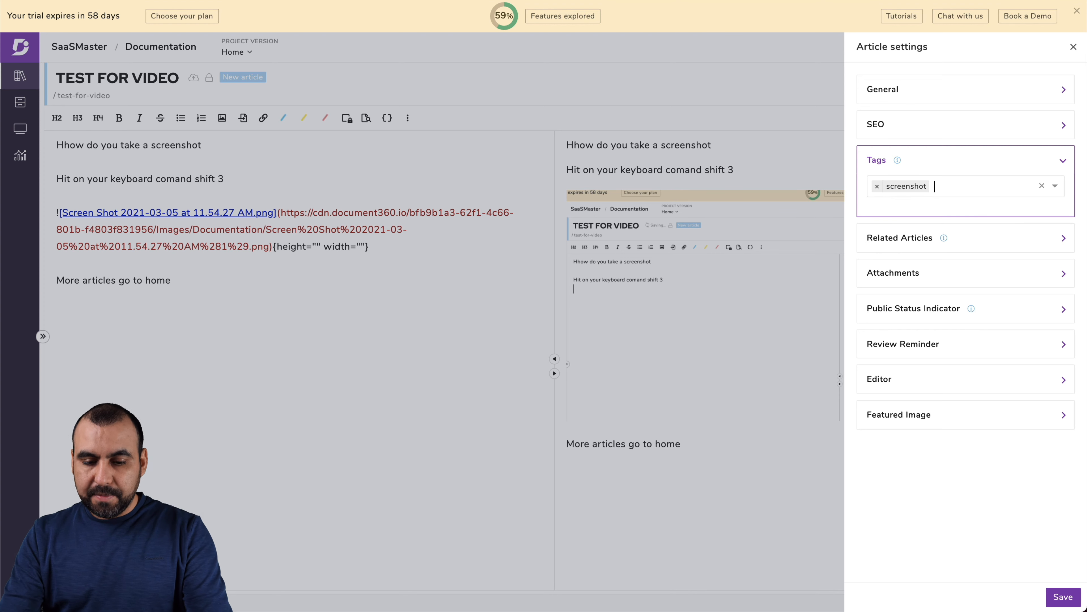
text(how to take image)
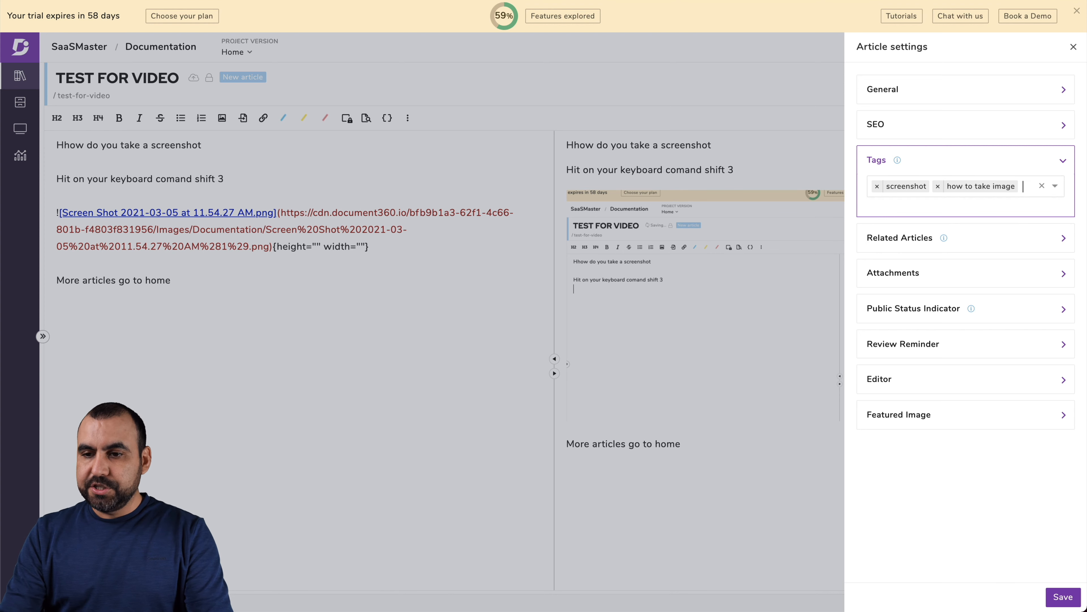
text(image)
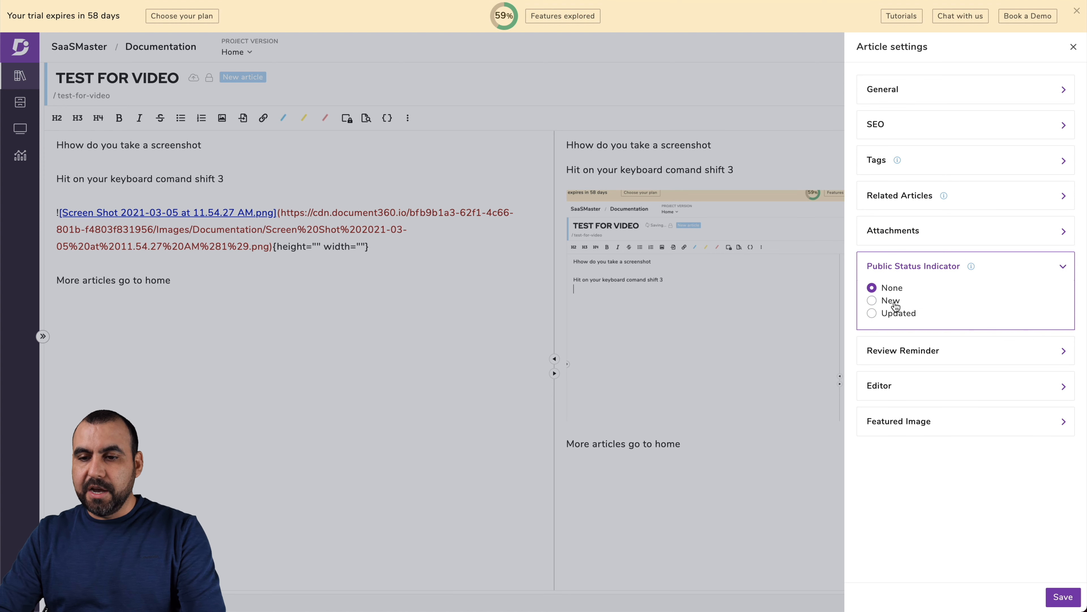
Step: Mark the article New, set its review reminder to 3 Months, check Featured Image and close settings
click(903, 300)
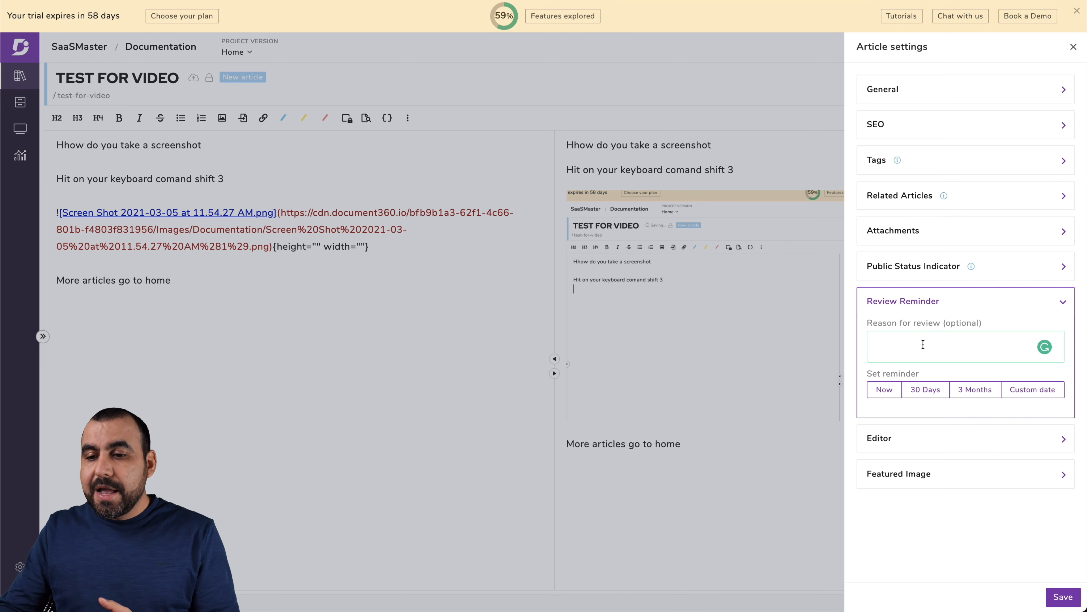
click(924, 389)
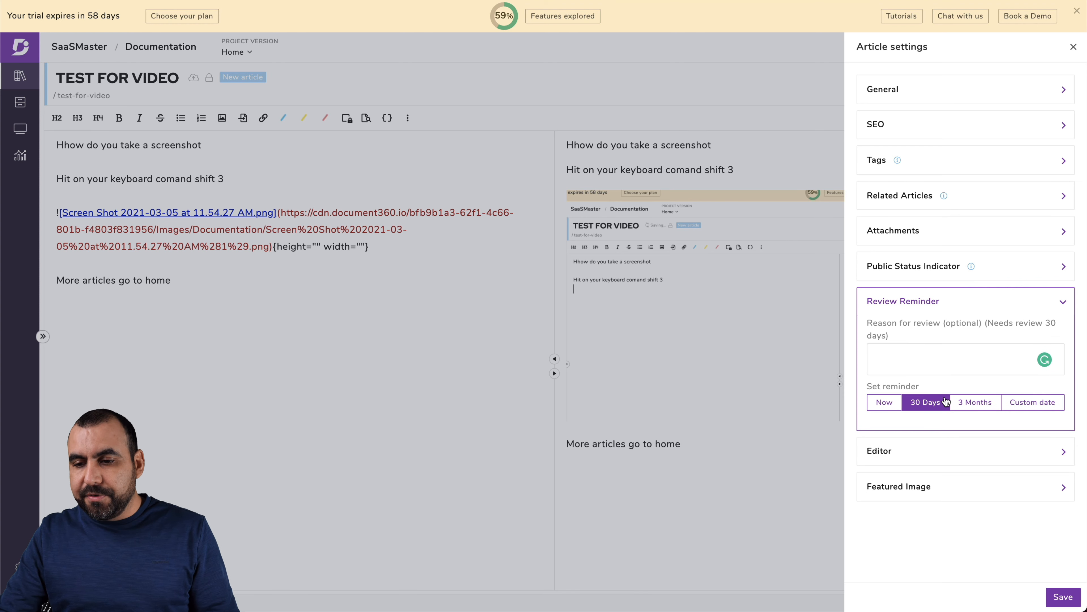
click(974, 401)
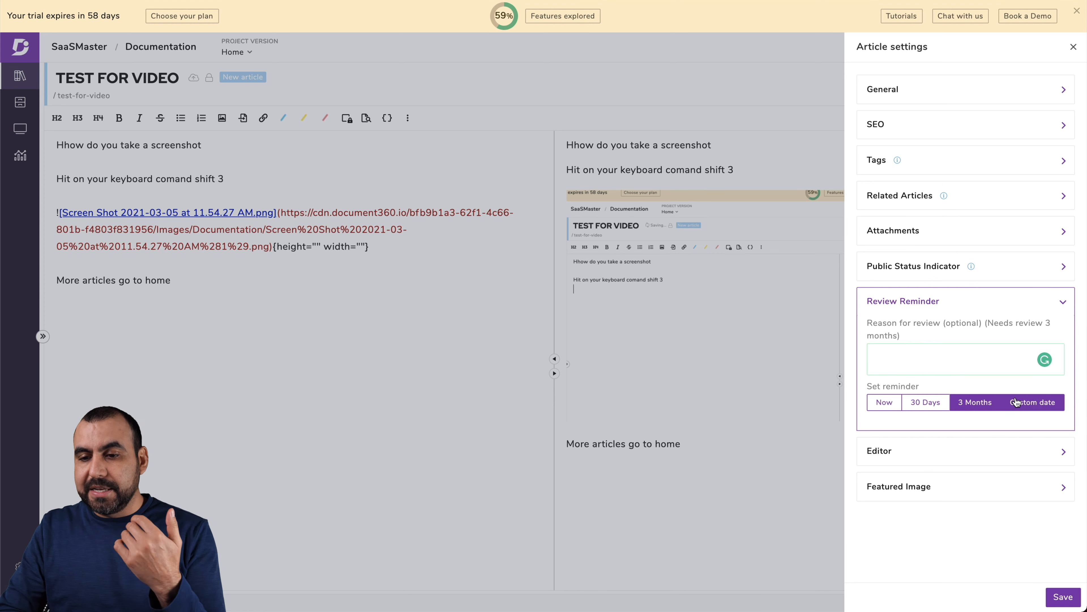
click(884, 401)
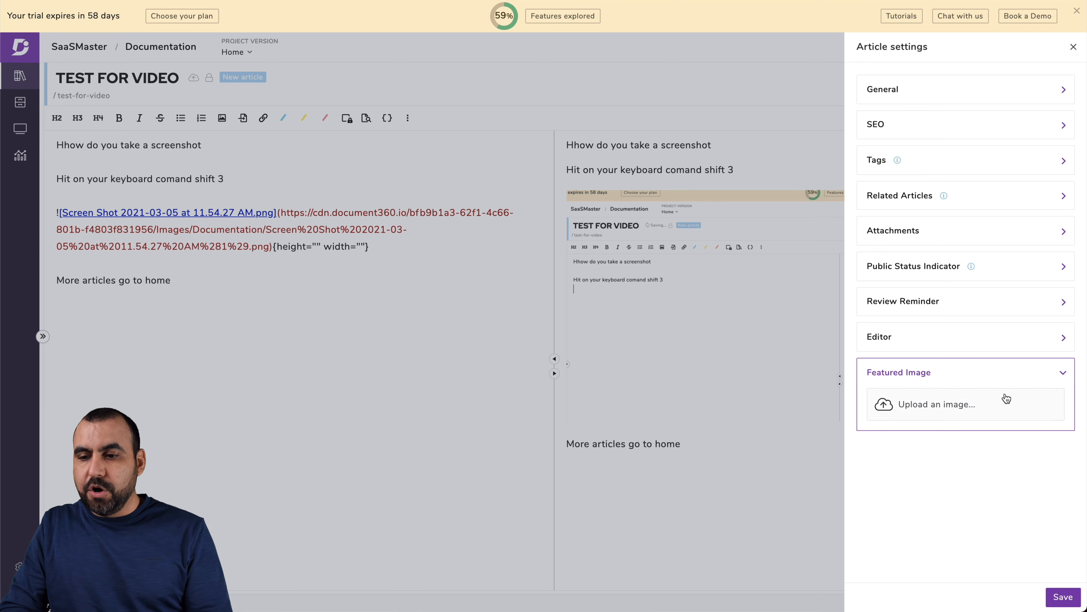
click(1073, 47)
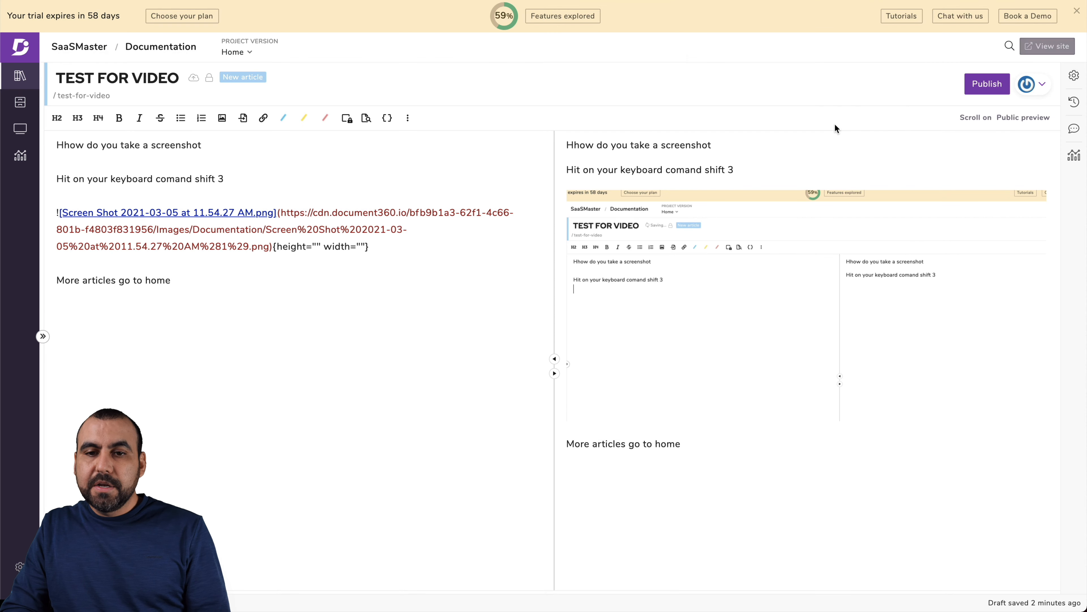
mouse_move(839, 54)
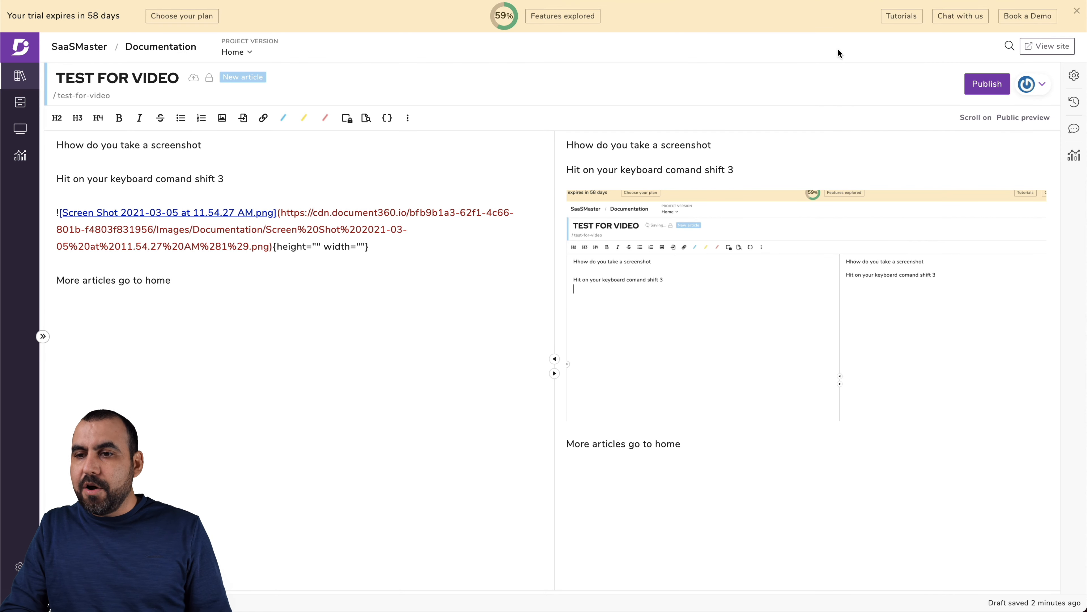
Step: Publish the TEST FOR VIDEO article and confirm the publish dialog
click(986, 83)
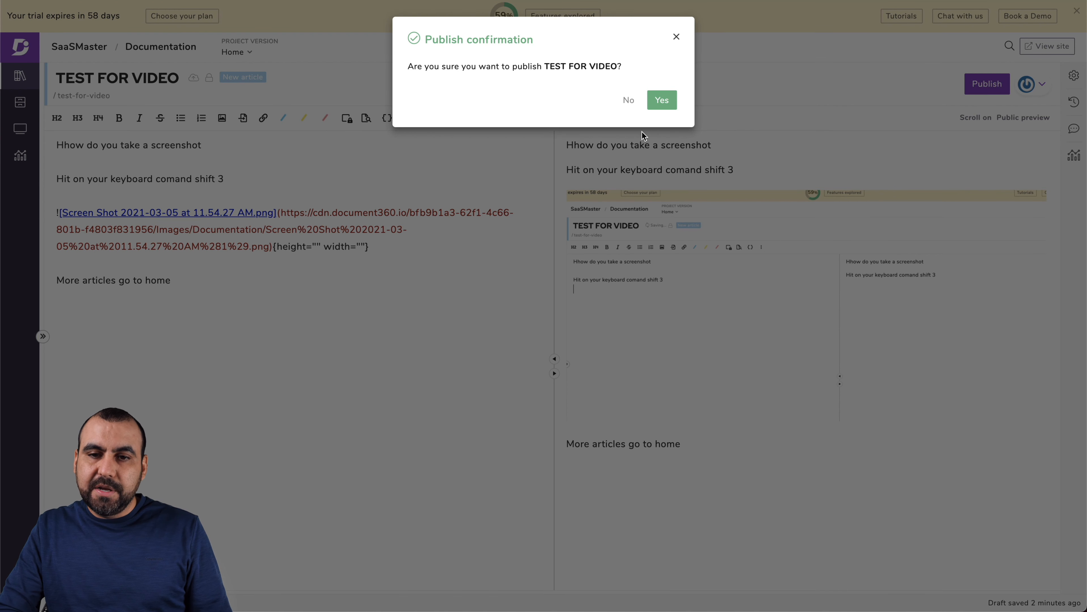
click(660, 100)
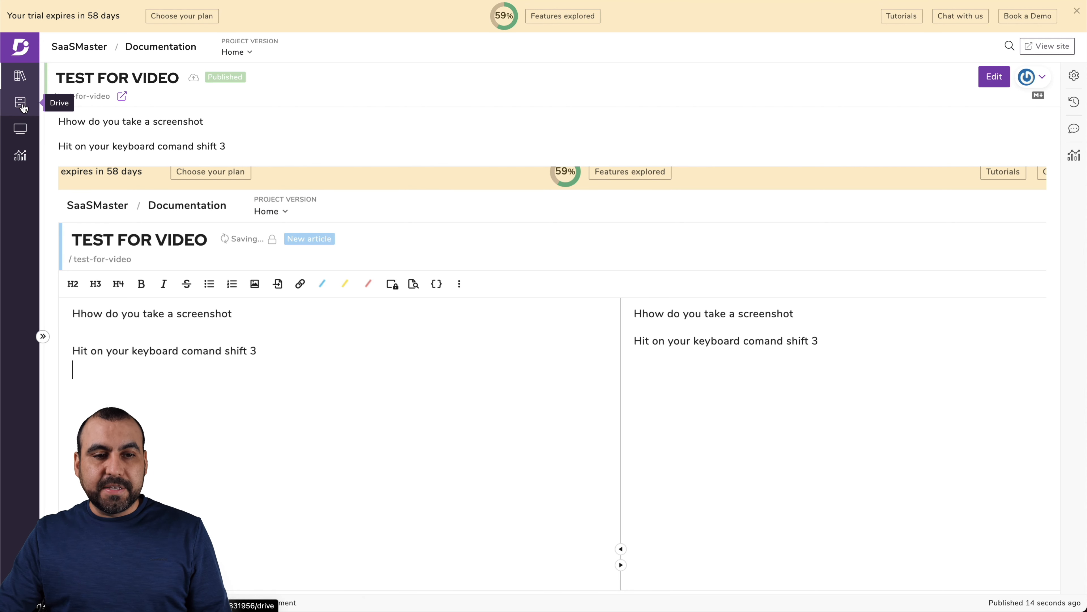
Step: Browse the Drive folders, then move on to the Home Page Builder
click(21, 103)
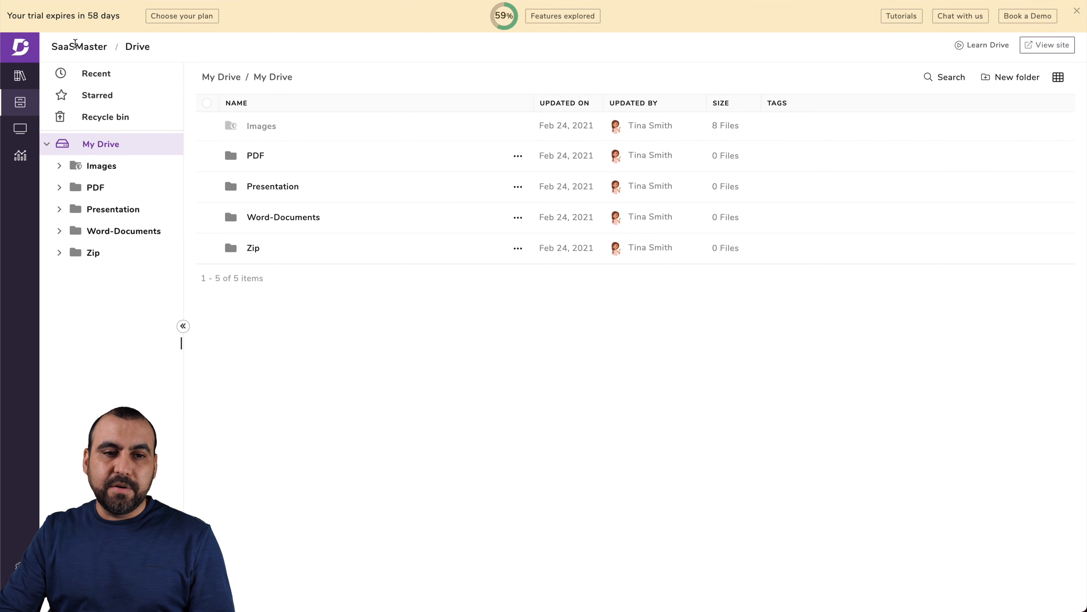
mouse_move(108, 156)
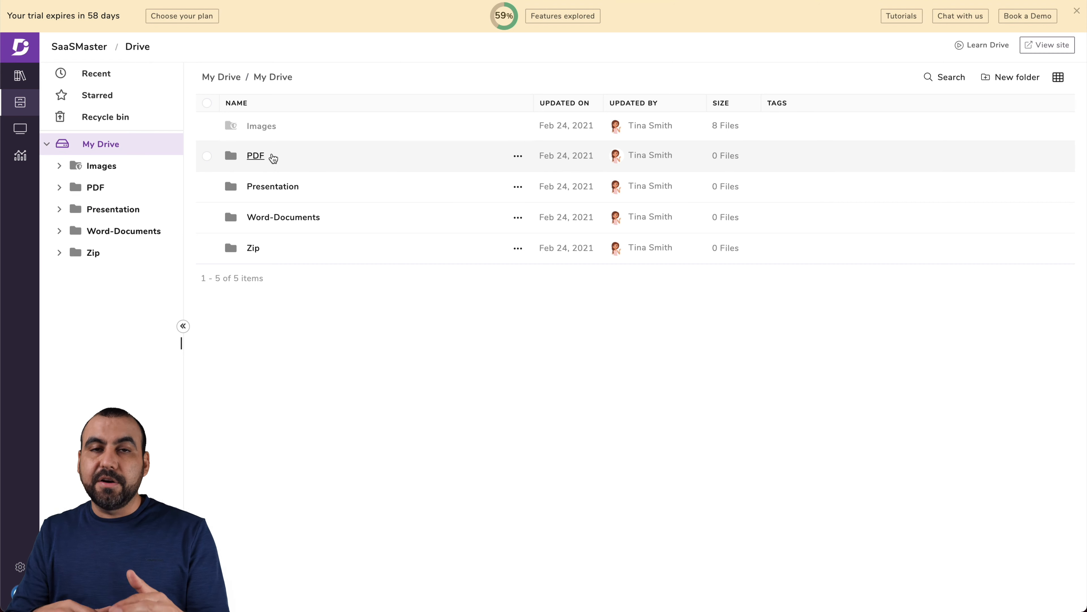
mouse_move(256, 155)
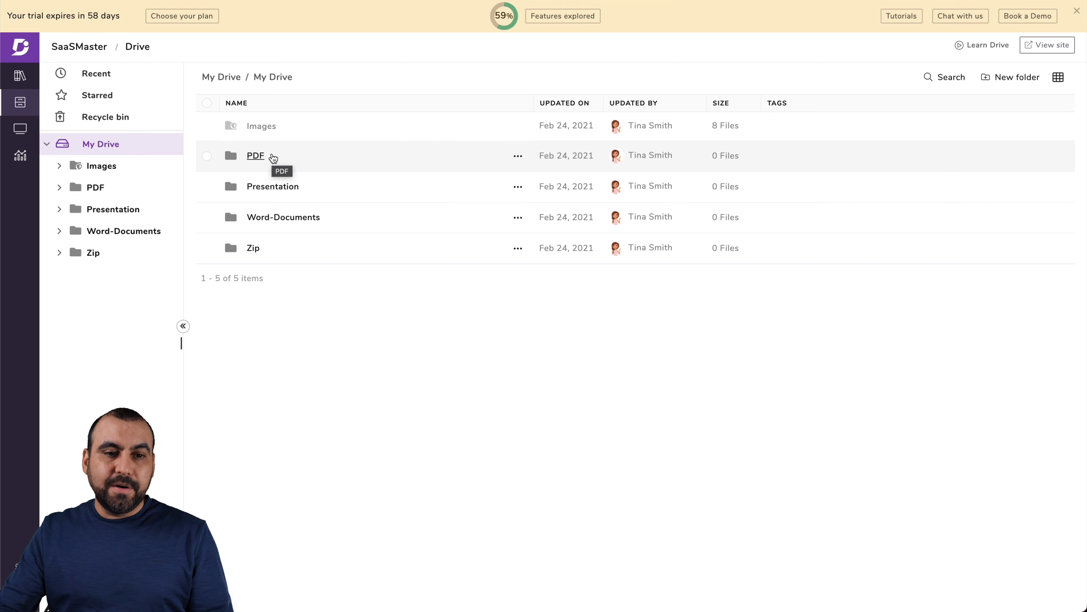
click(20, 129)
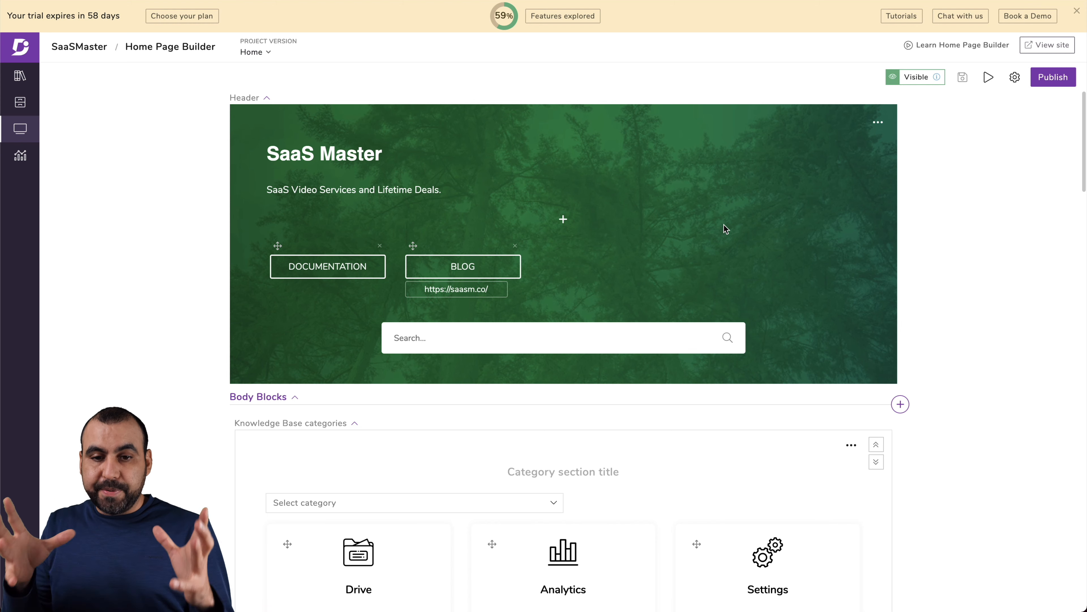
mouse_move(652, 450)
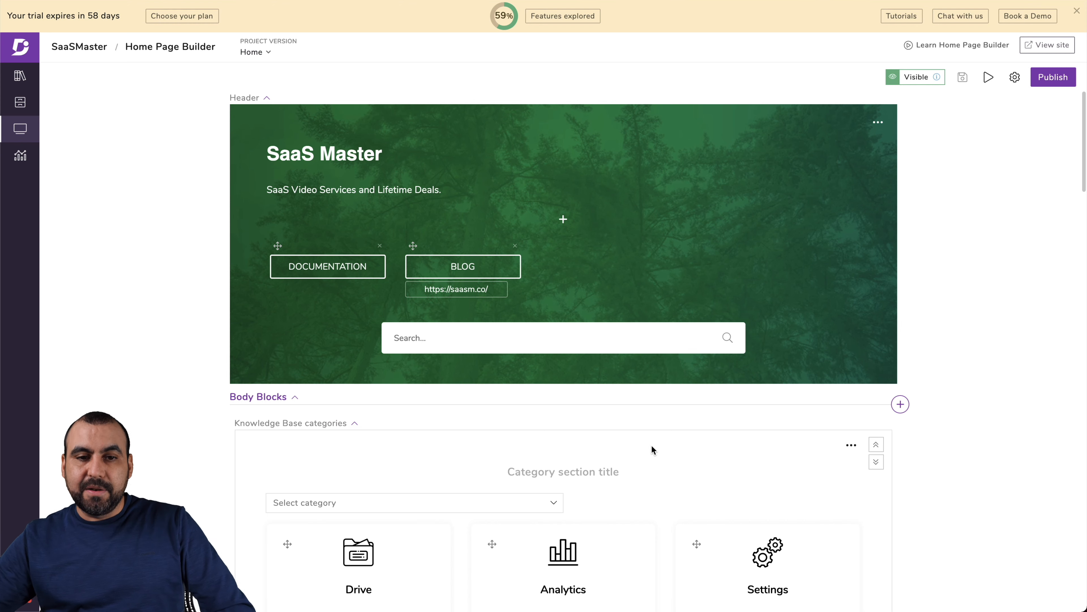
Step: Swap the Analytics and Drive category cards and bring up the Drive card's image picker
scroll(down, 3)
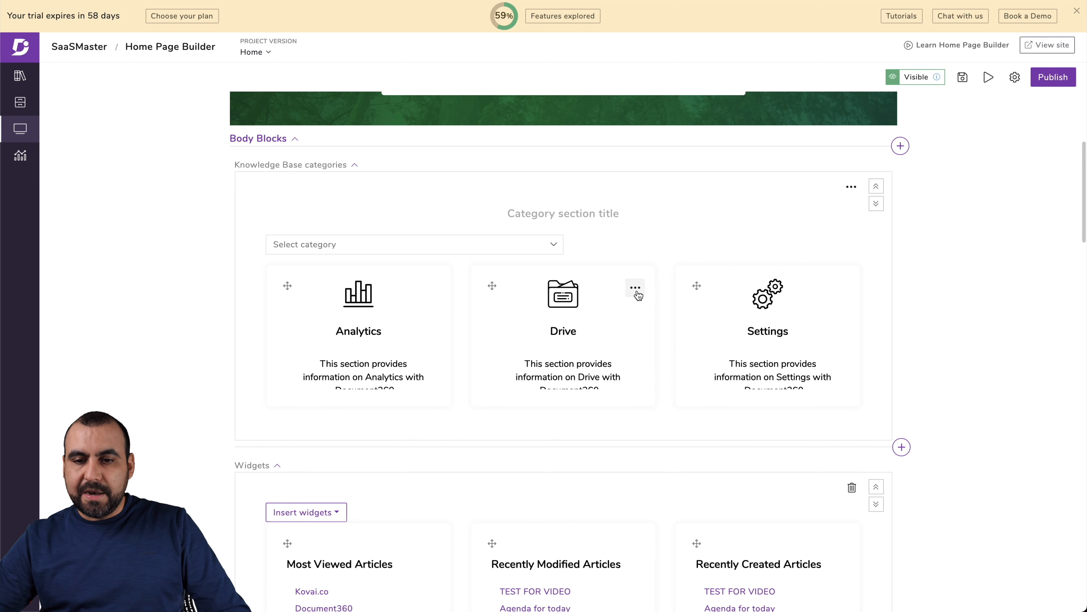
click(634, 288)
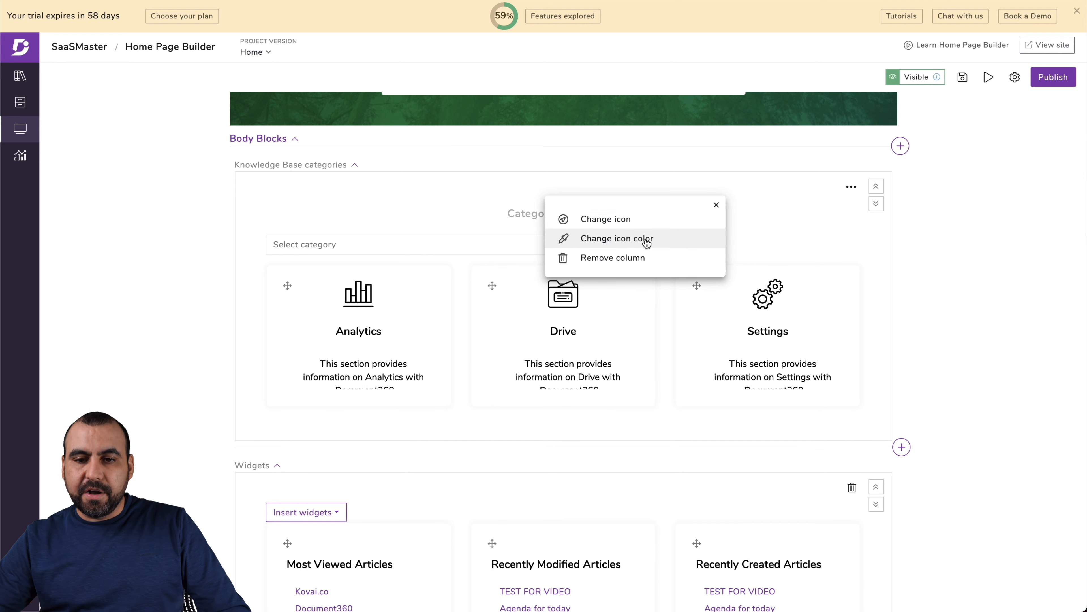
mouse_move(456, 231)
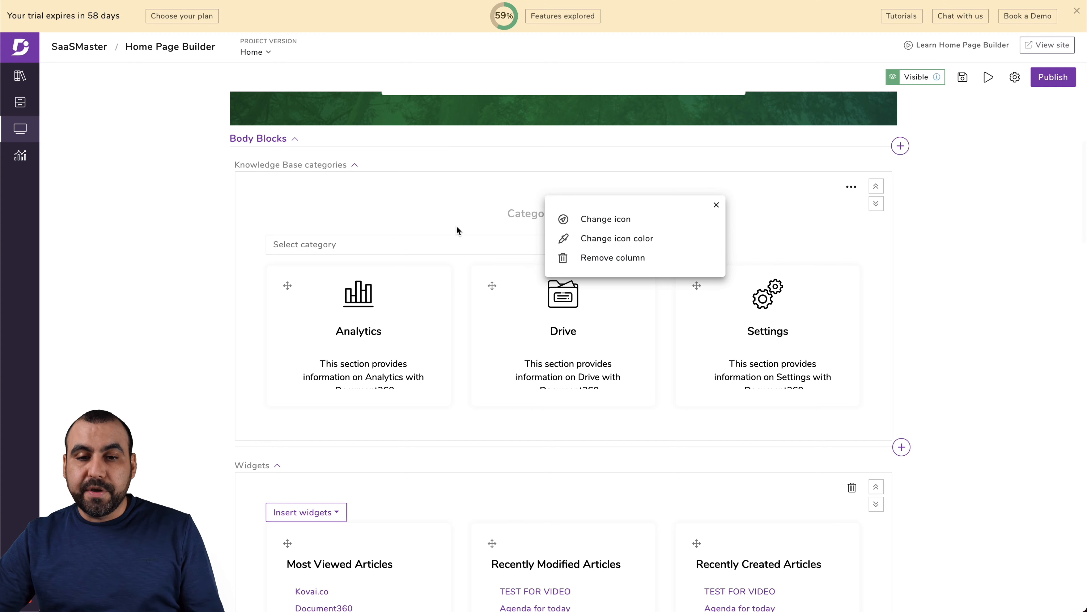
mouse_move(877, 203)
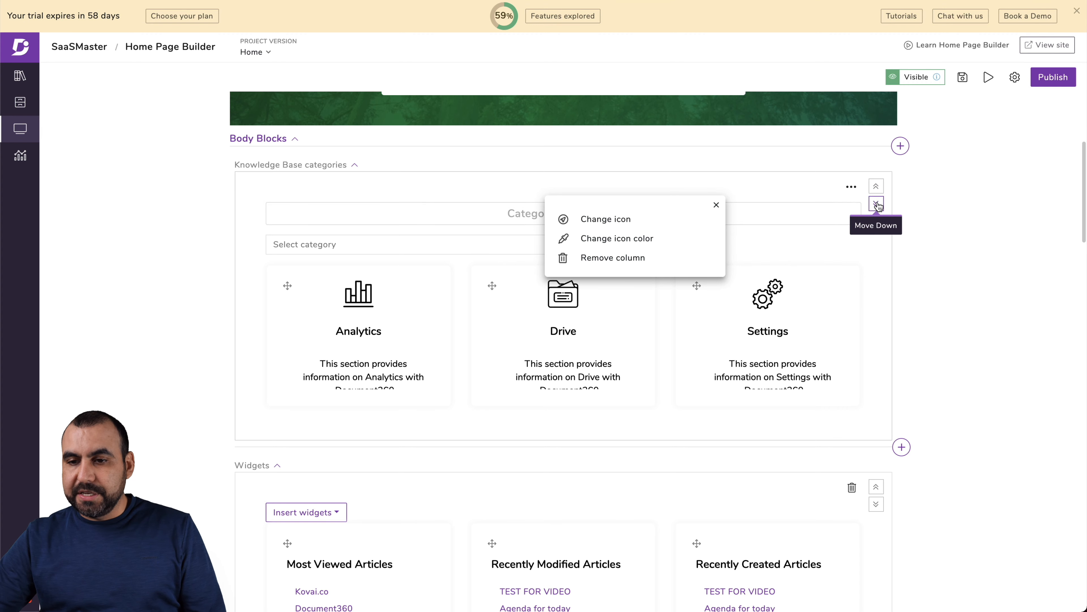
scroll(down, 3)
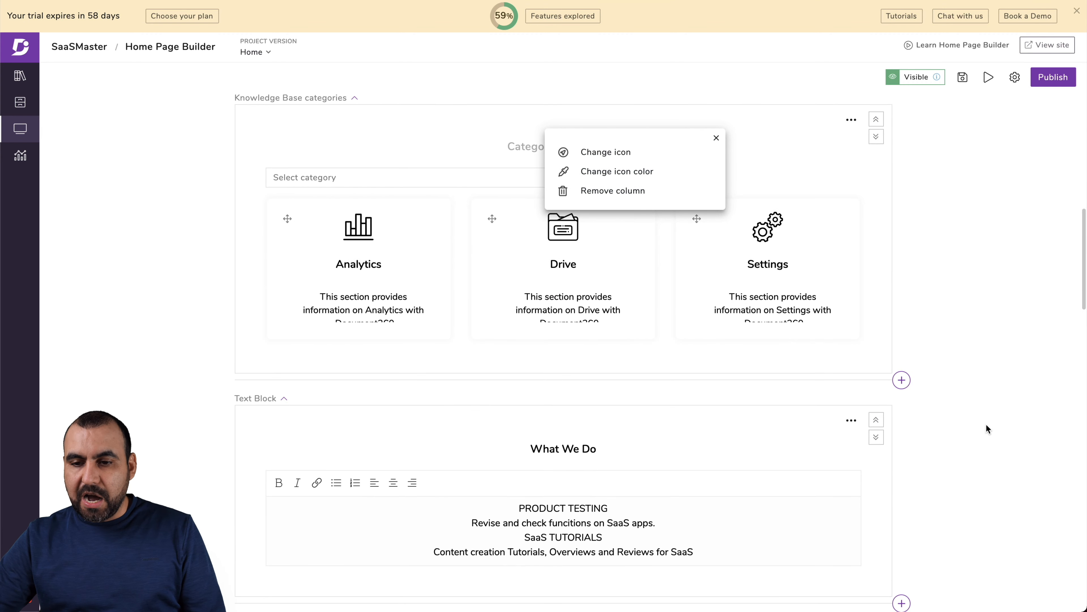
scroll(down, 3)
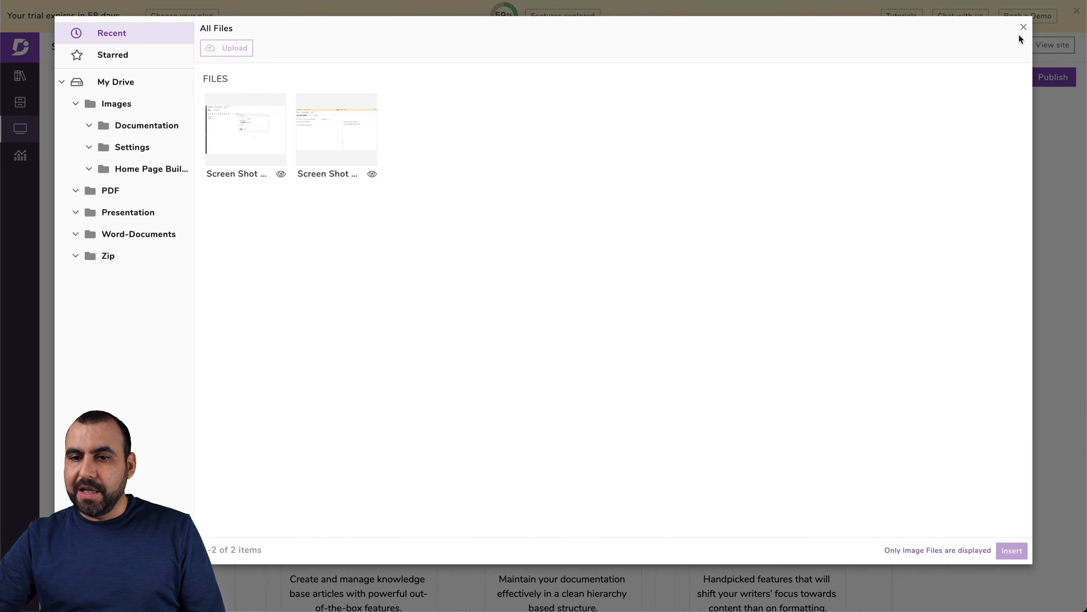
click(245, 130)
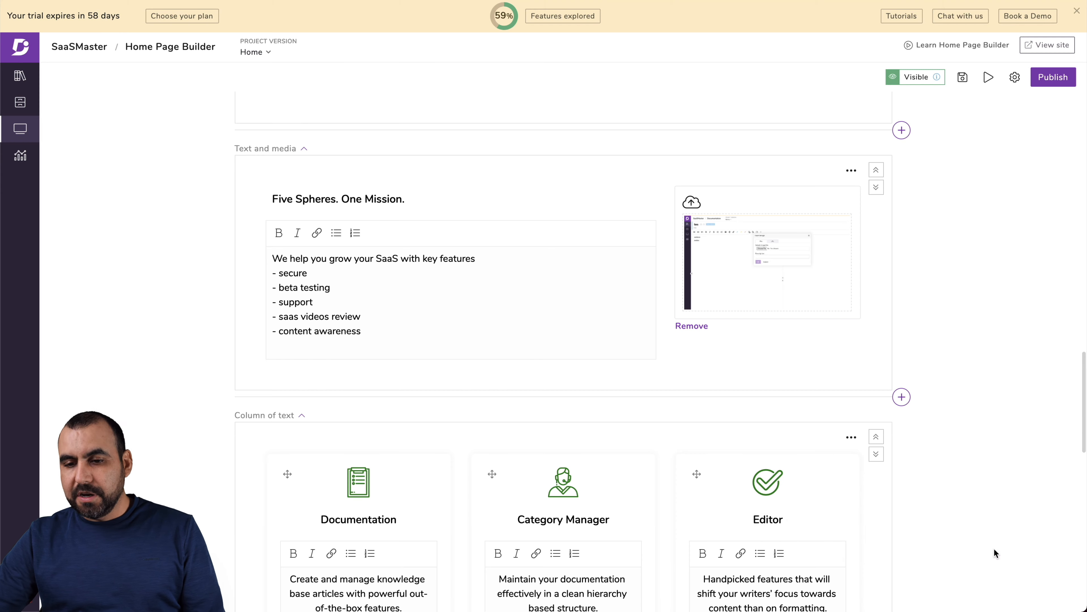
scroll(down, 3)
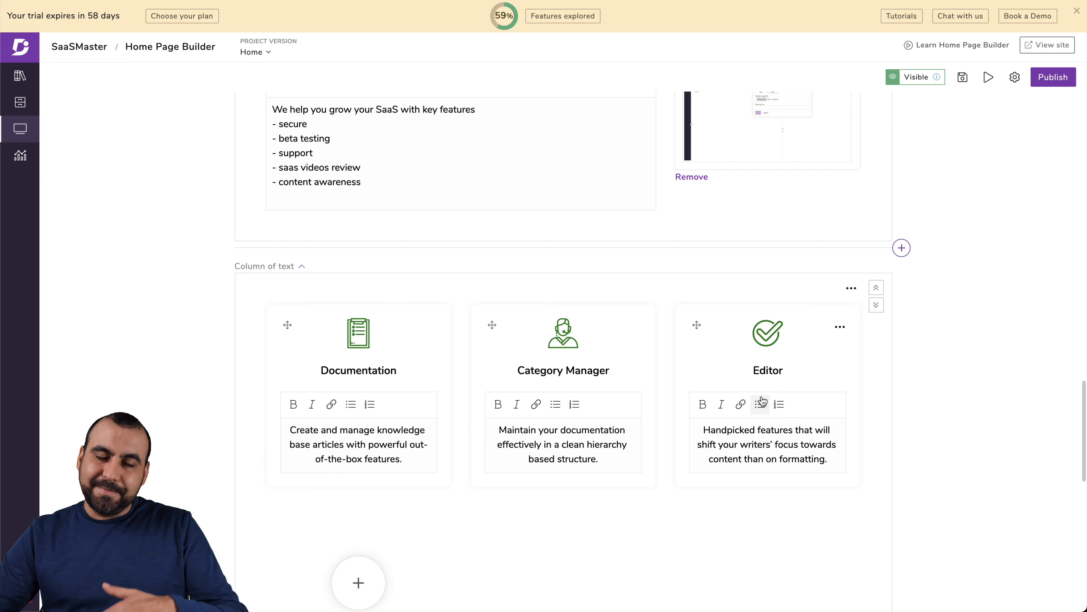
scroll(down, 3)
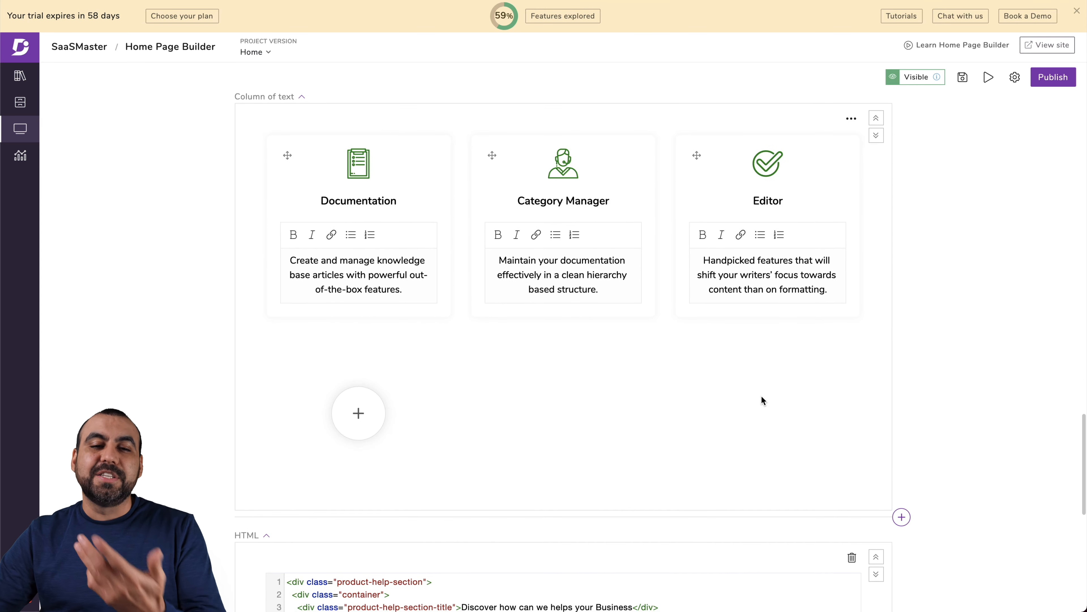
scroll(down, 3)
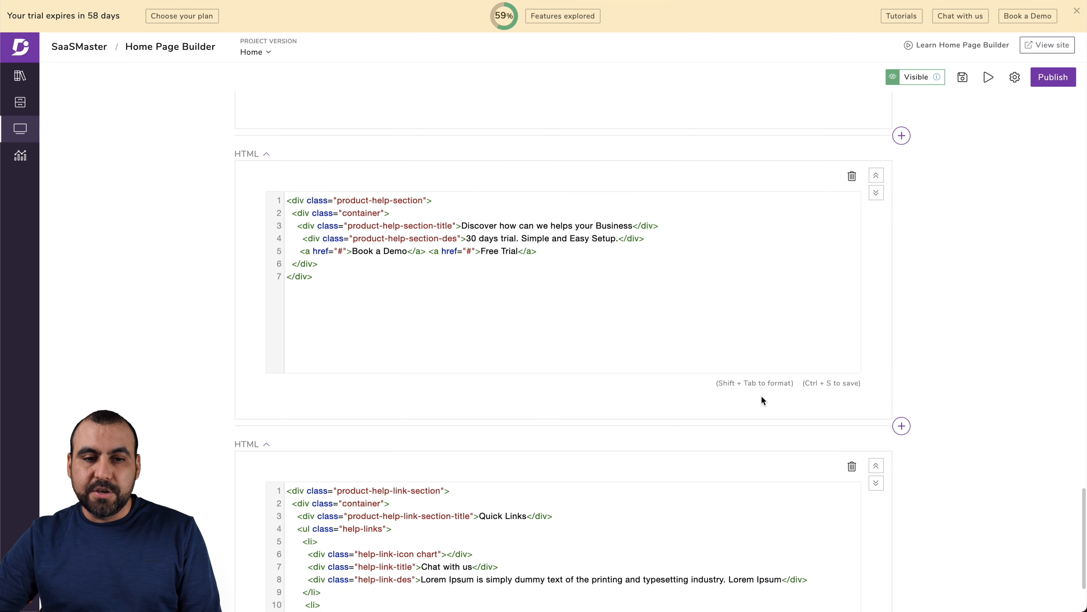
scroll(down, 3)
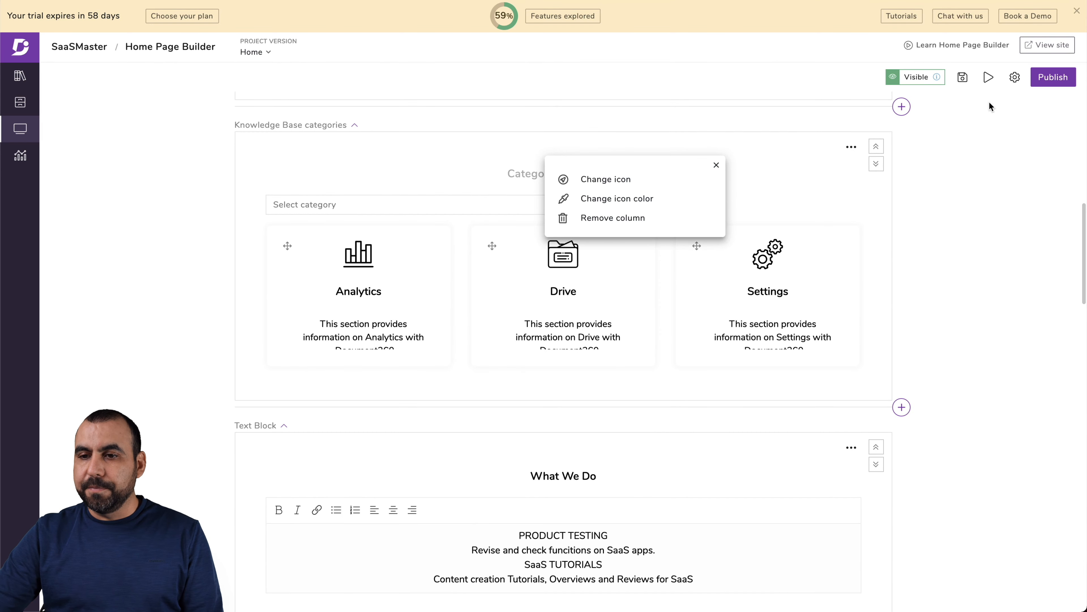
mouse_move(1017, 142)
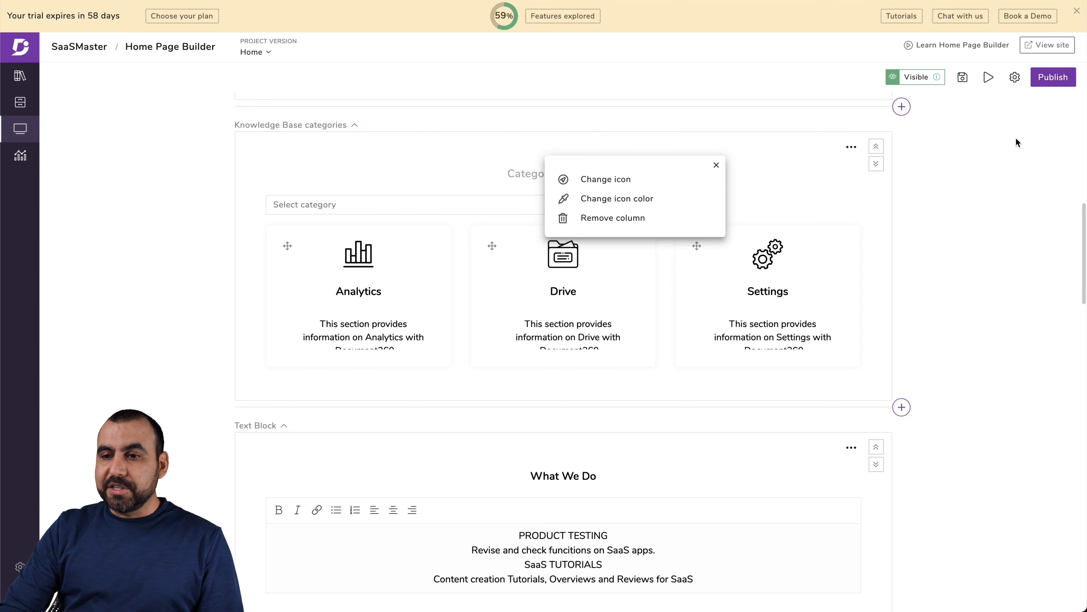
Step: Publish the home page and review the live site down to its feature columns
click(1053, 77)
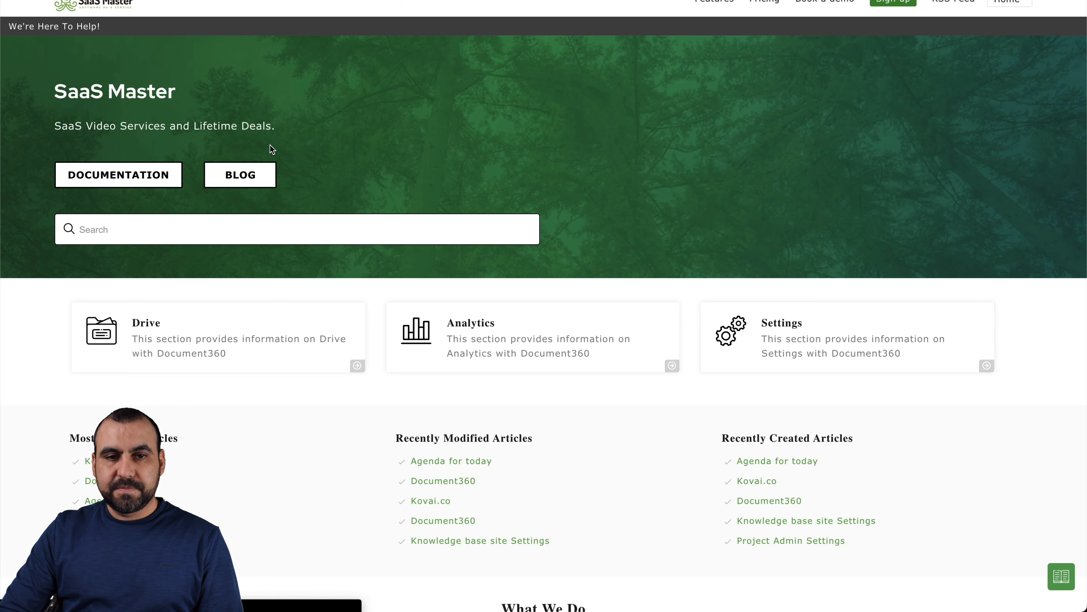
scroll(down, 3)
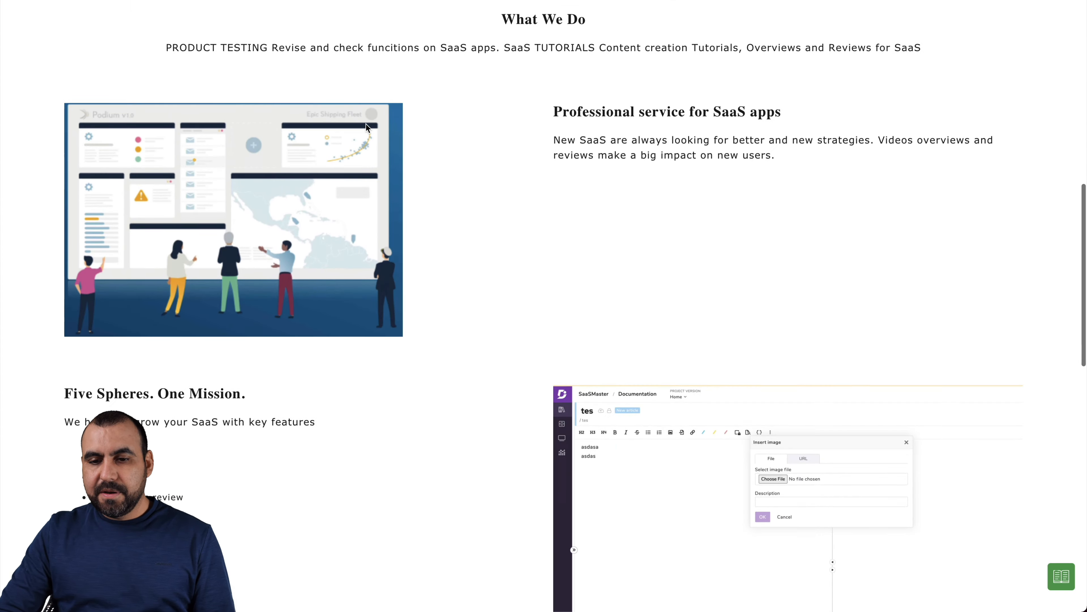
scroll(down, 3)
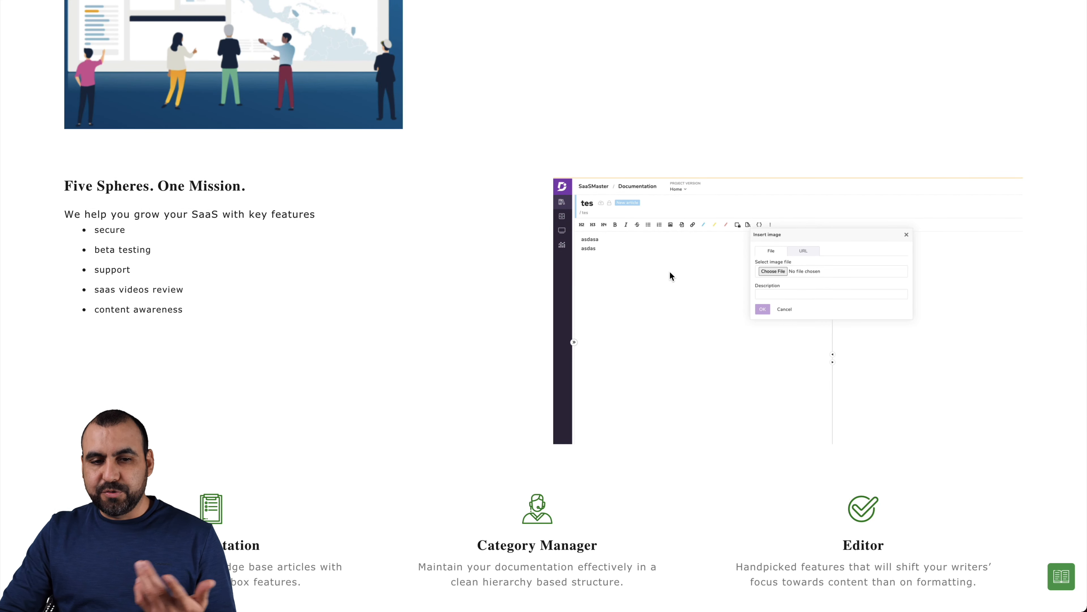
scroll(down, 3)
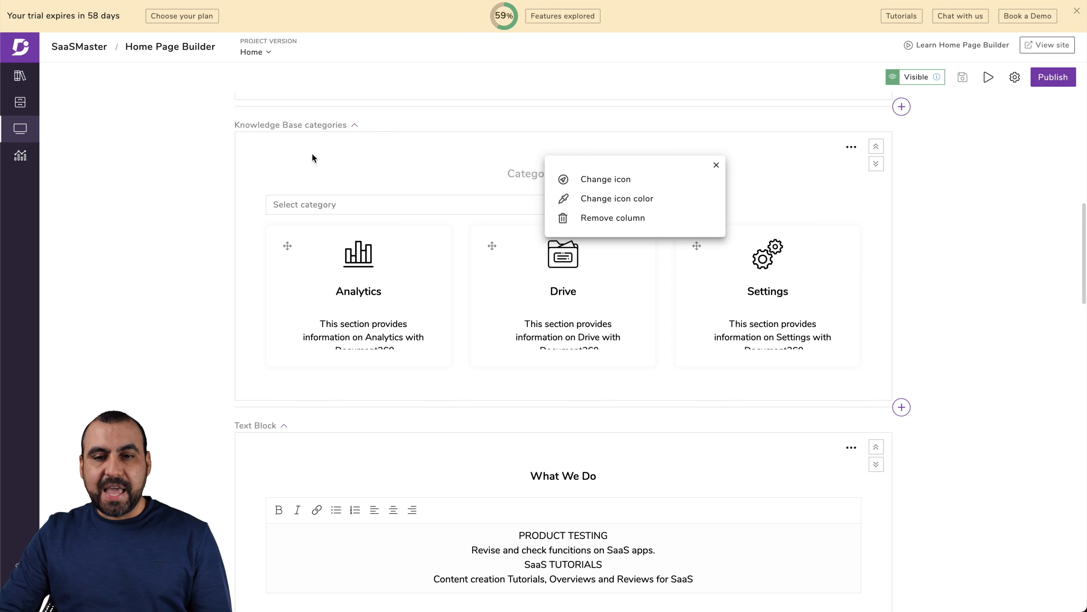
mouse_move(173, 203)
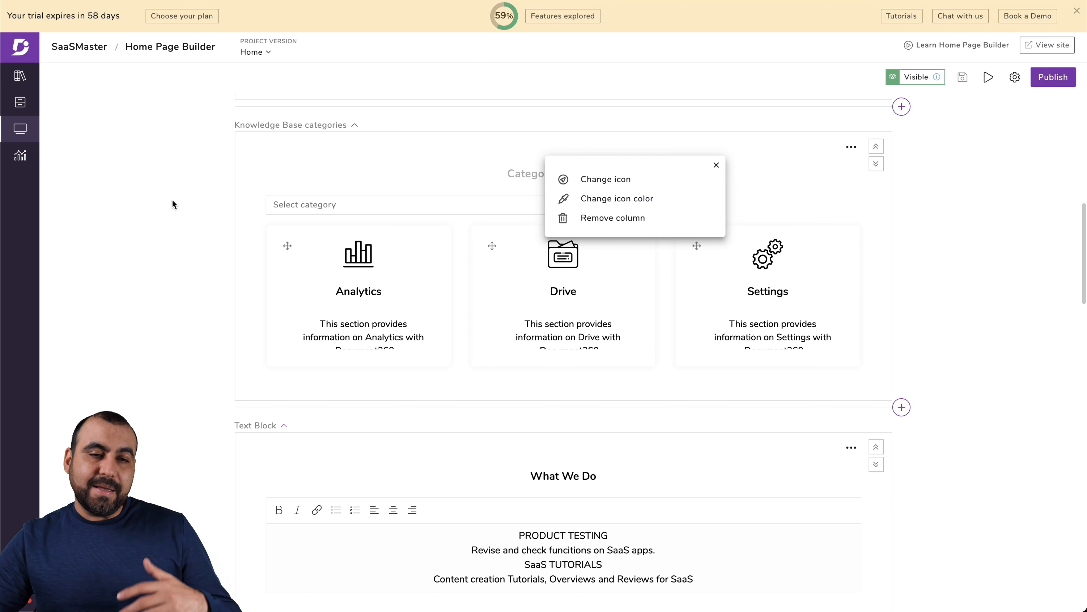
mouse_move(20, 156)
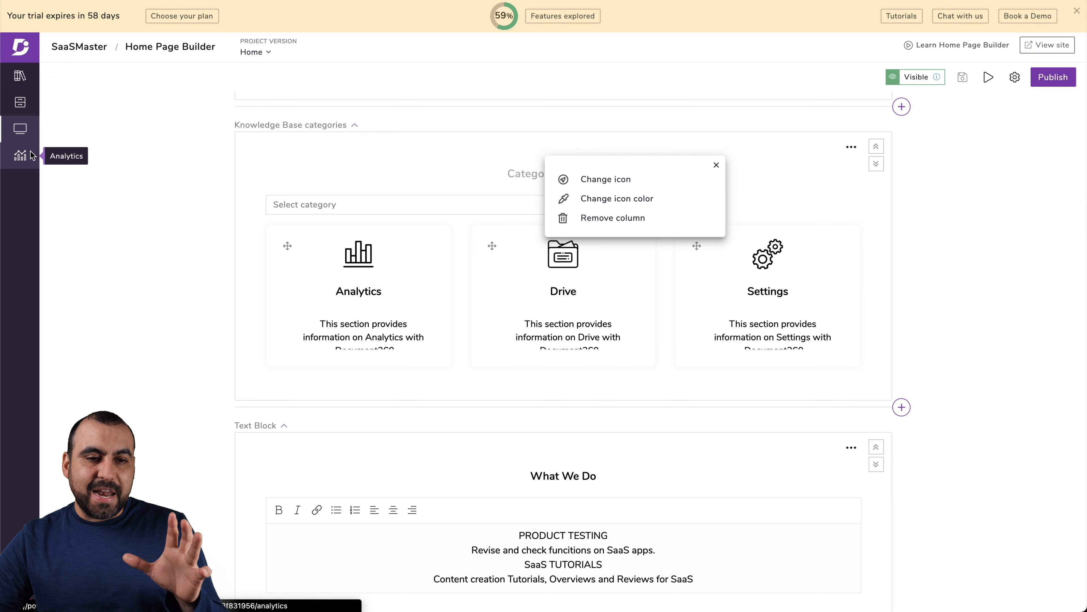
Step: View the Analytics geography map, then the Performance totals for likes, dislikes, views and reads
click(21, 155)
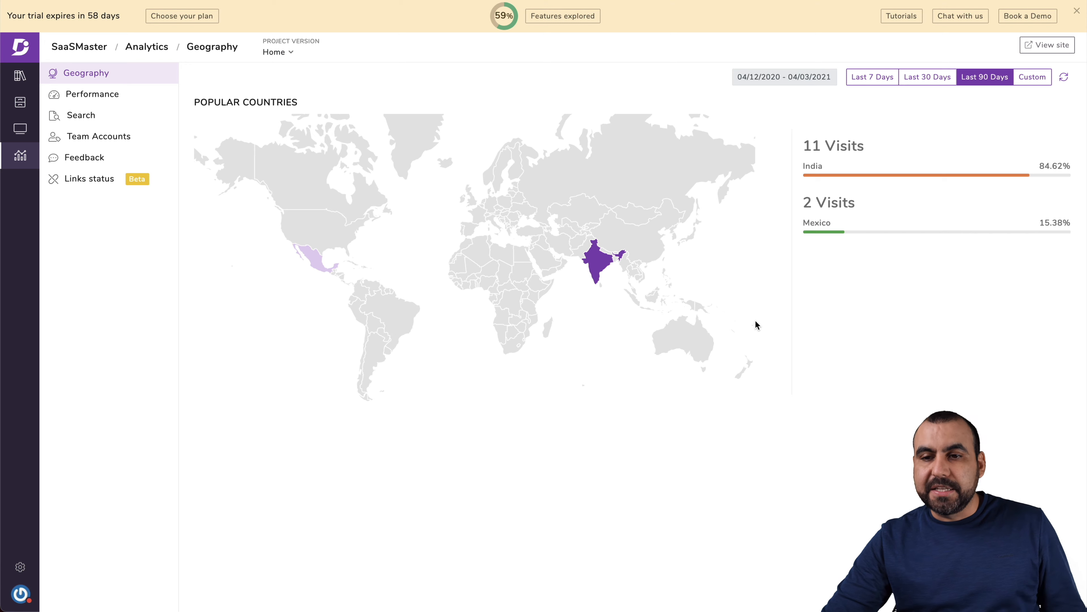
click(92, 93)
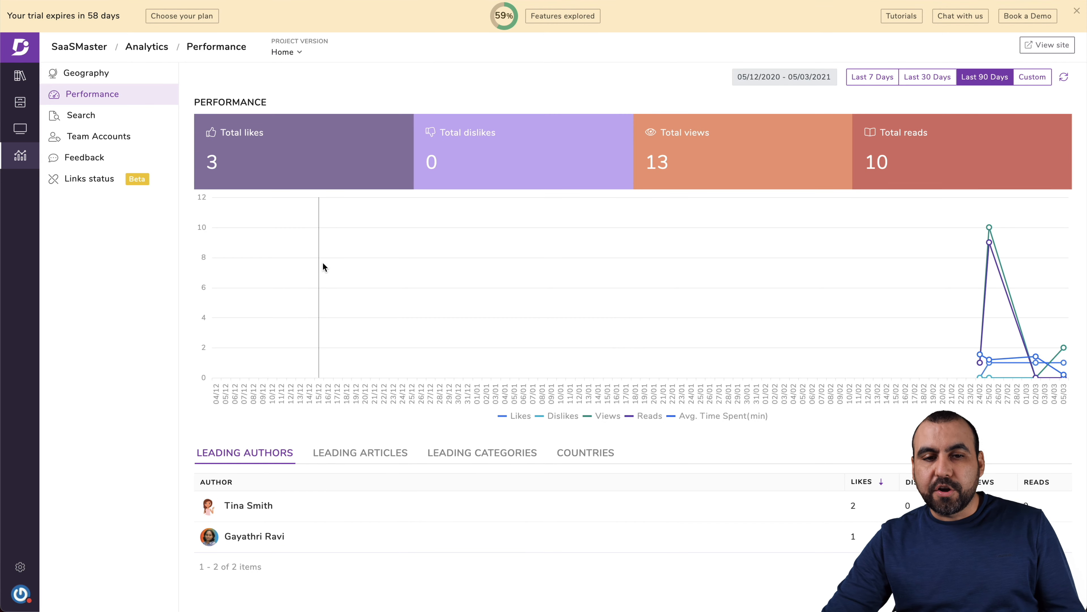
mouse_move(738, 158)
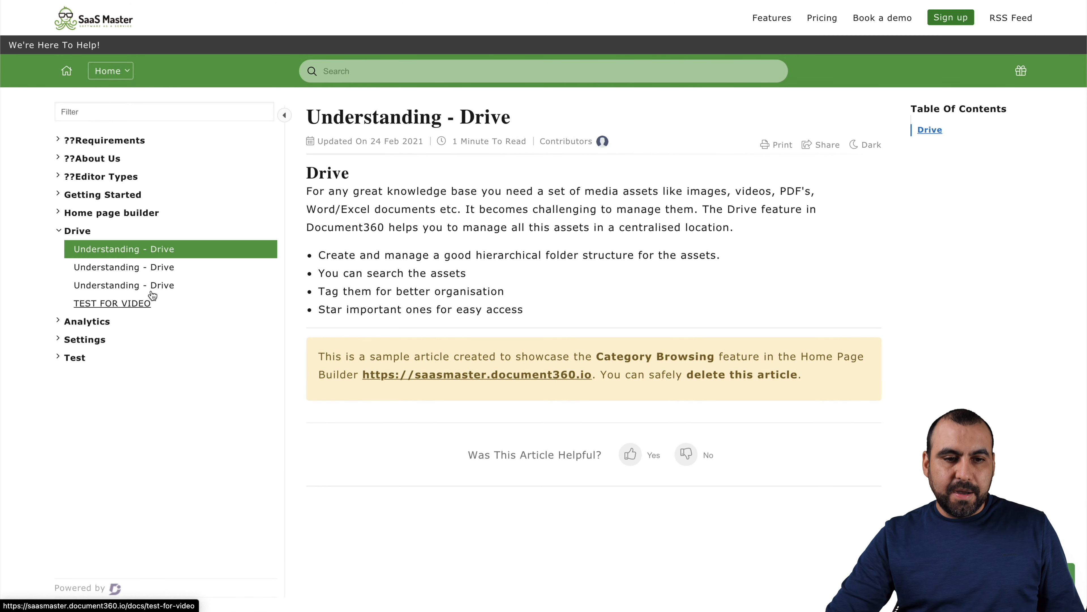
mouse_move(309, 186)
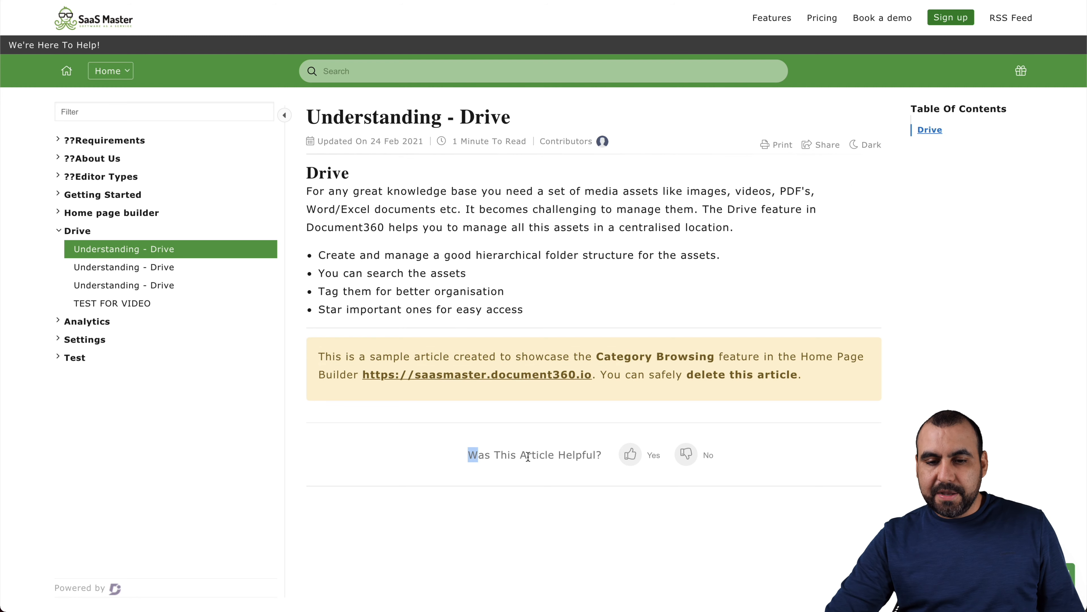
Step: Give the live Understanding - Drive article a Yes helpful rating and view its feedback form
click(630, 454)
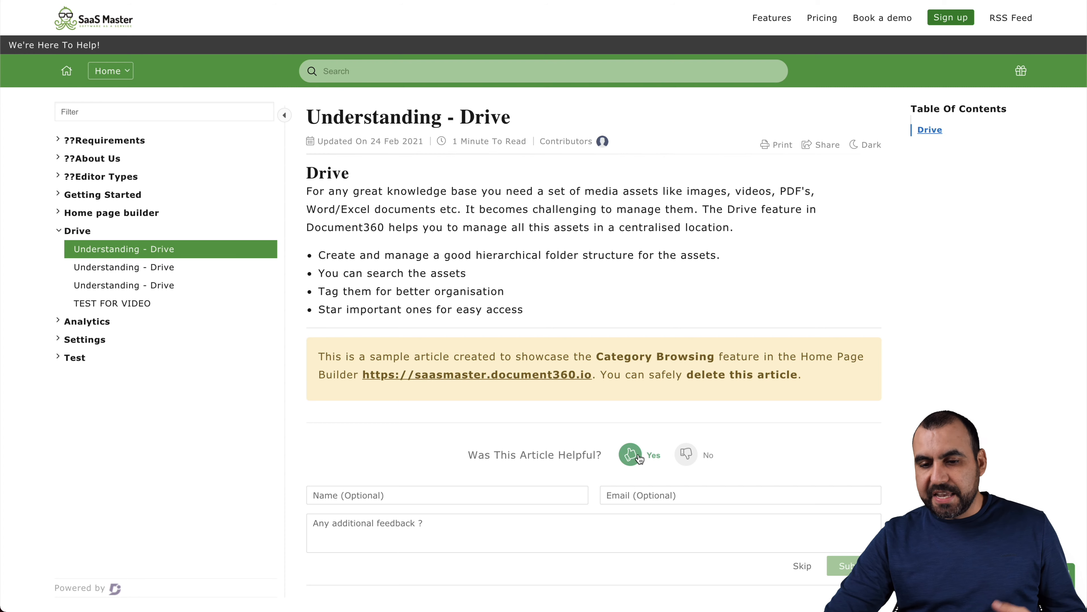
scroll(down, 3)
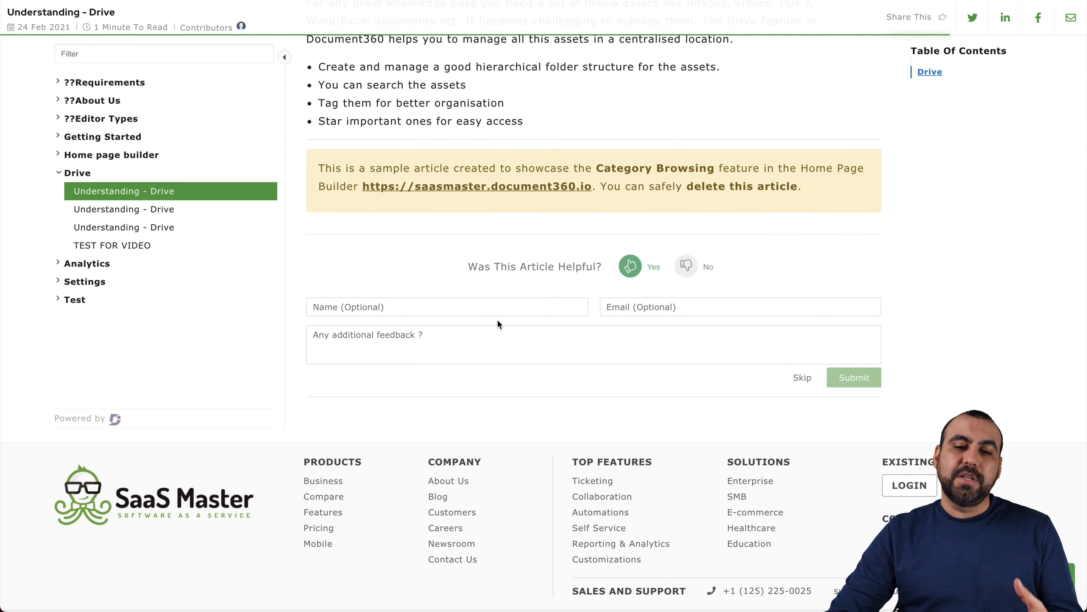
click(685, 267)
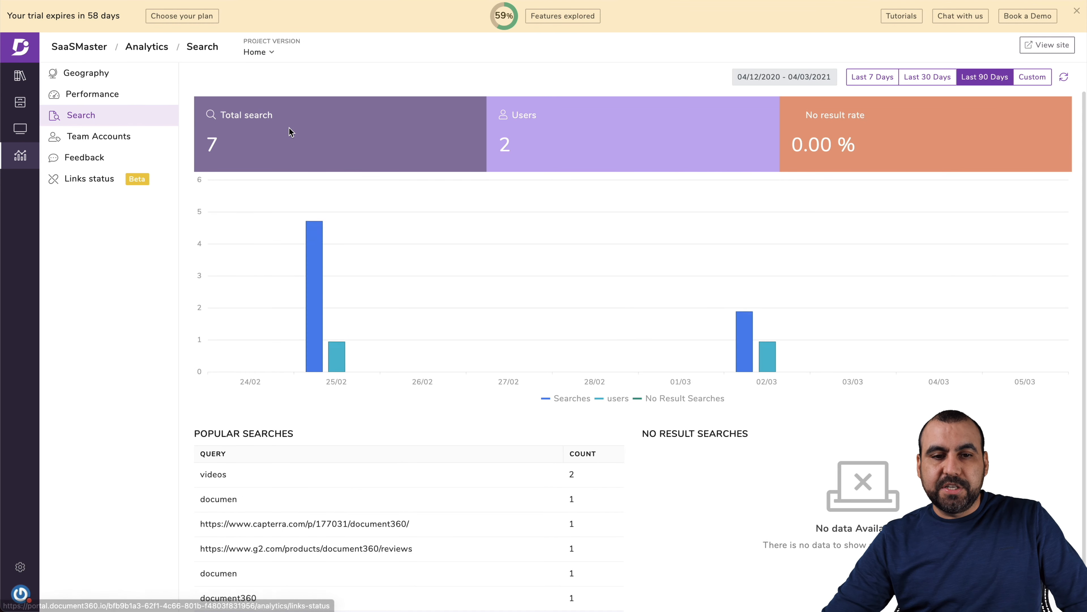
mouse_move(593, 364)
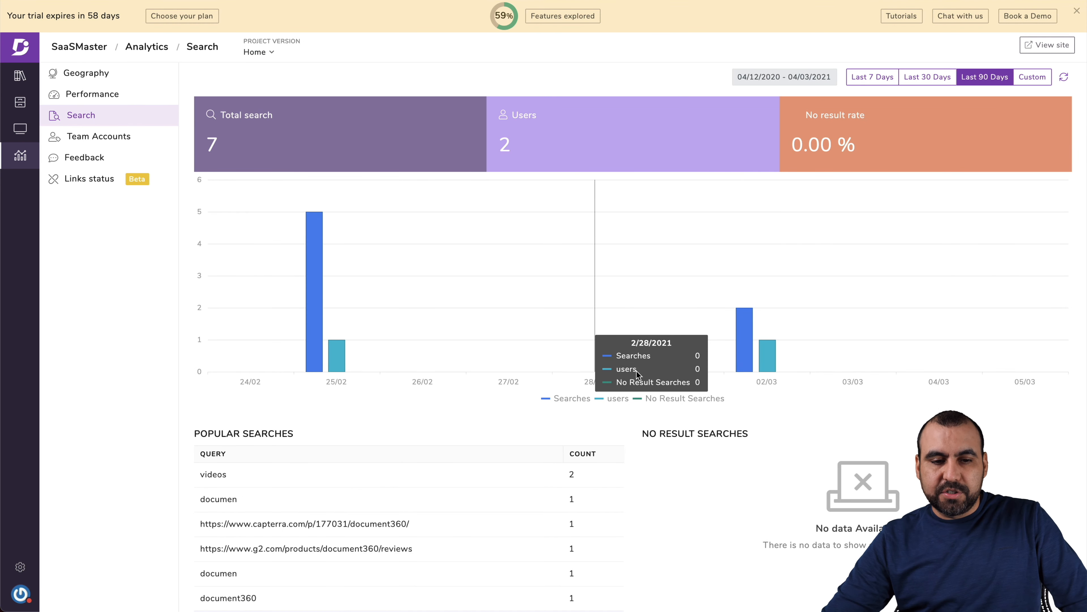
Step: Review the popular searches list, then switch to Team Accounts analytics
scroll(down, 3)
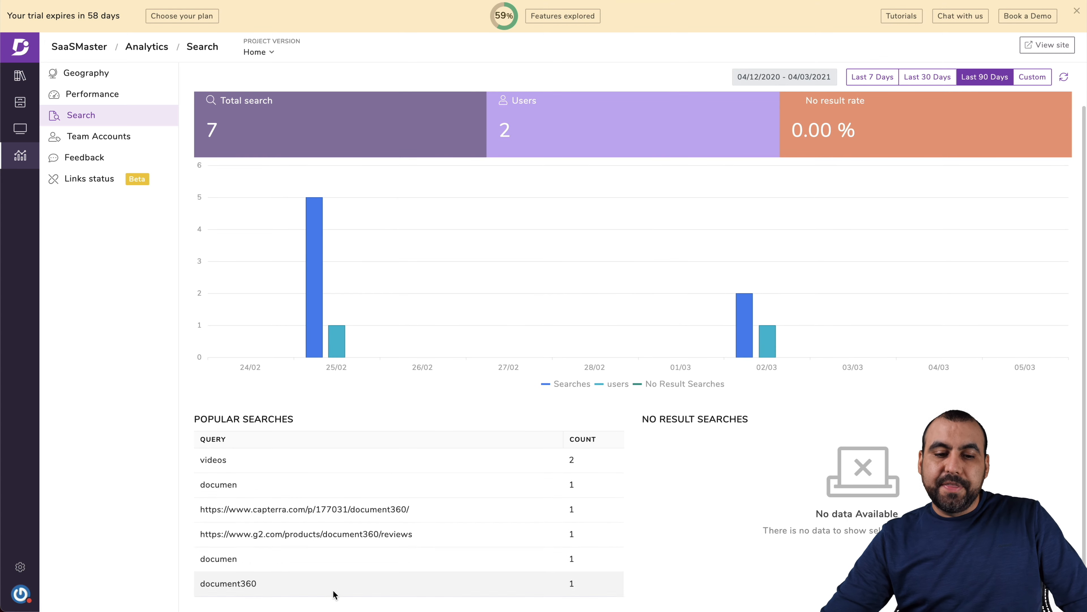
mouse_move(390, 417)
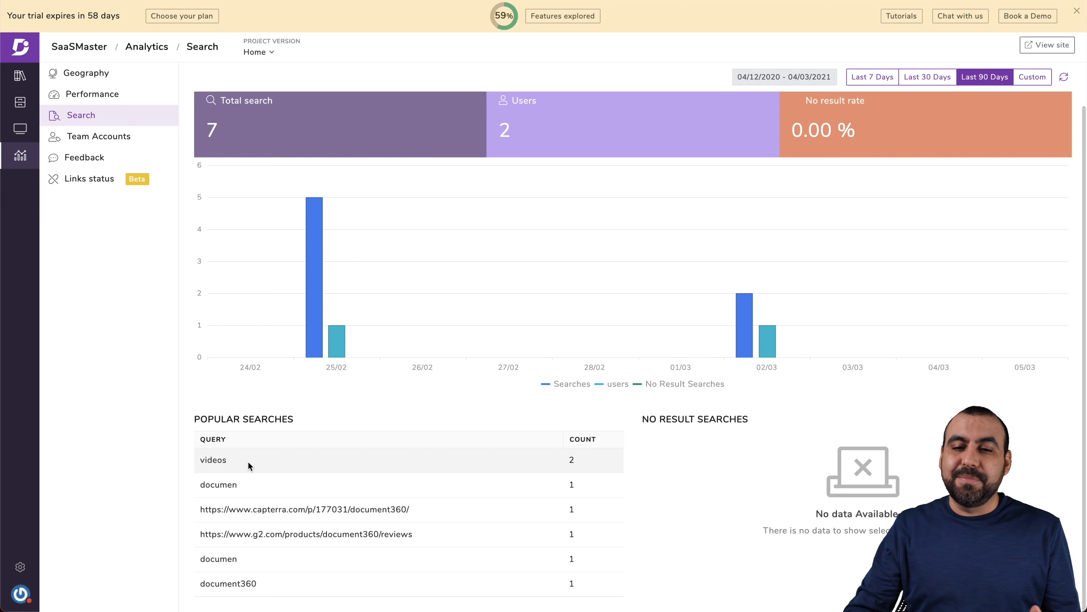
mouse_move(48, 281)
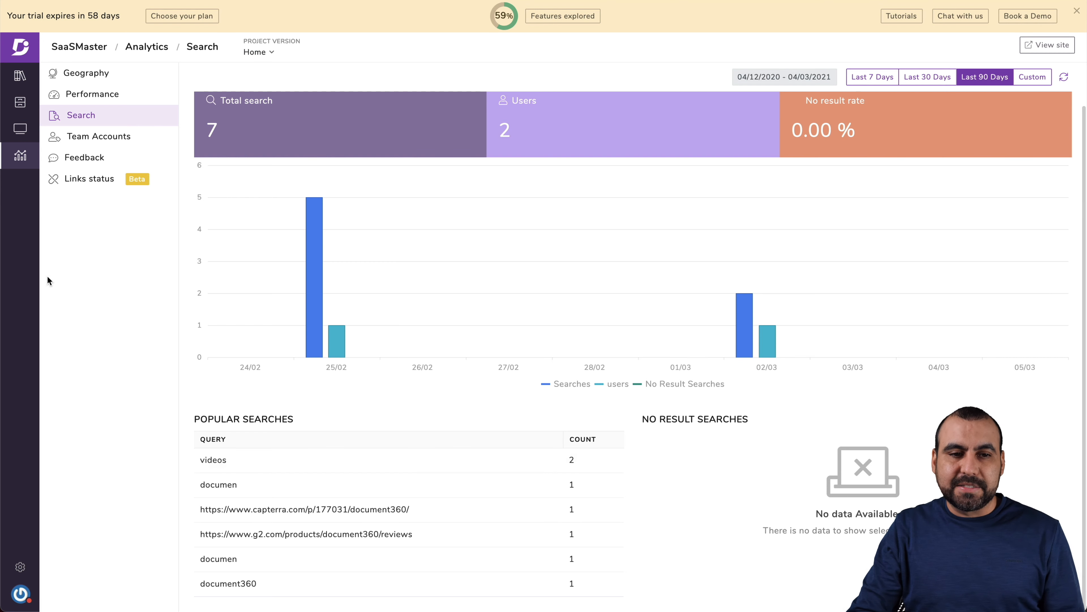
click(99, 136)
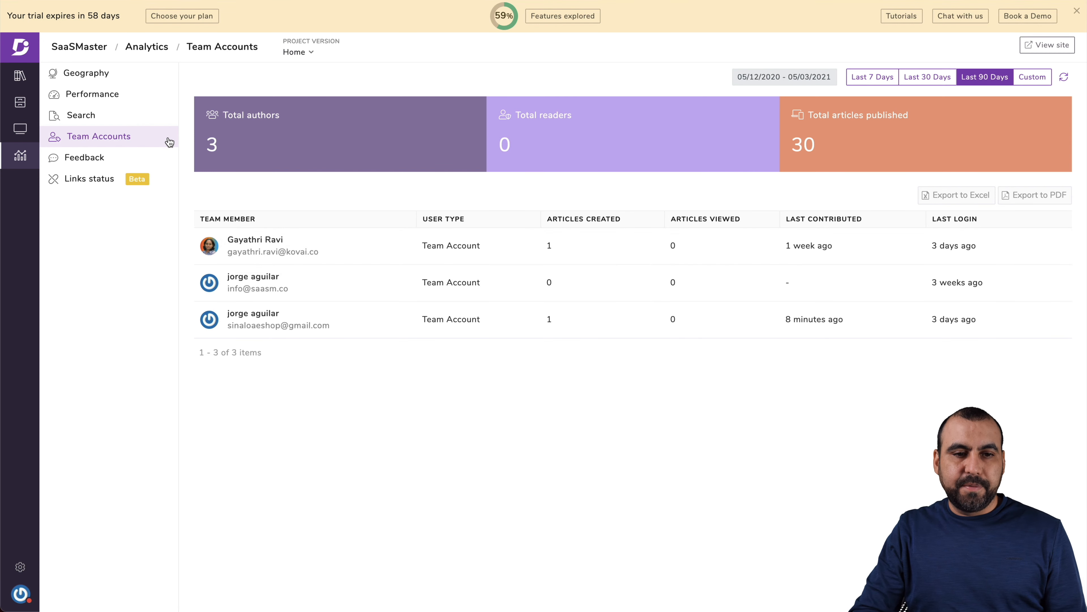
Step: View Feedback analytics for the Understanding - Drive article's comment and like
click(84, 157)
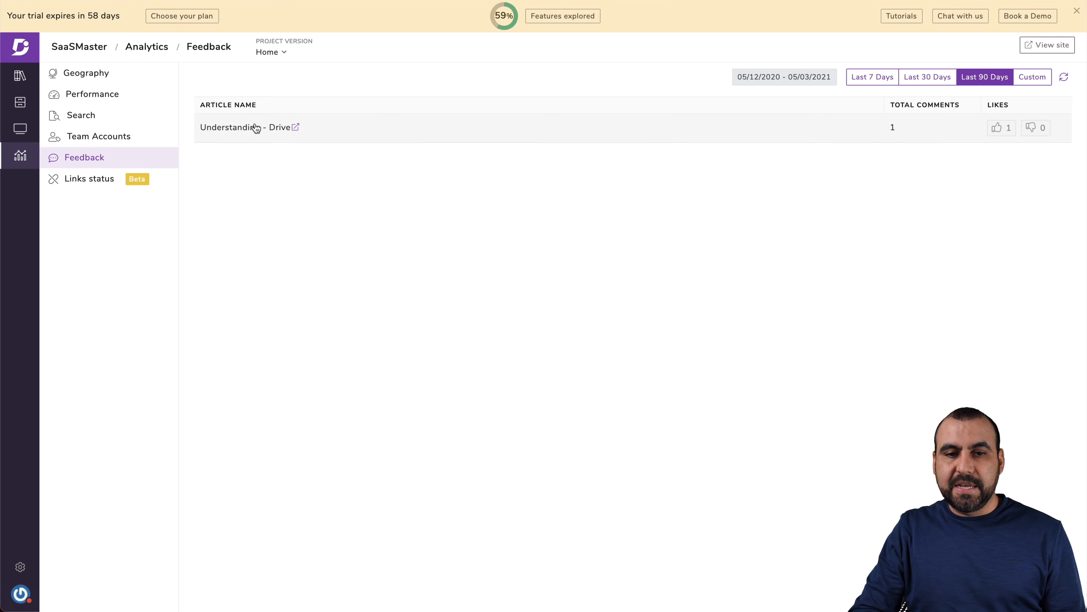
mouse_move(372, 144)
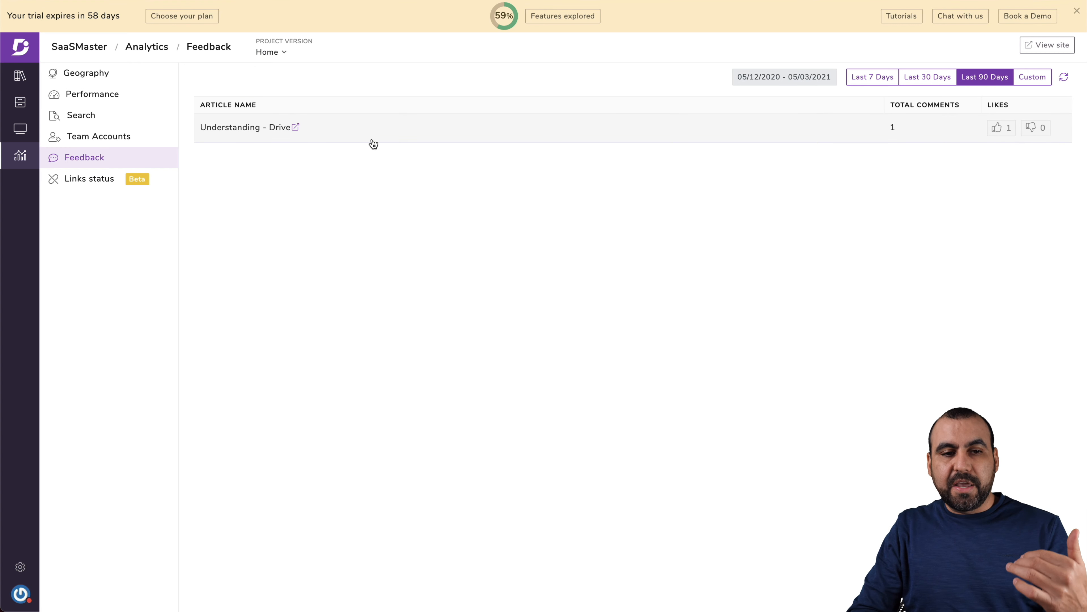
click(88, 178)
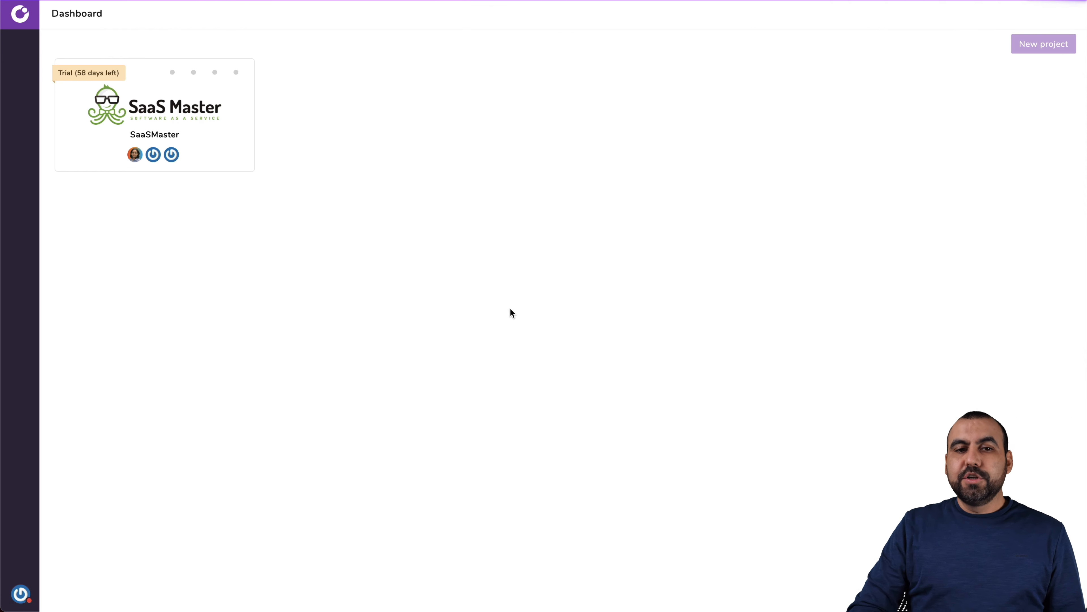
Step: Reopen the SaaSMaster project card to load its Documentation area
click(154, 115)
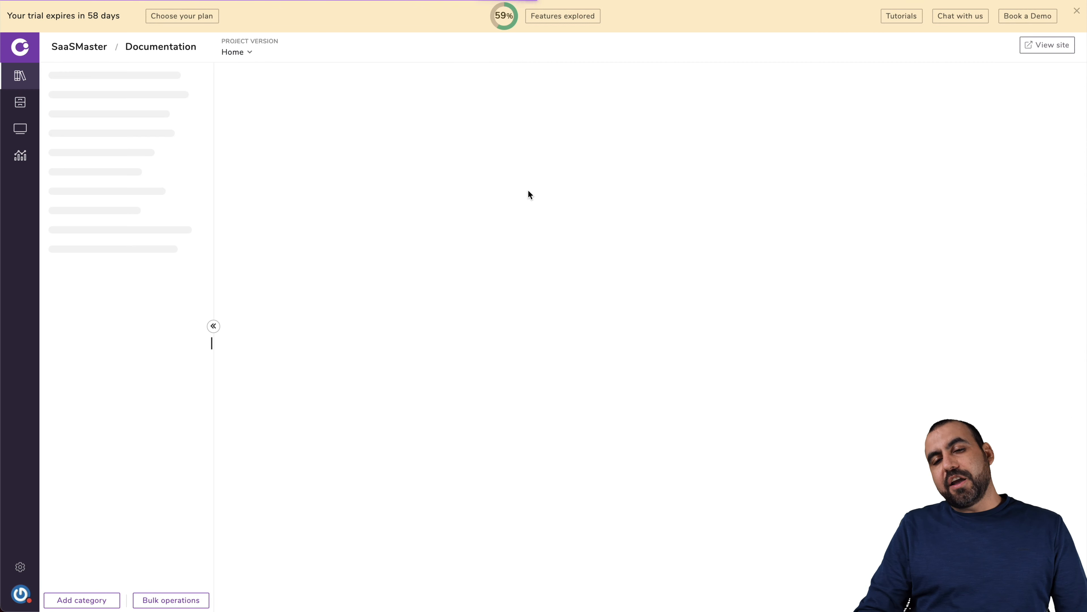